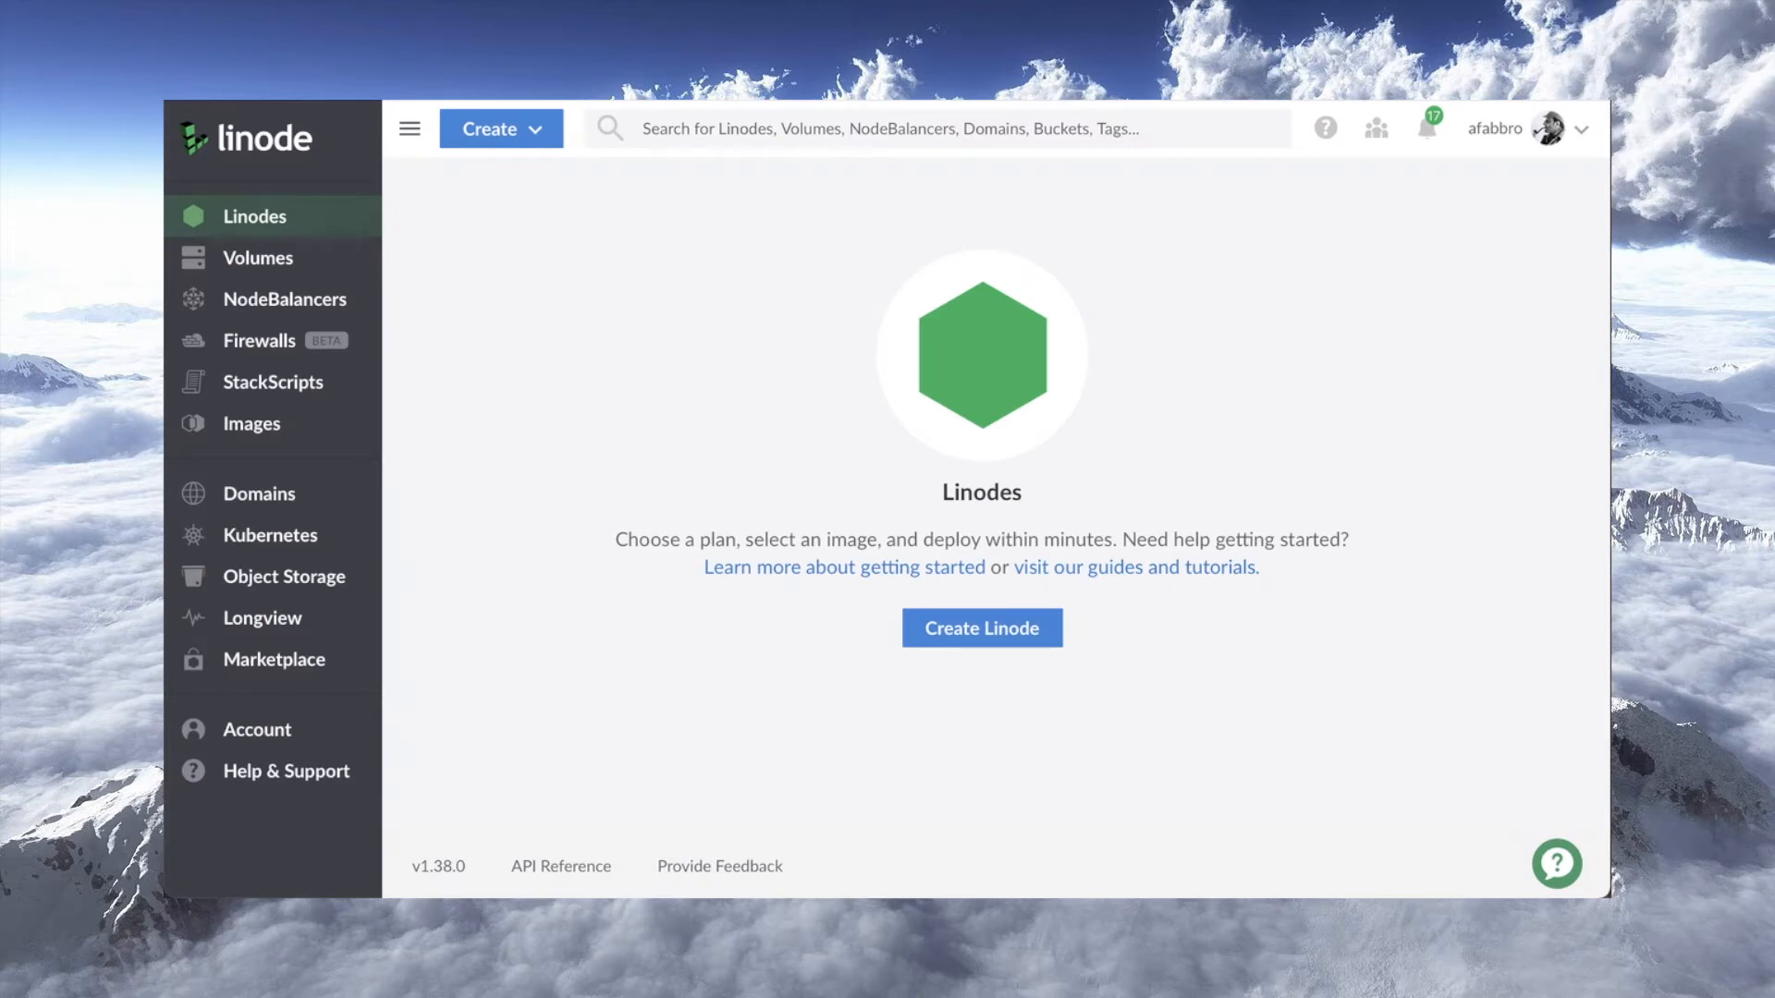
mouse_move(272, 381)
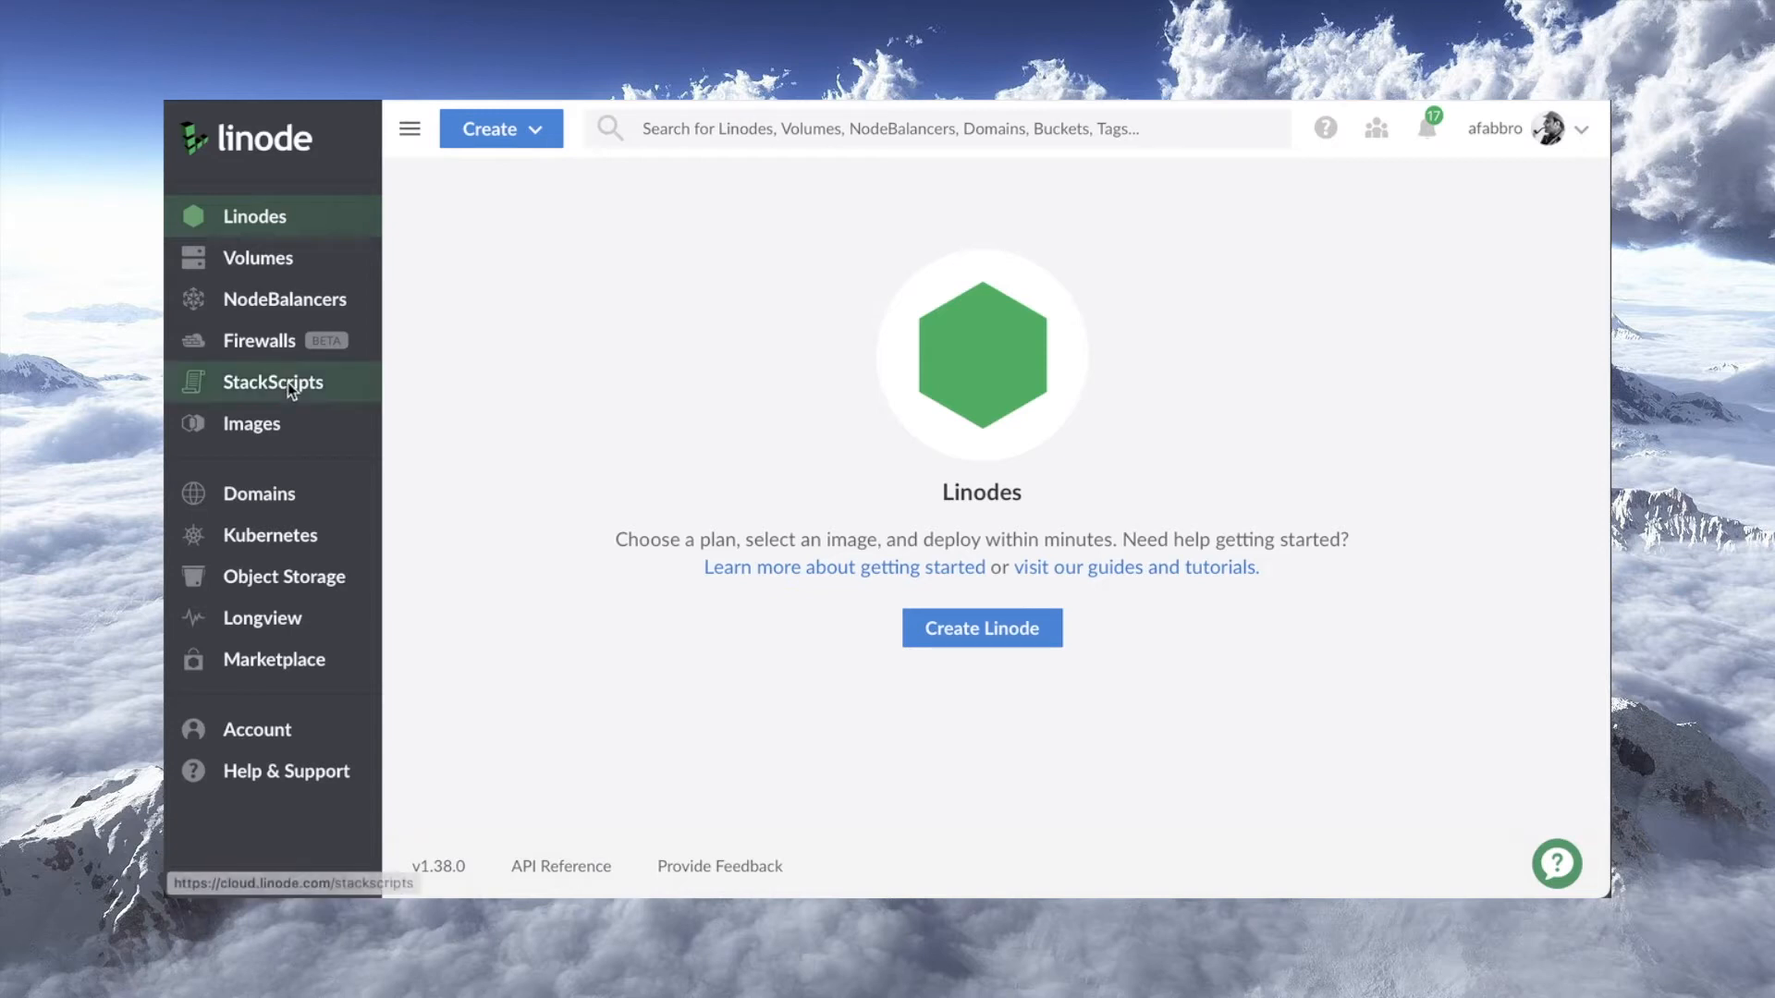
Show the account's StackScripts list in Cloud Manager.
click(272, 381)
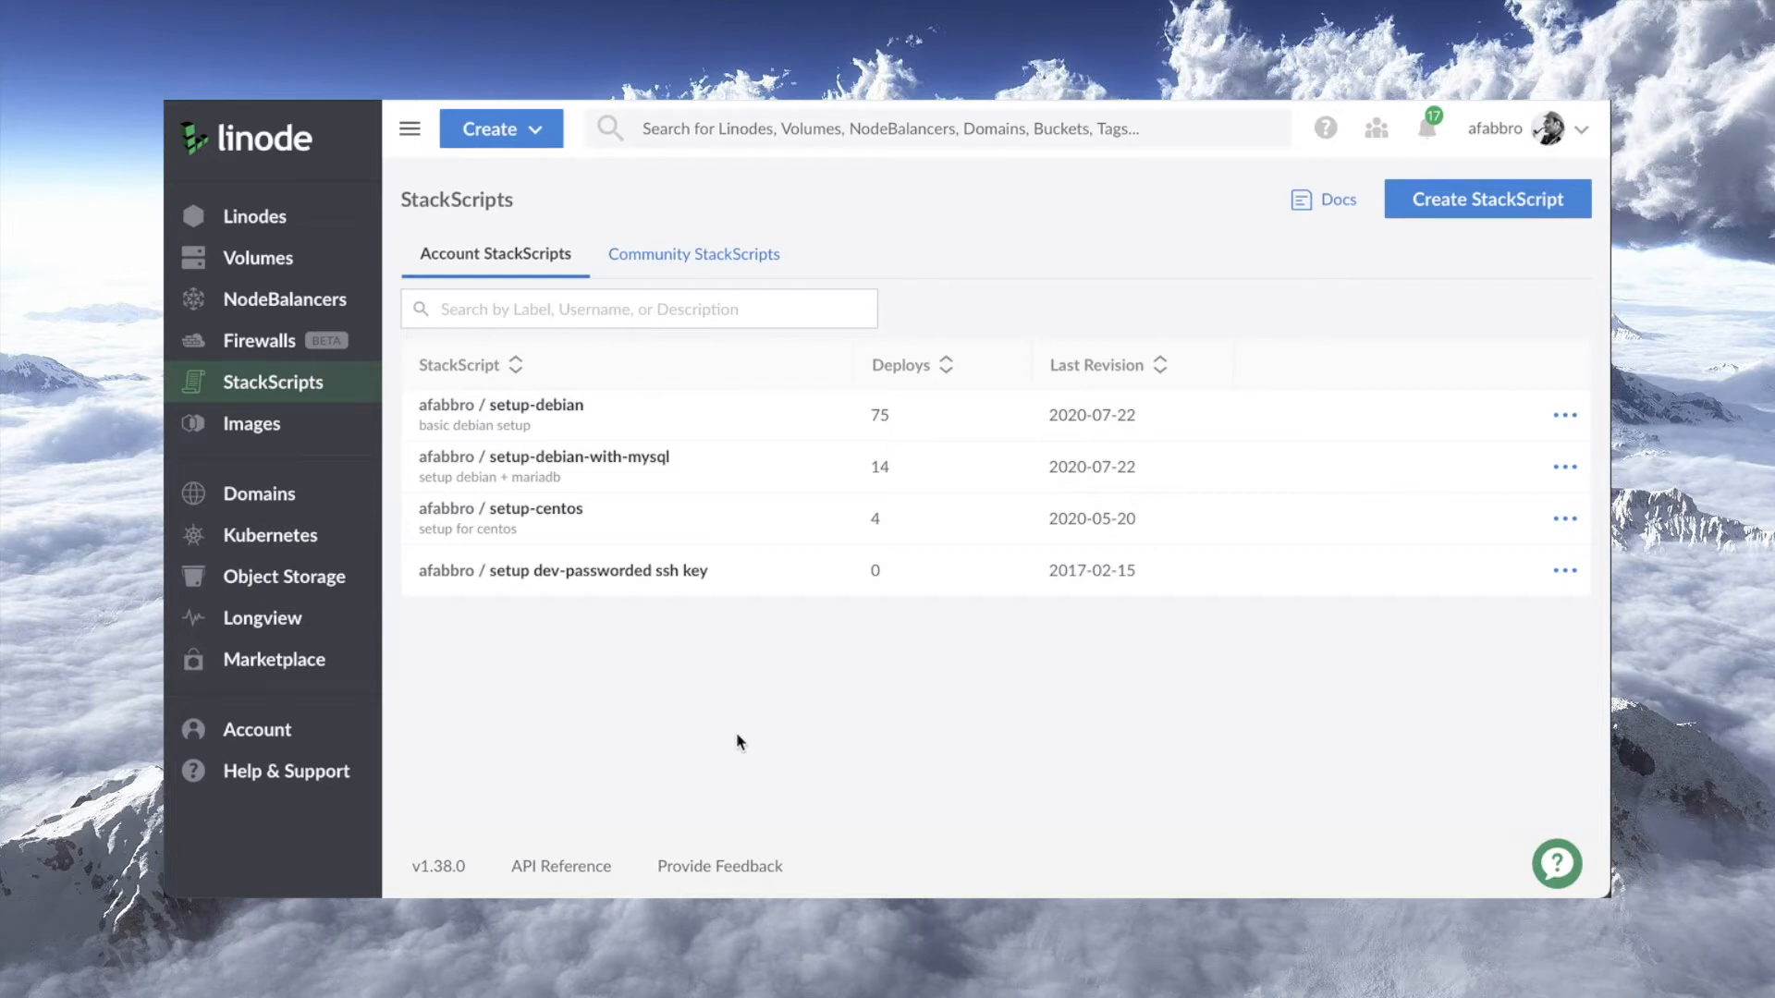
mouse_move(1346, 411)
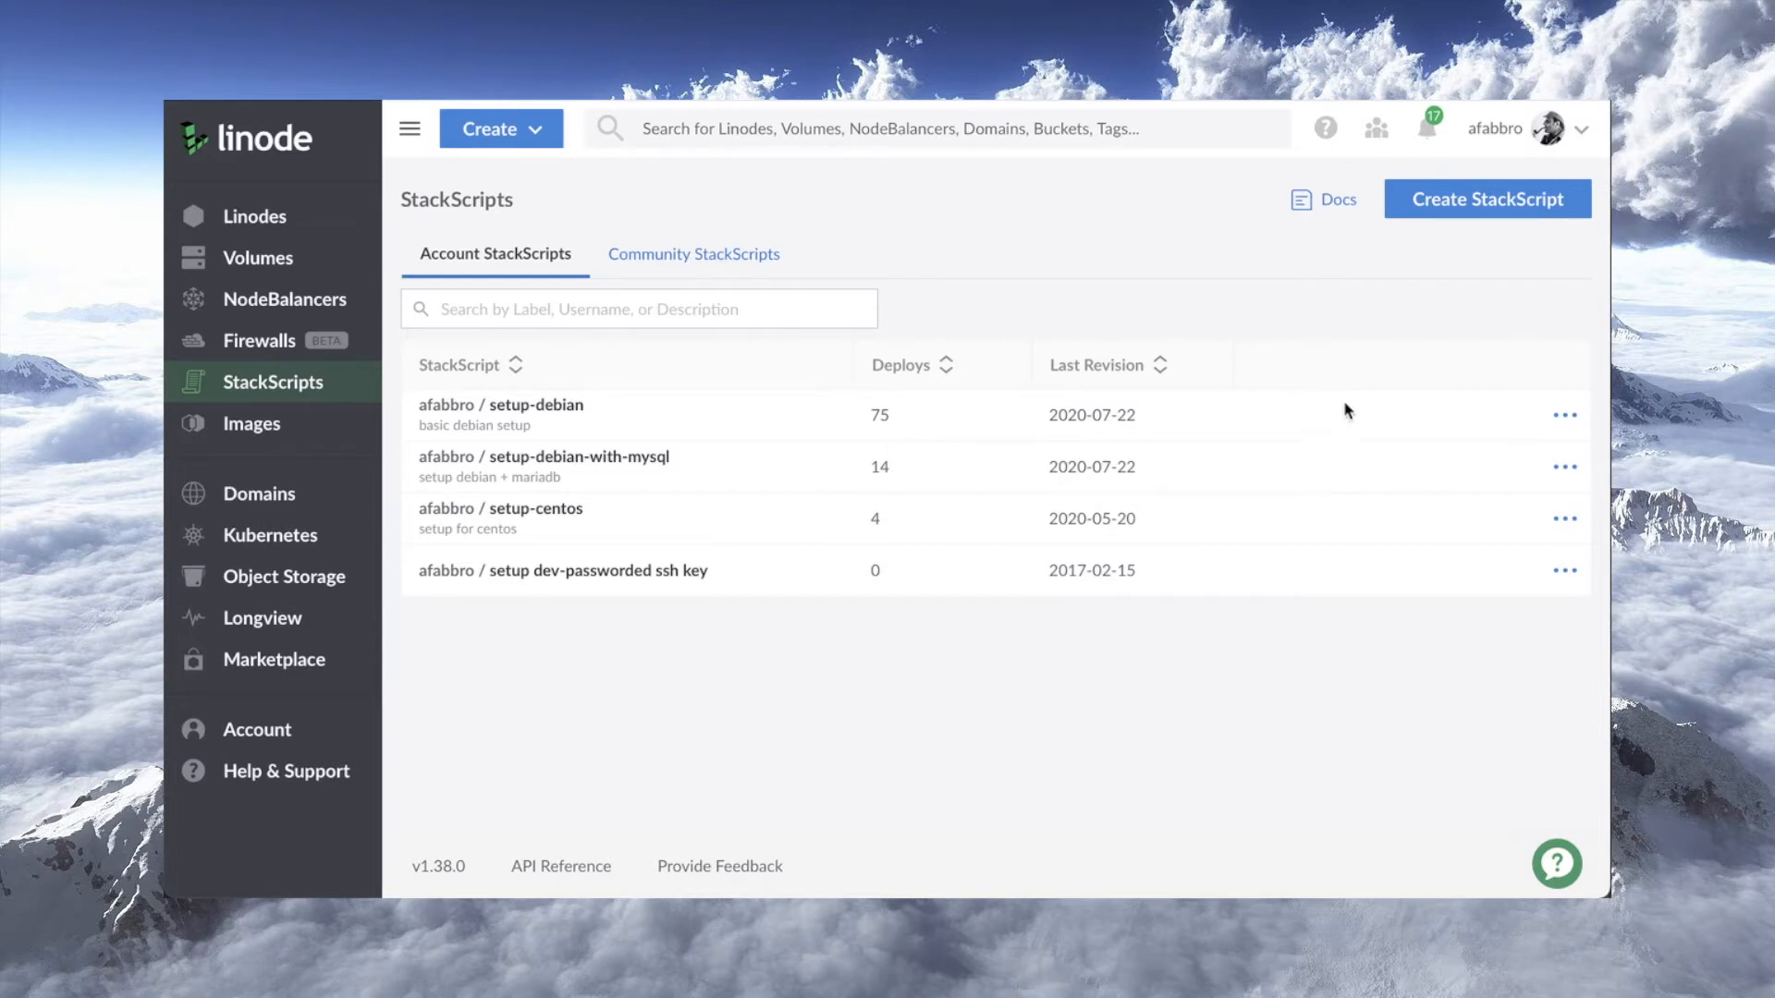
Start a new StackScript labelled and described 'tutorial-script'.
click(1487, 197)
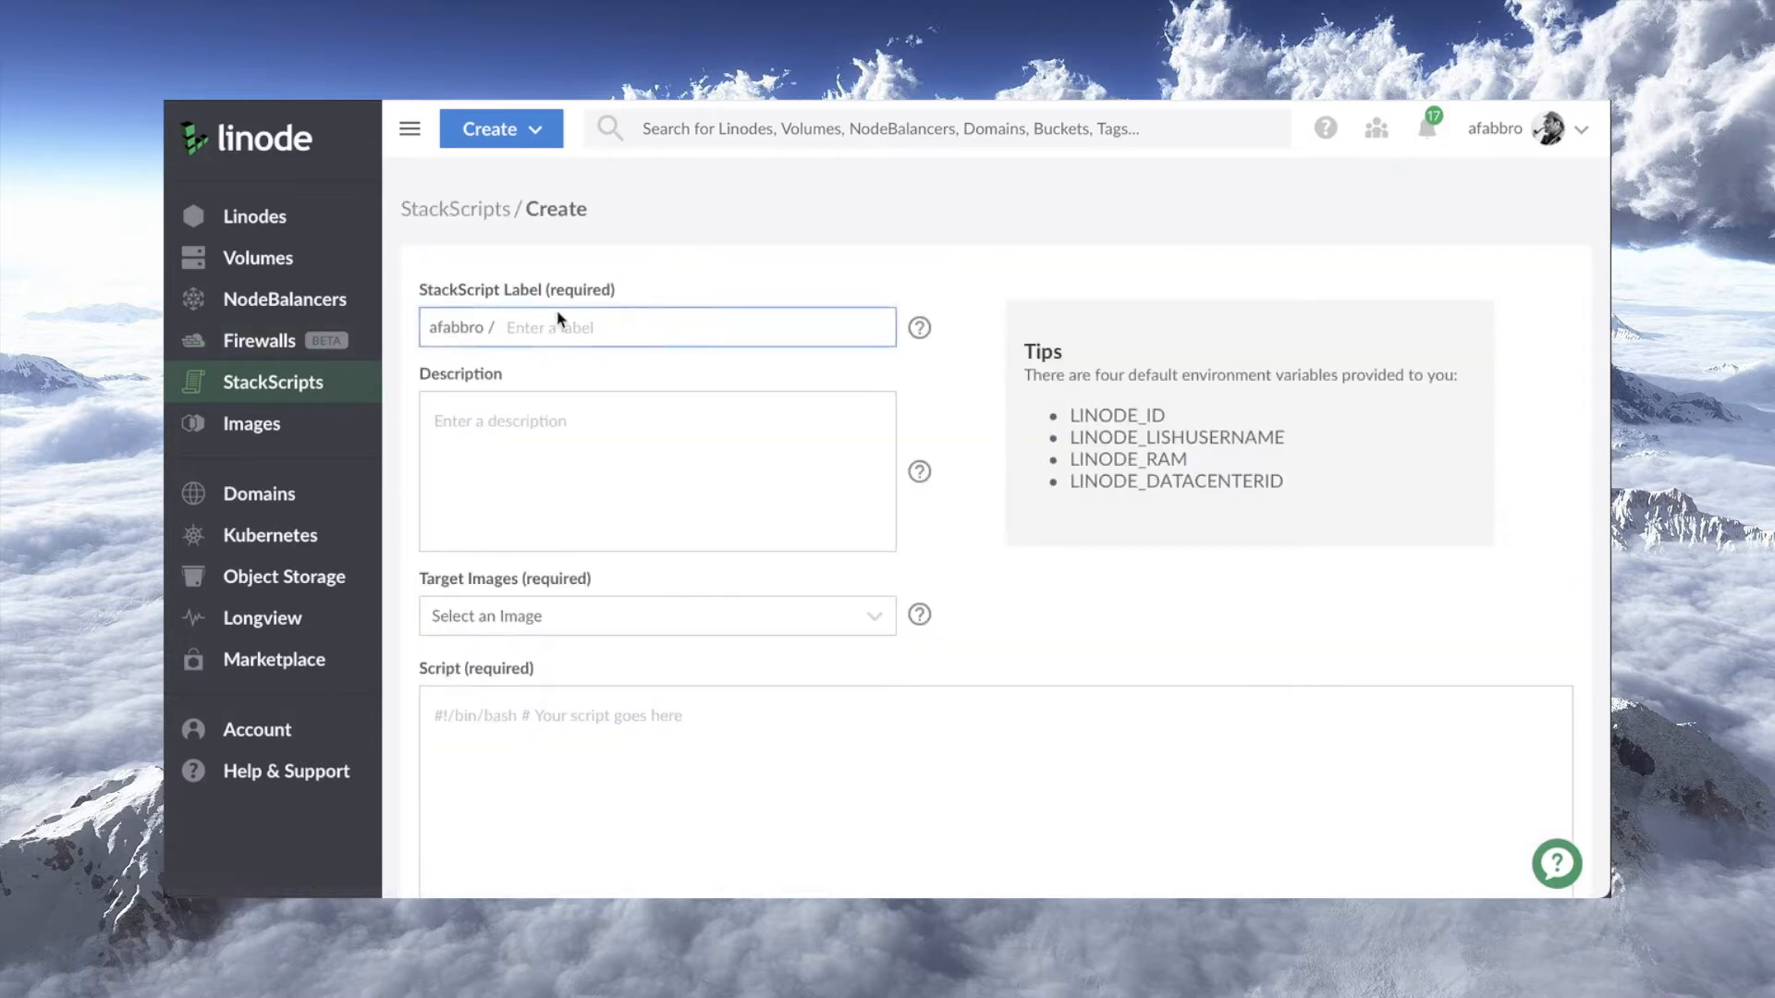
text(tutorial-script)
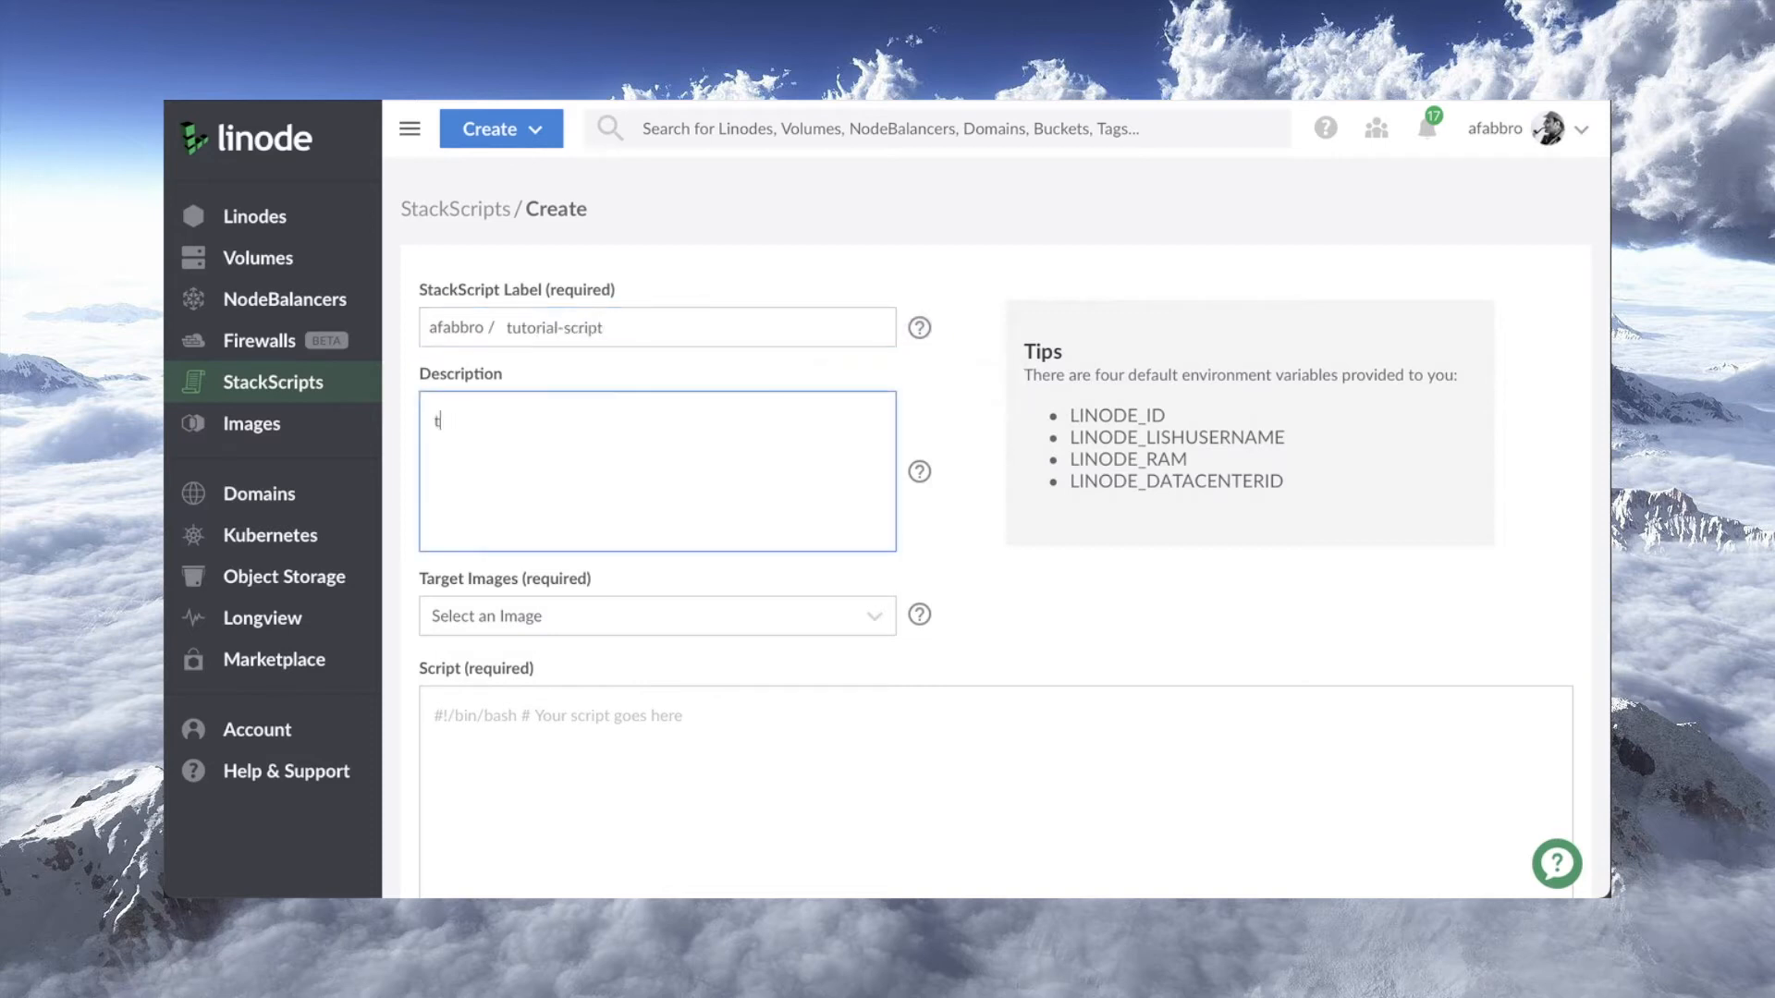
text(utorial-script)
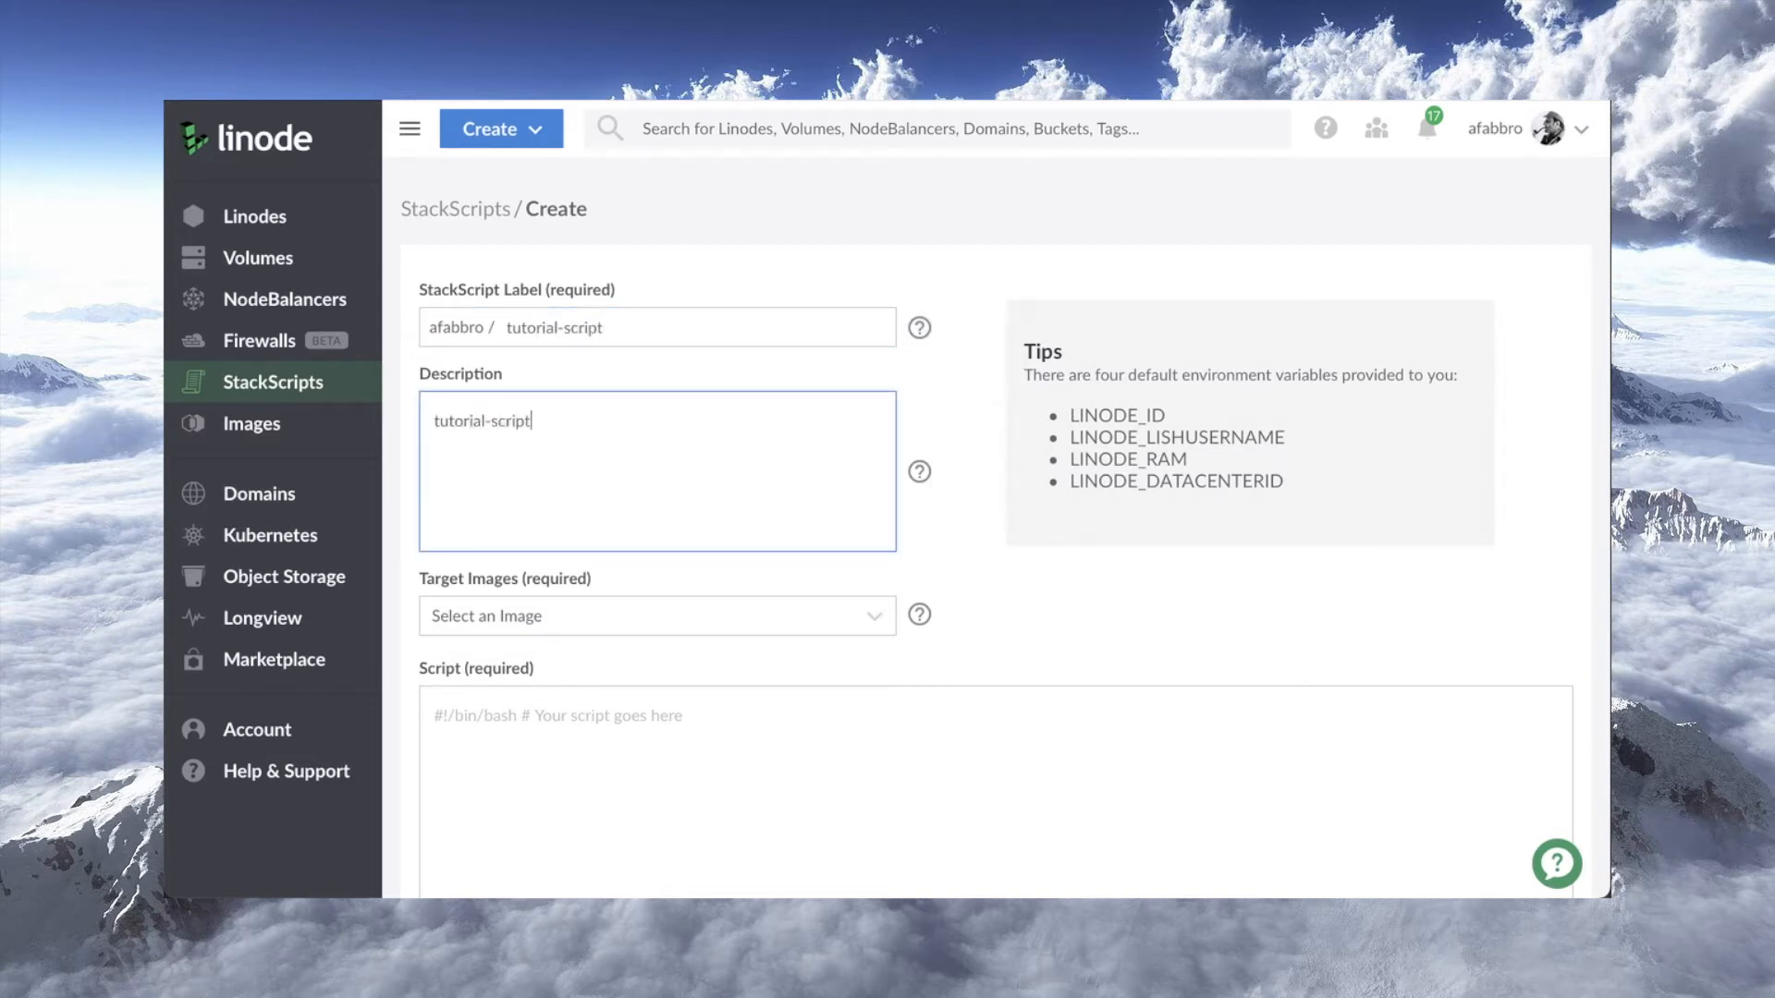
mouse_move(695, 623)
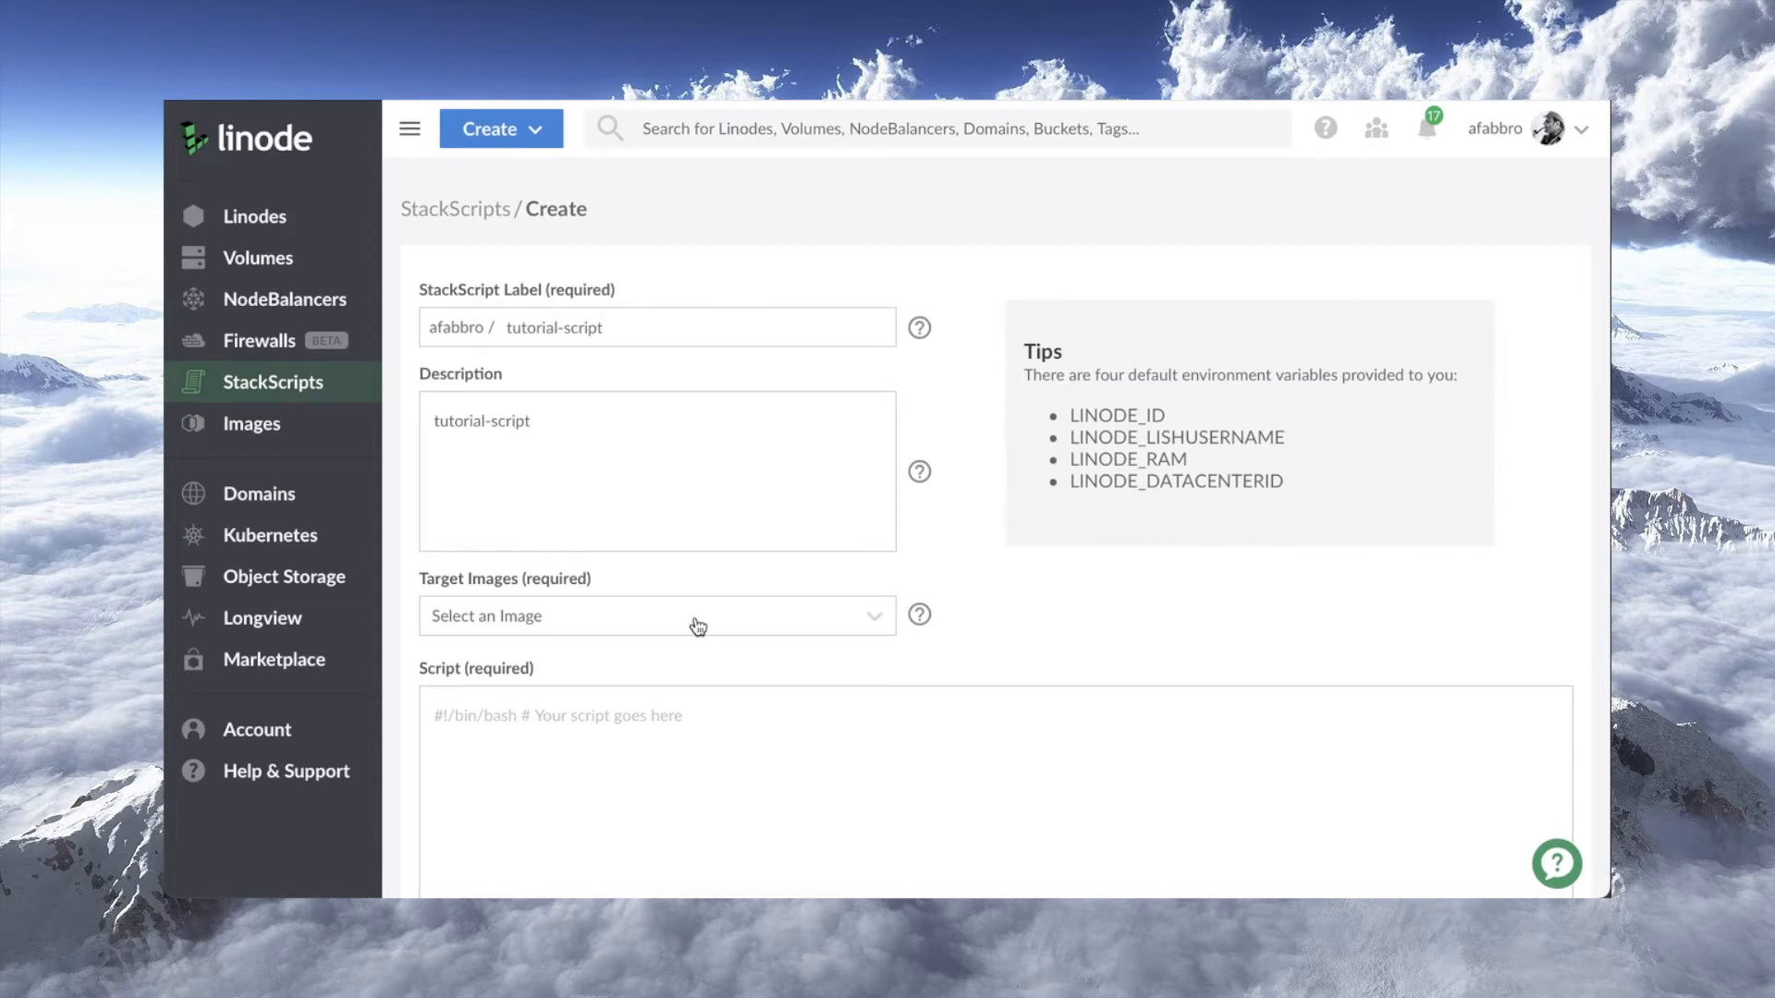
Target the StackScript at the Debian 10 and Debian 9 images.
click(654, 615)
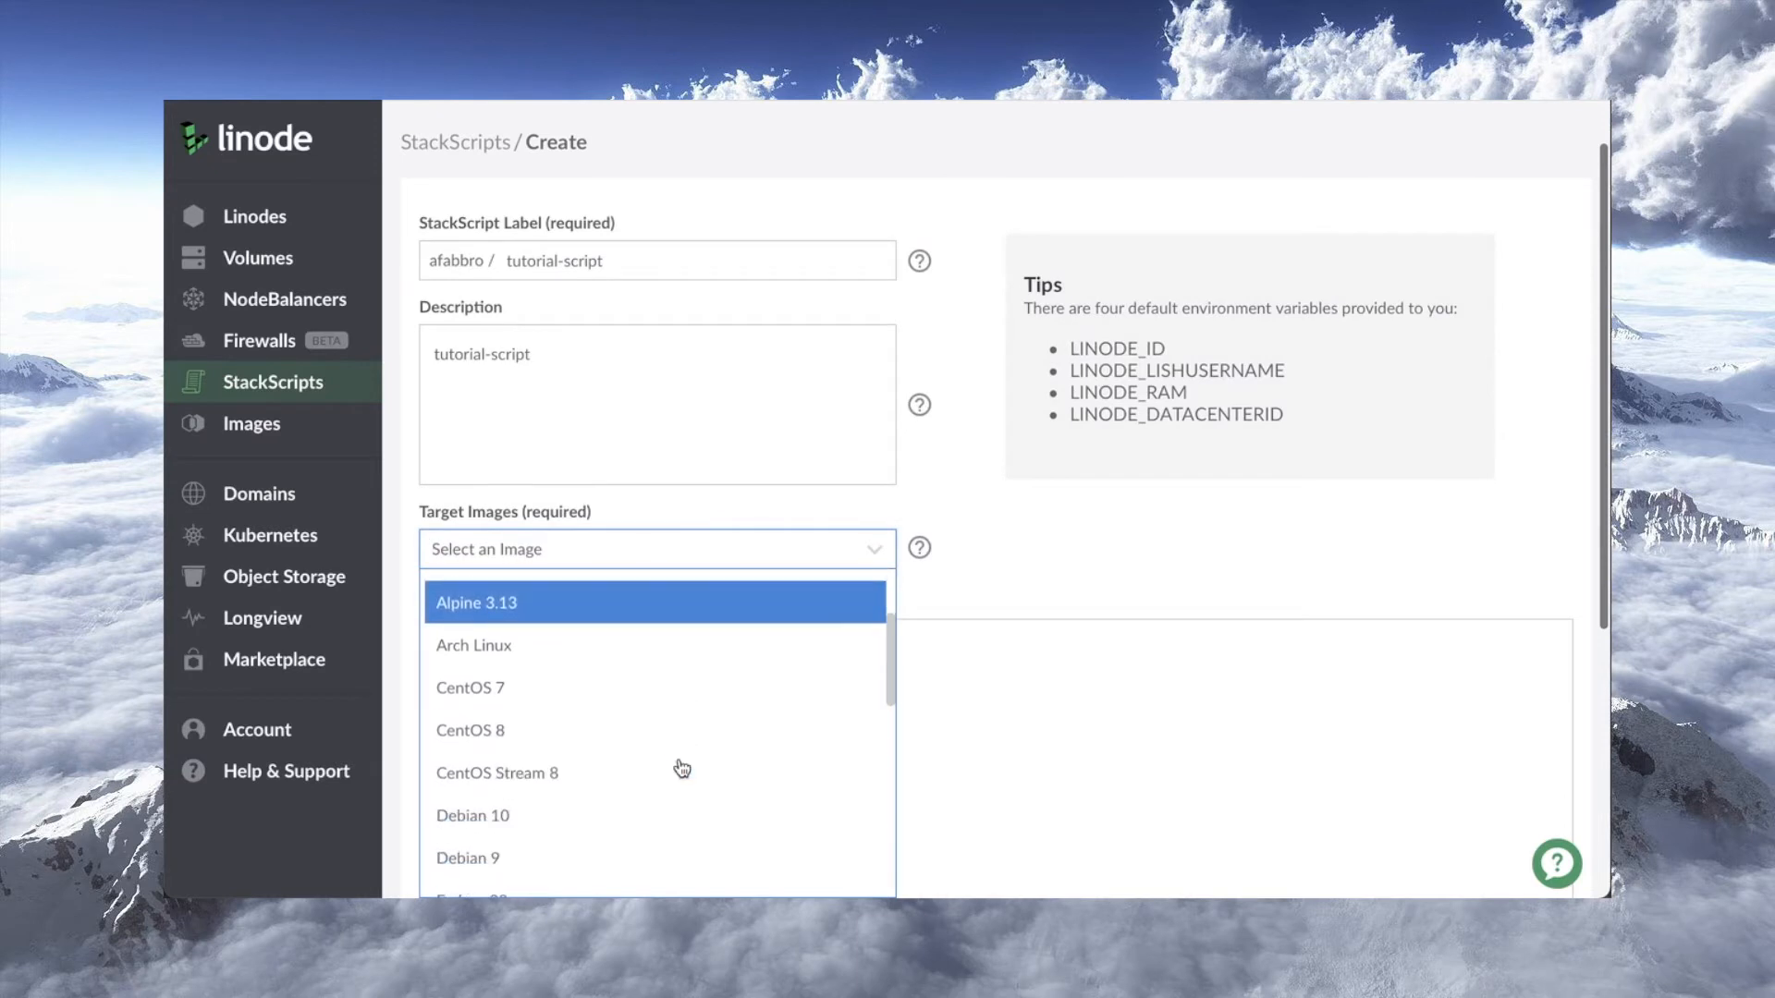
click(472, 815)
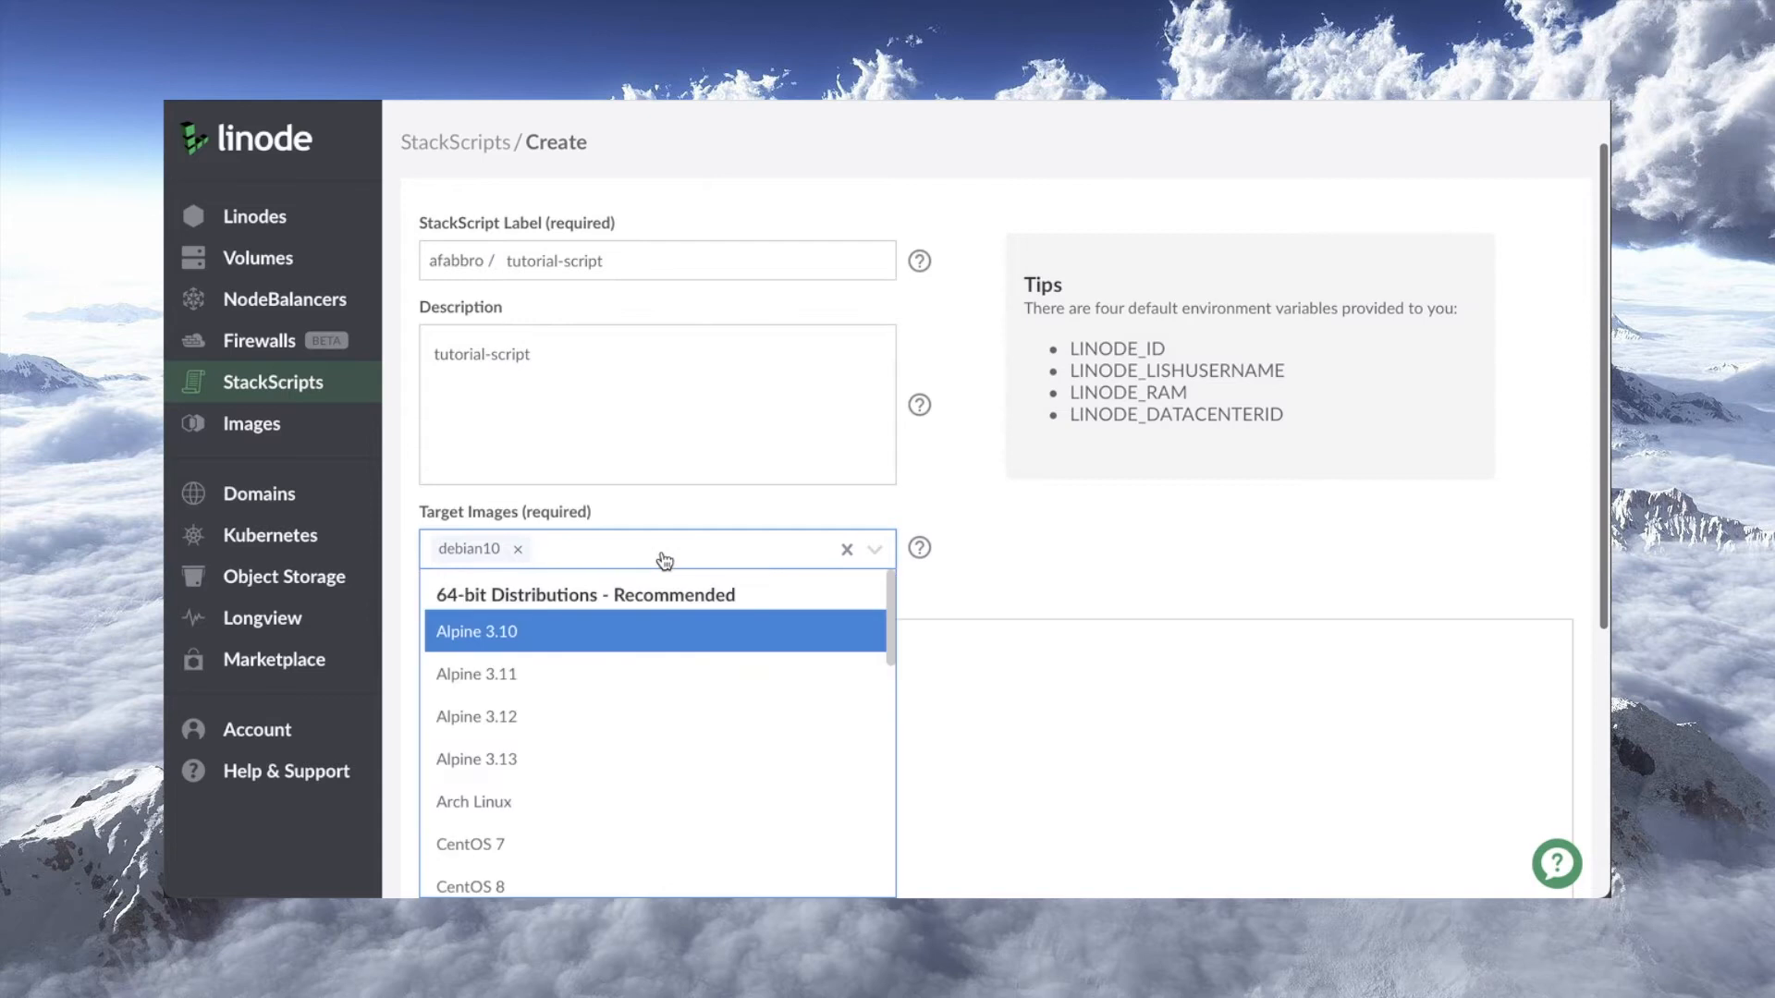
scroll(down, 3)
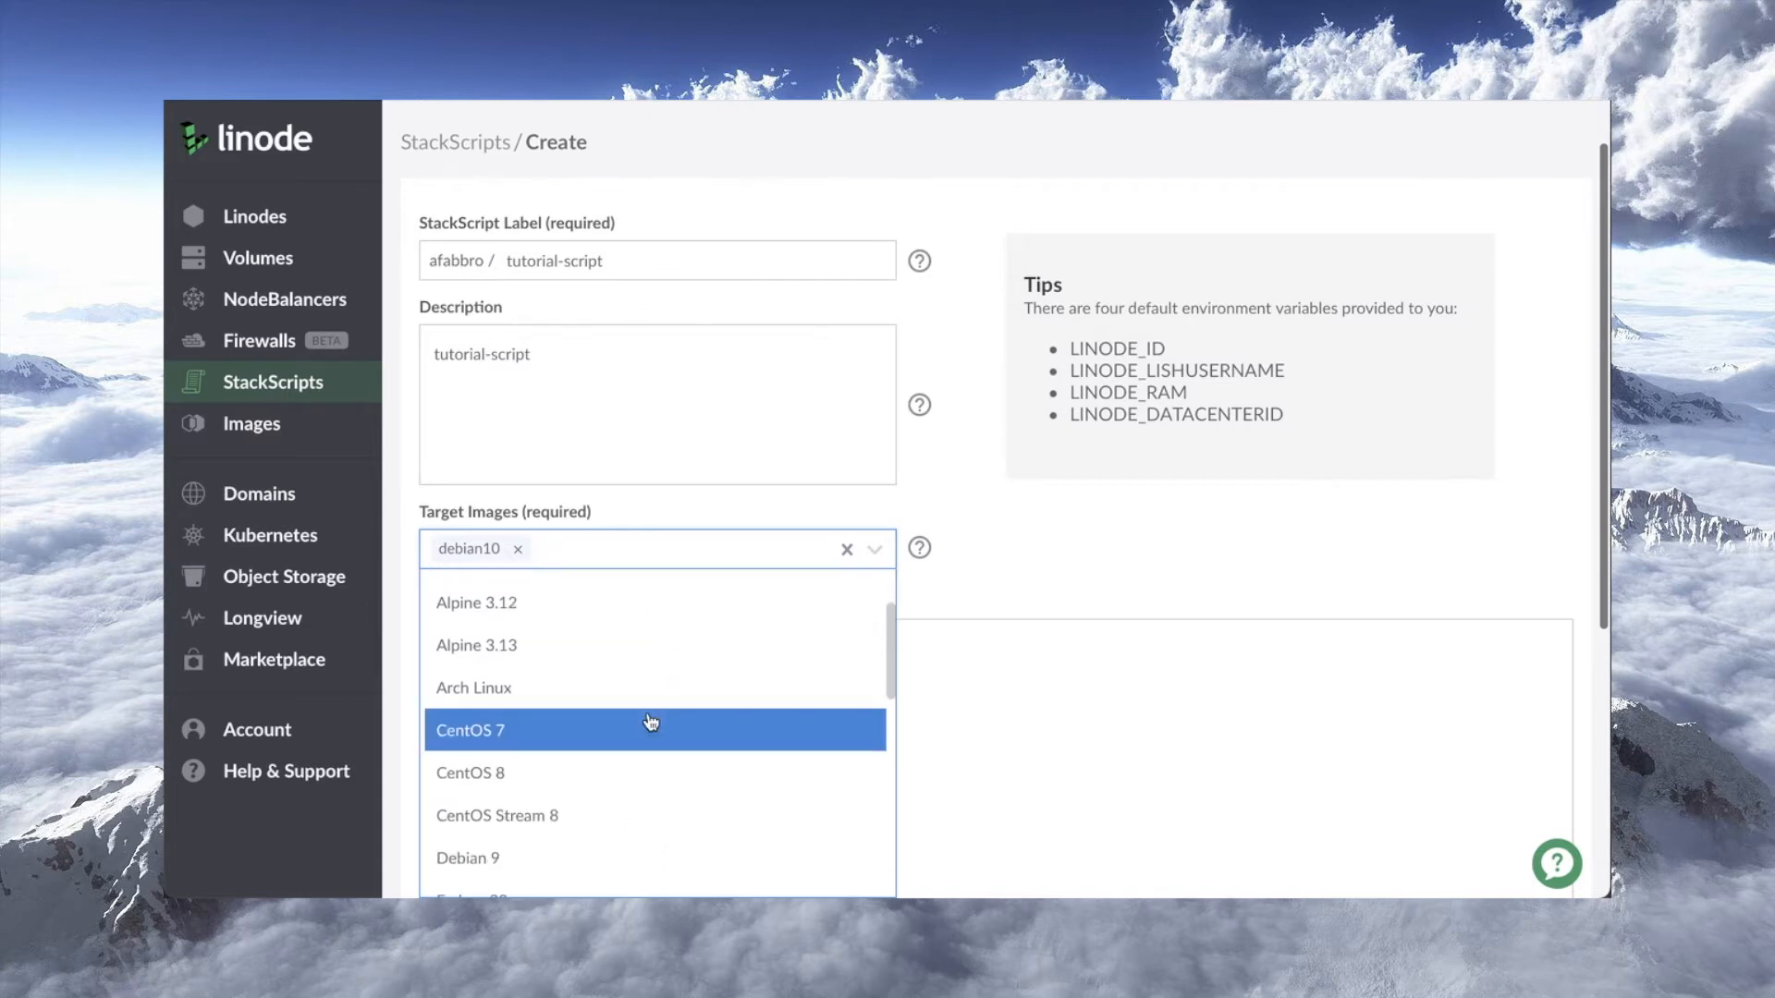
click(466, 856)
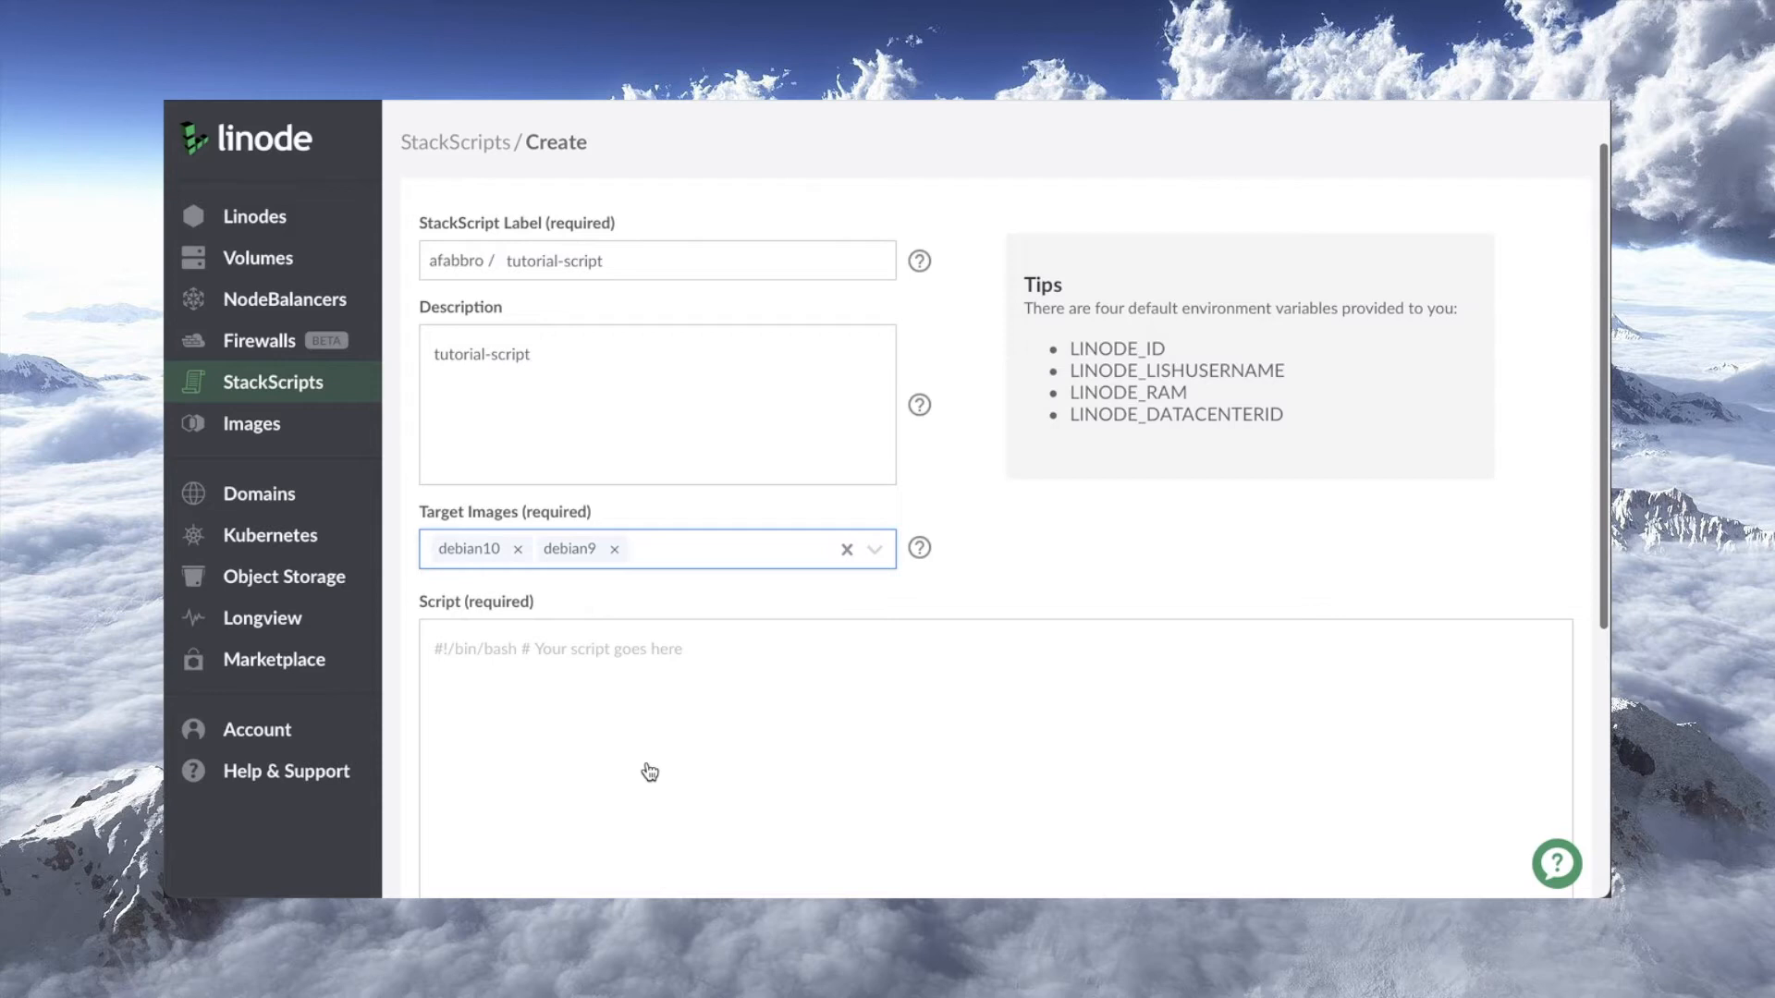
scroll(down, 3)
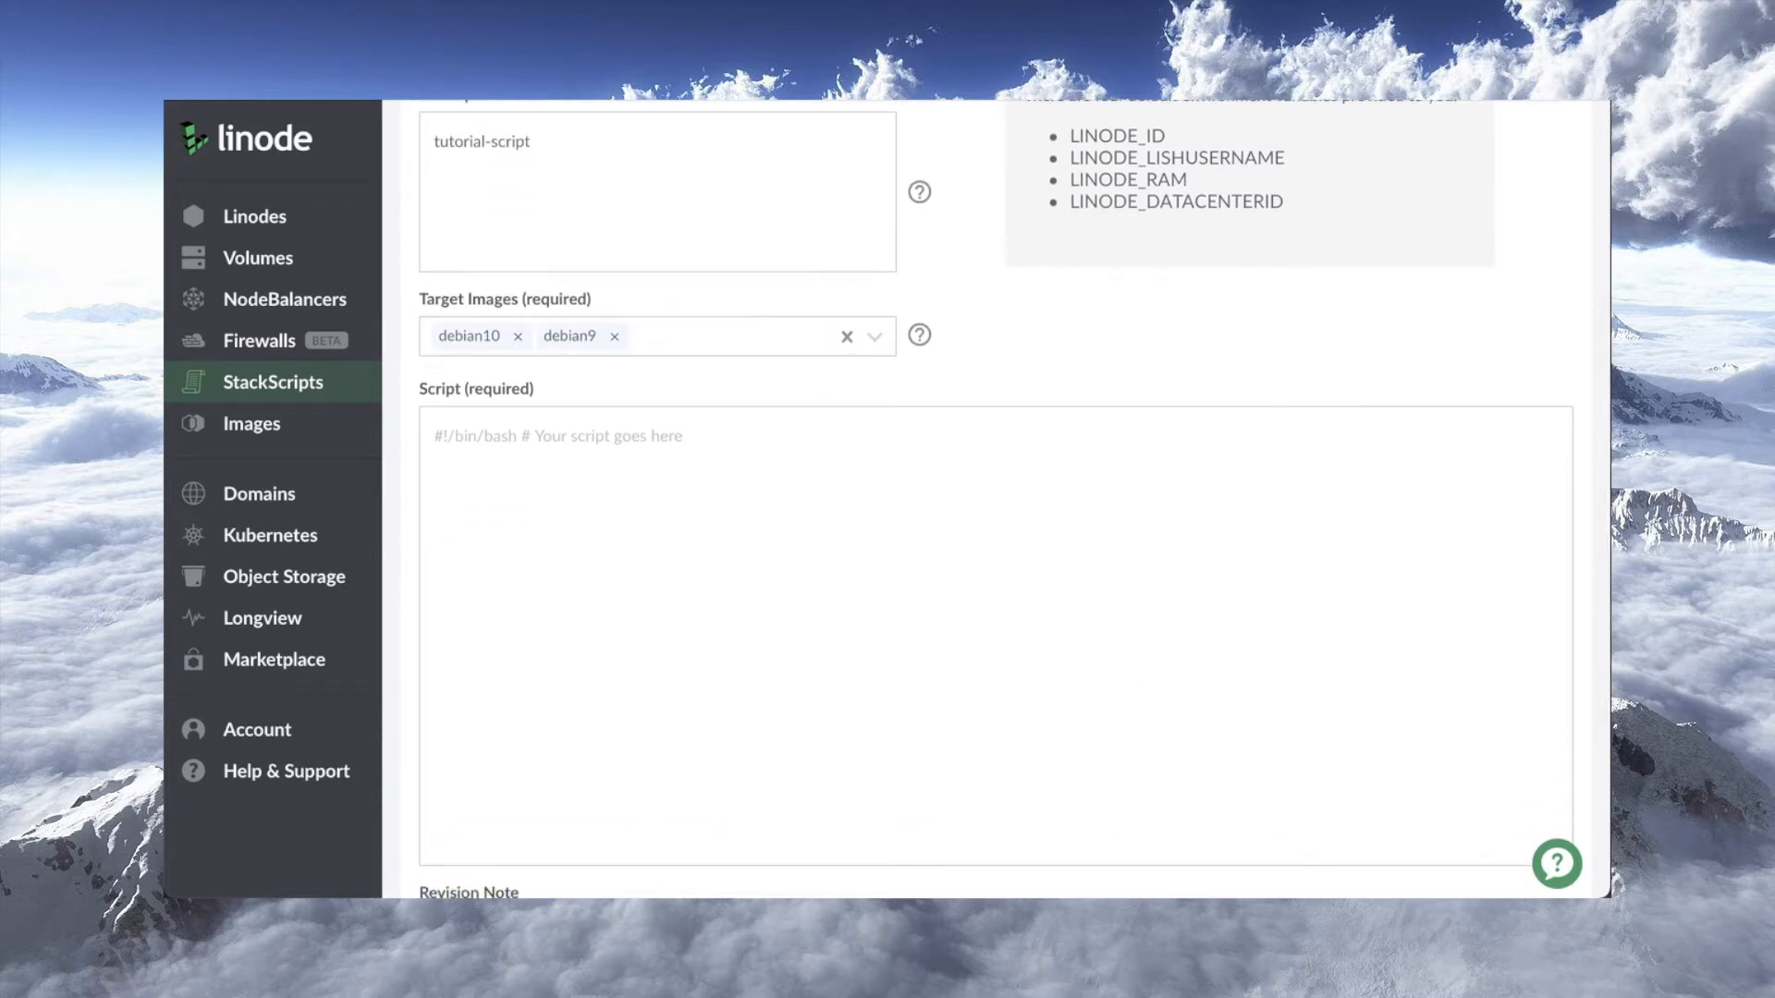
Enter the tutorial bash setup script, ending with echo "set -o vi" >> /etc/profile.
click(736, 336)
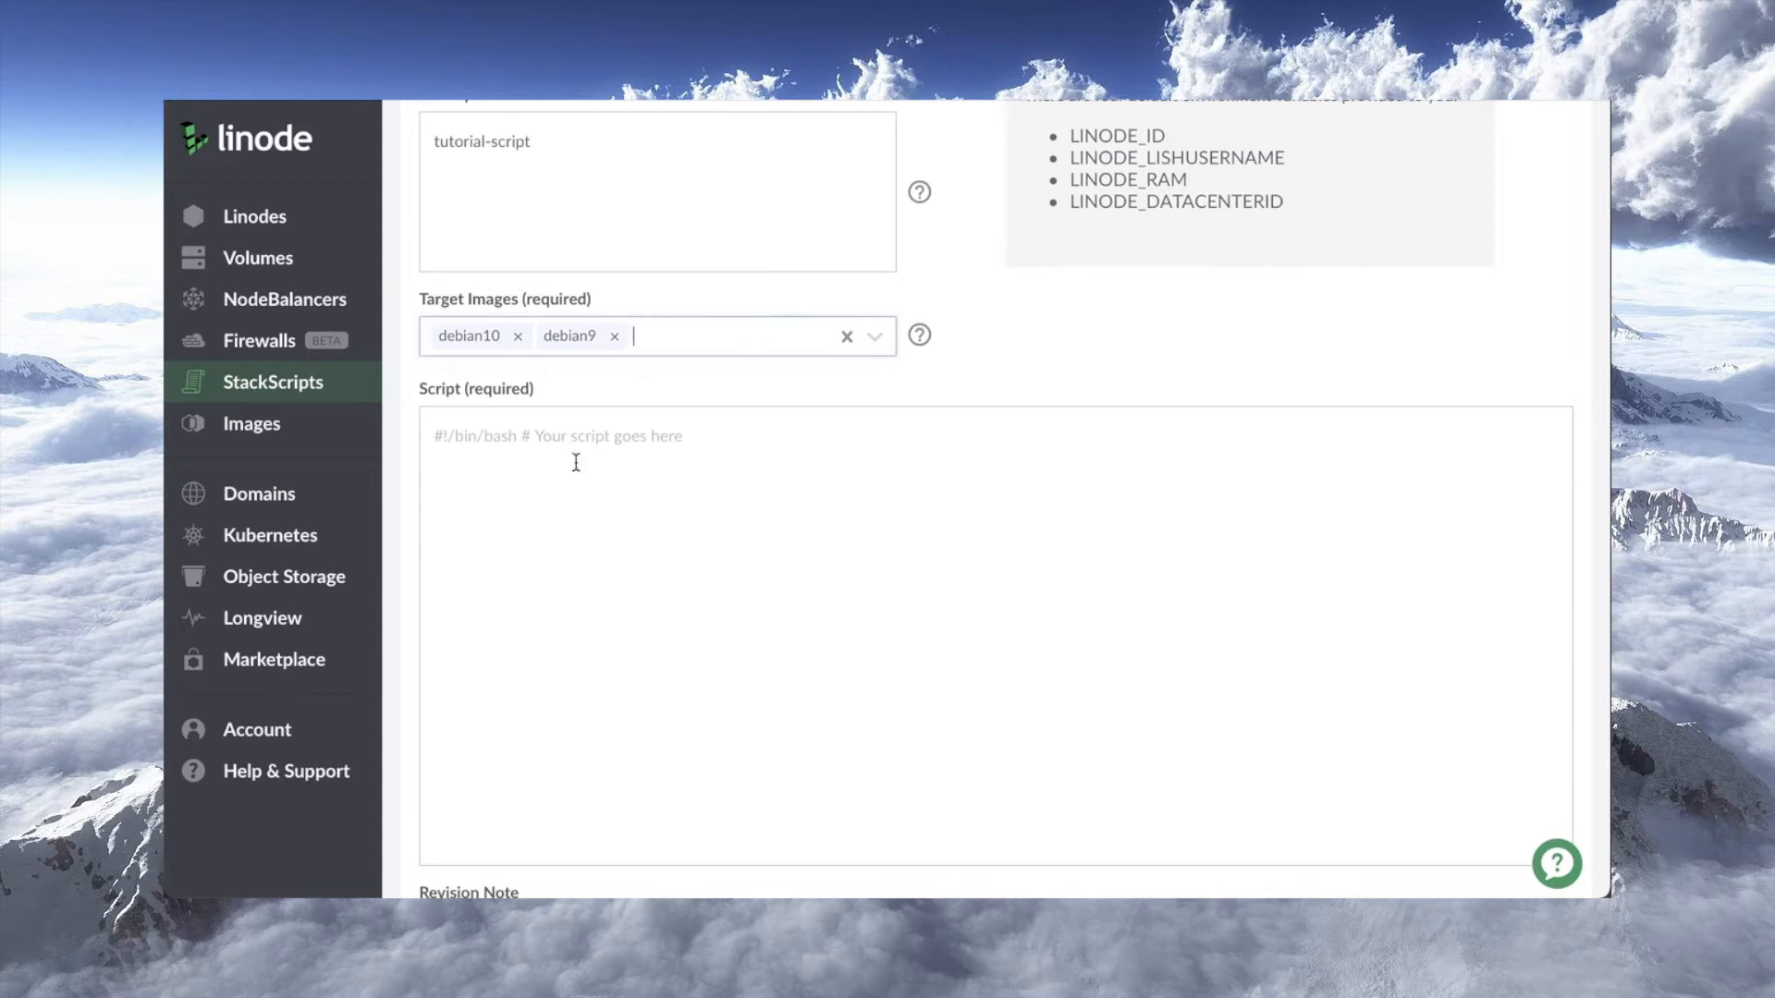
text(echo "set -o vi" >> /etc/profile)
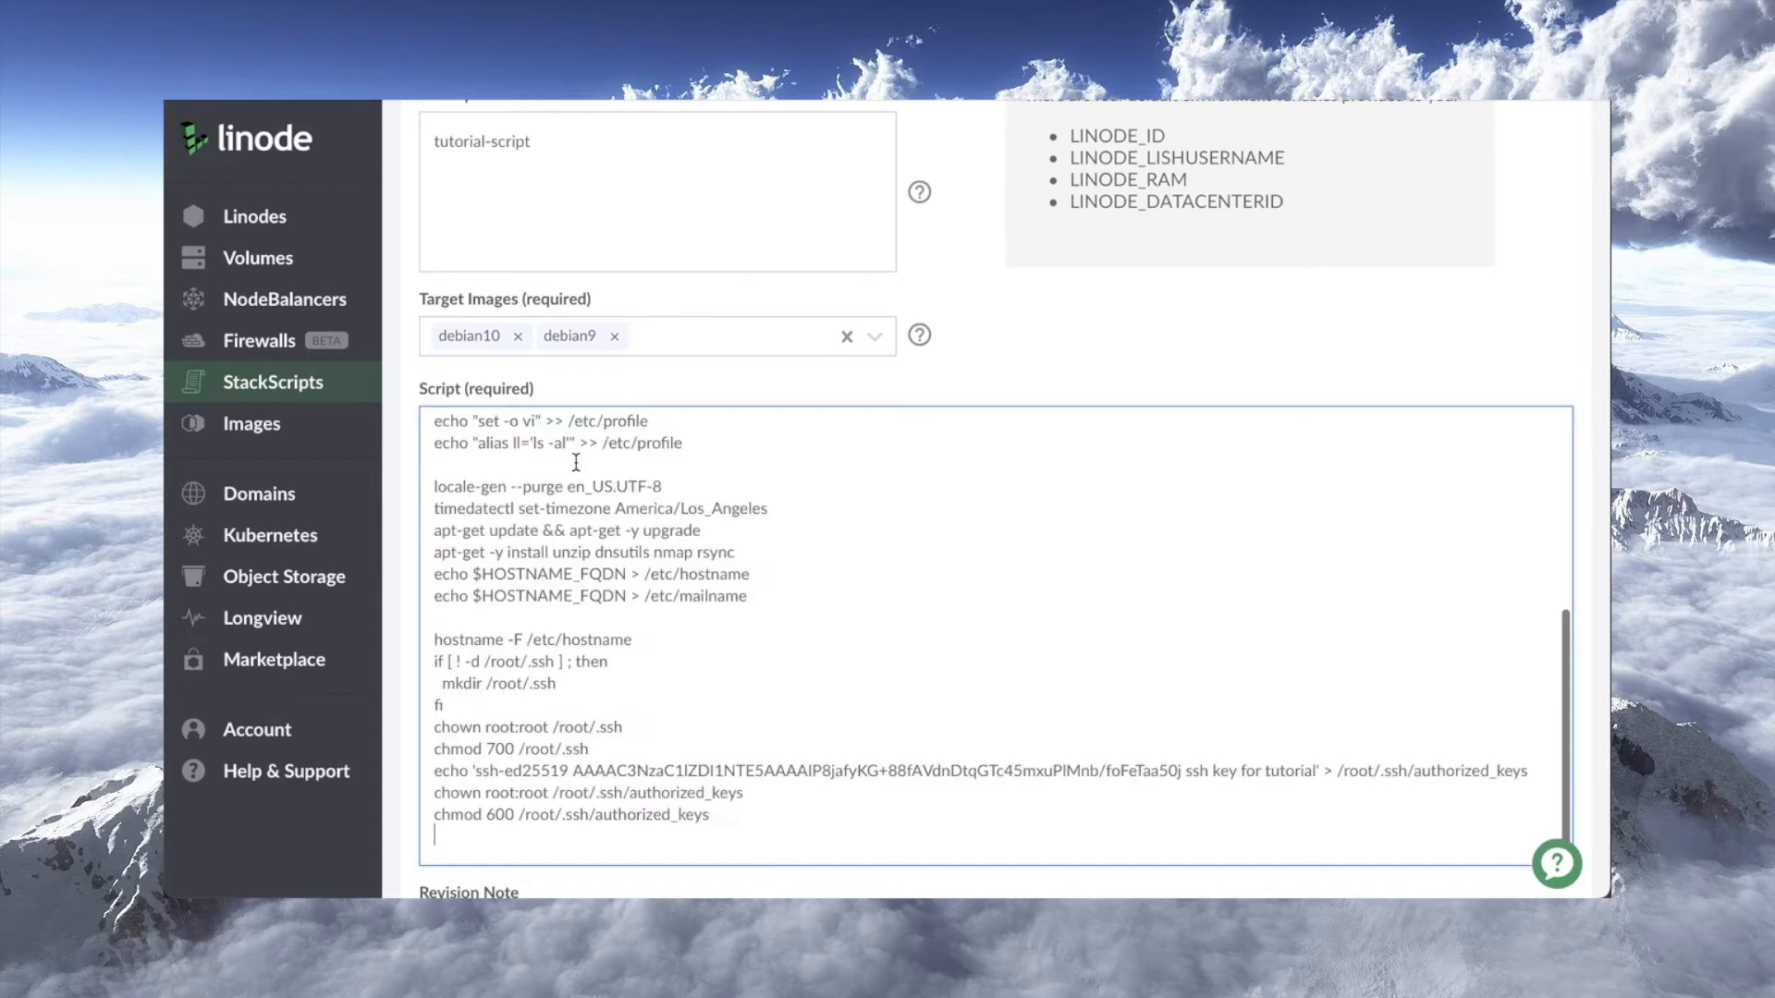
scroll(up, 3)
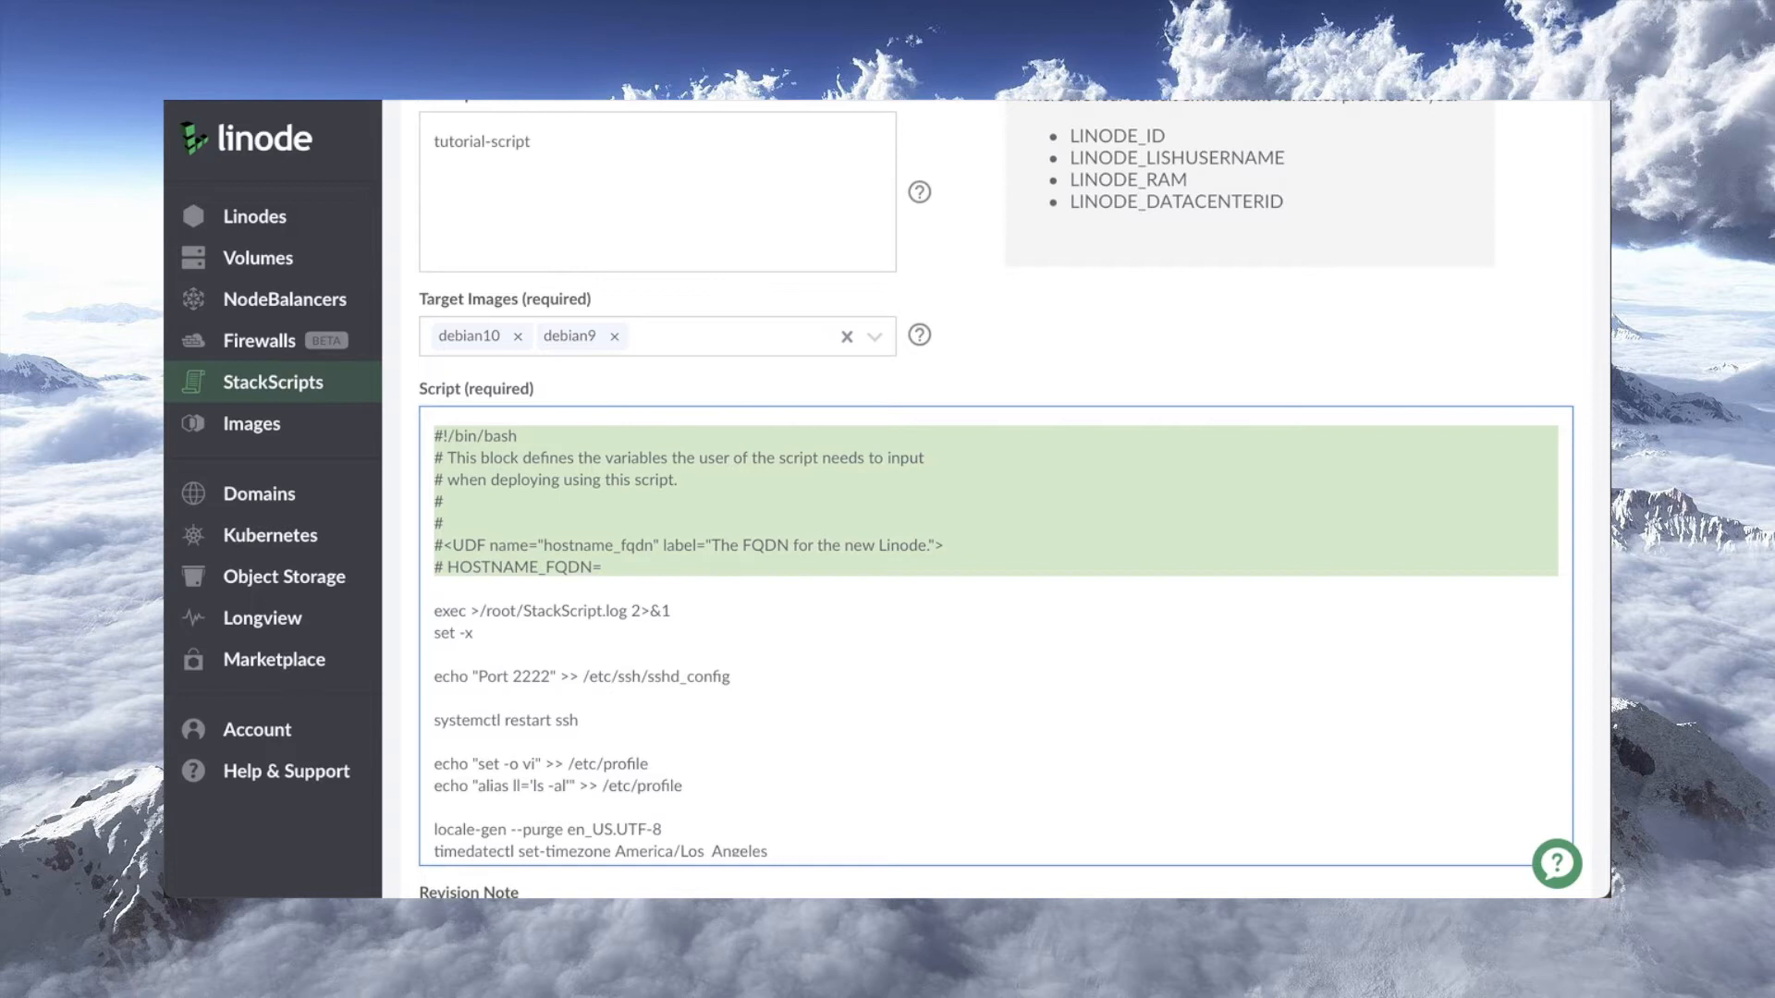
click(856, 607)
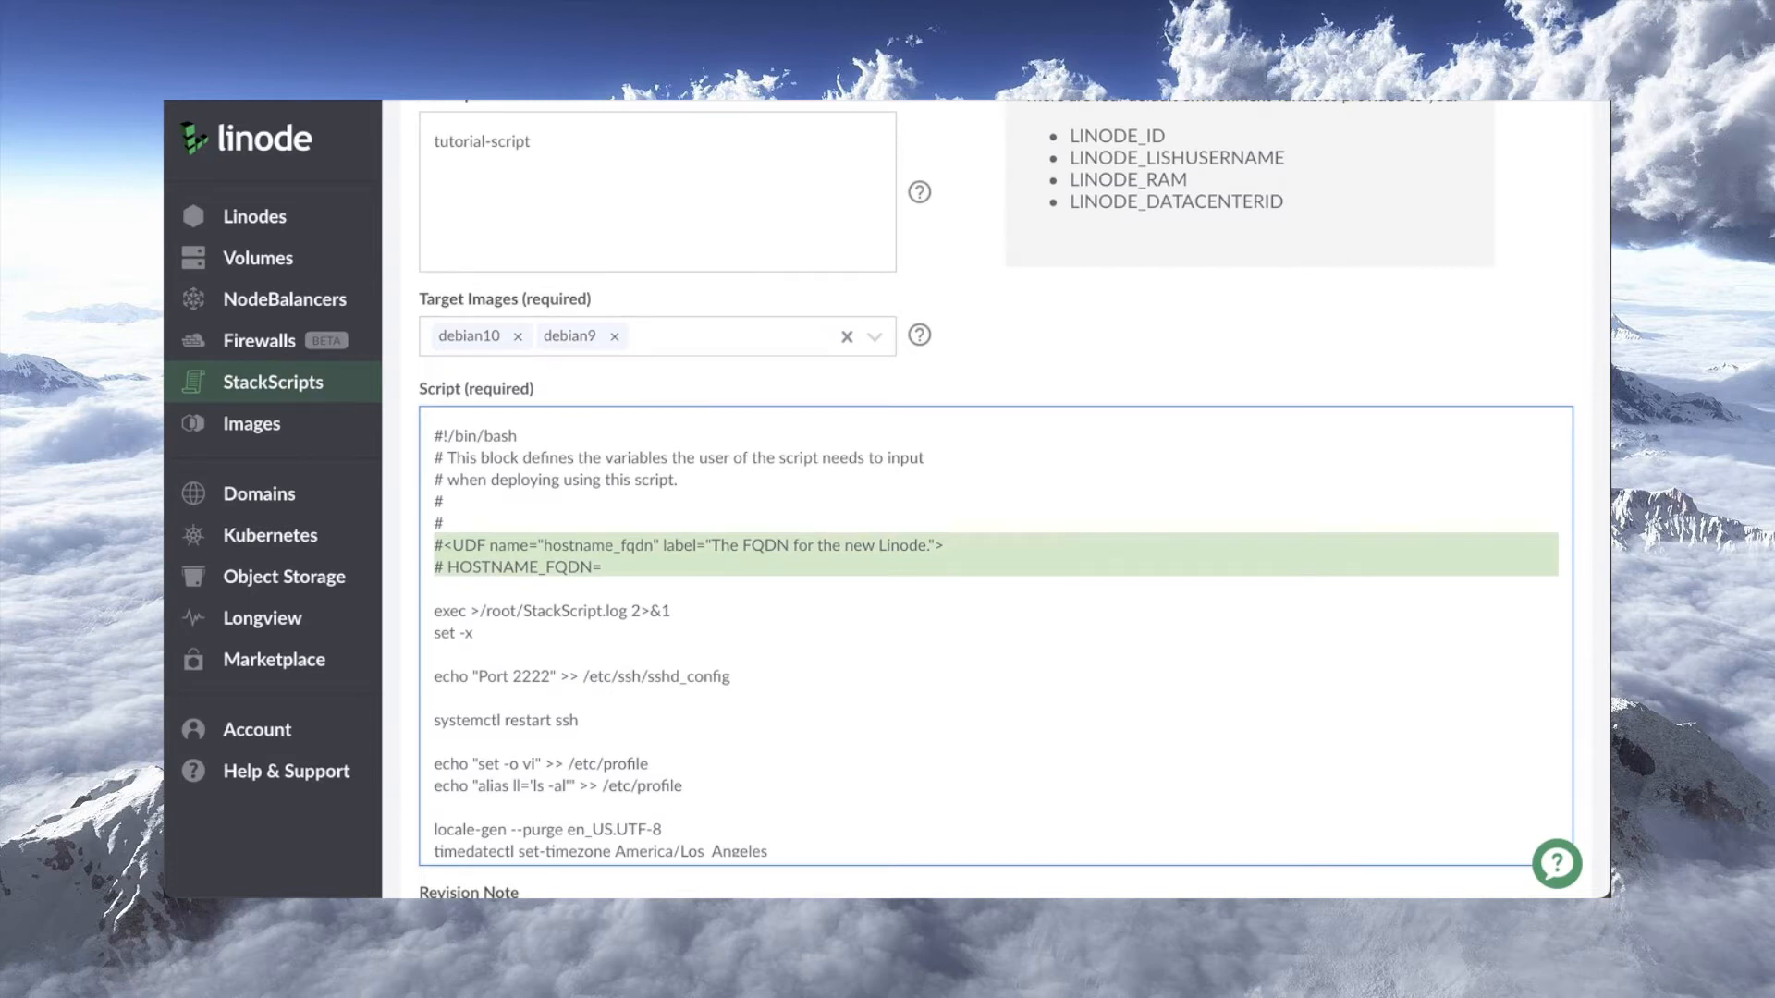
click(758, 565)
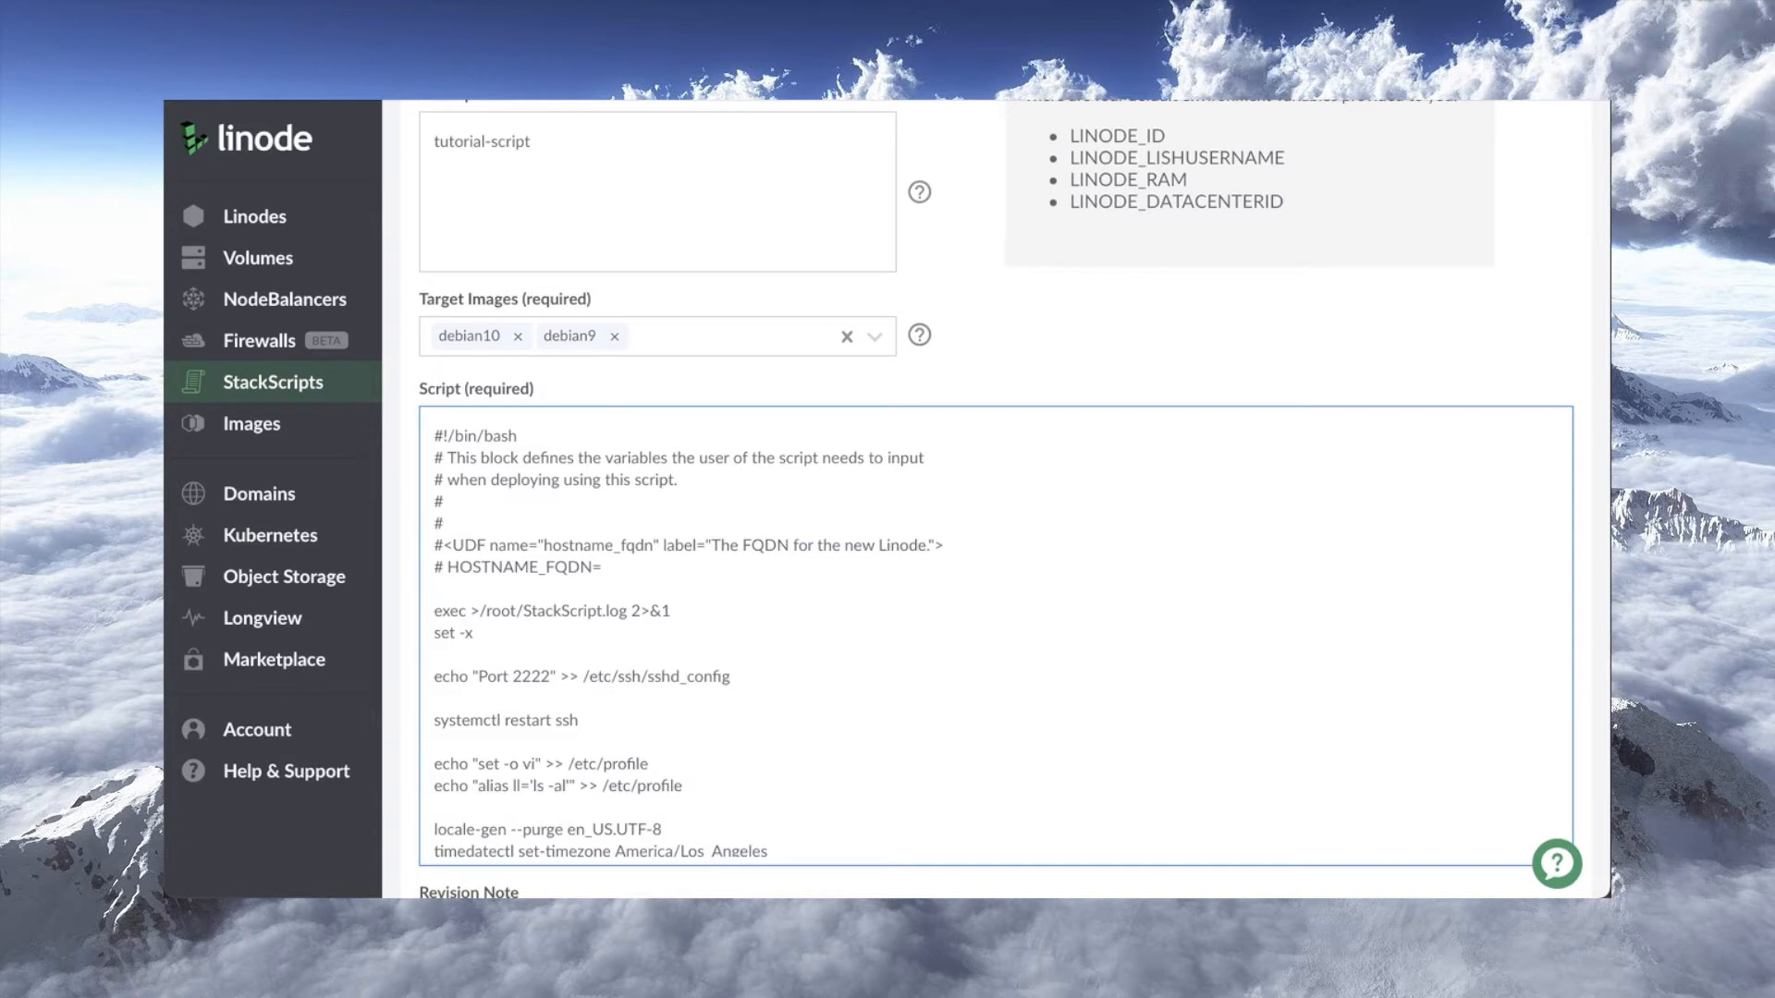
scroll(up, 3)
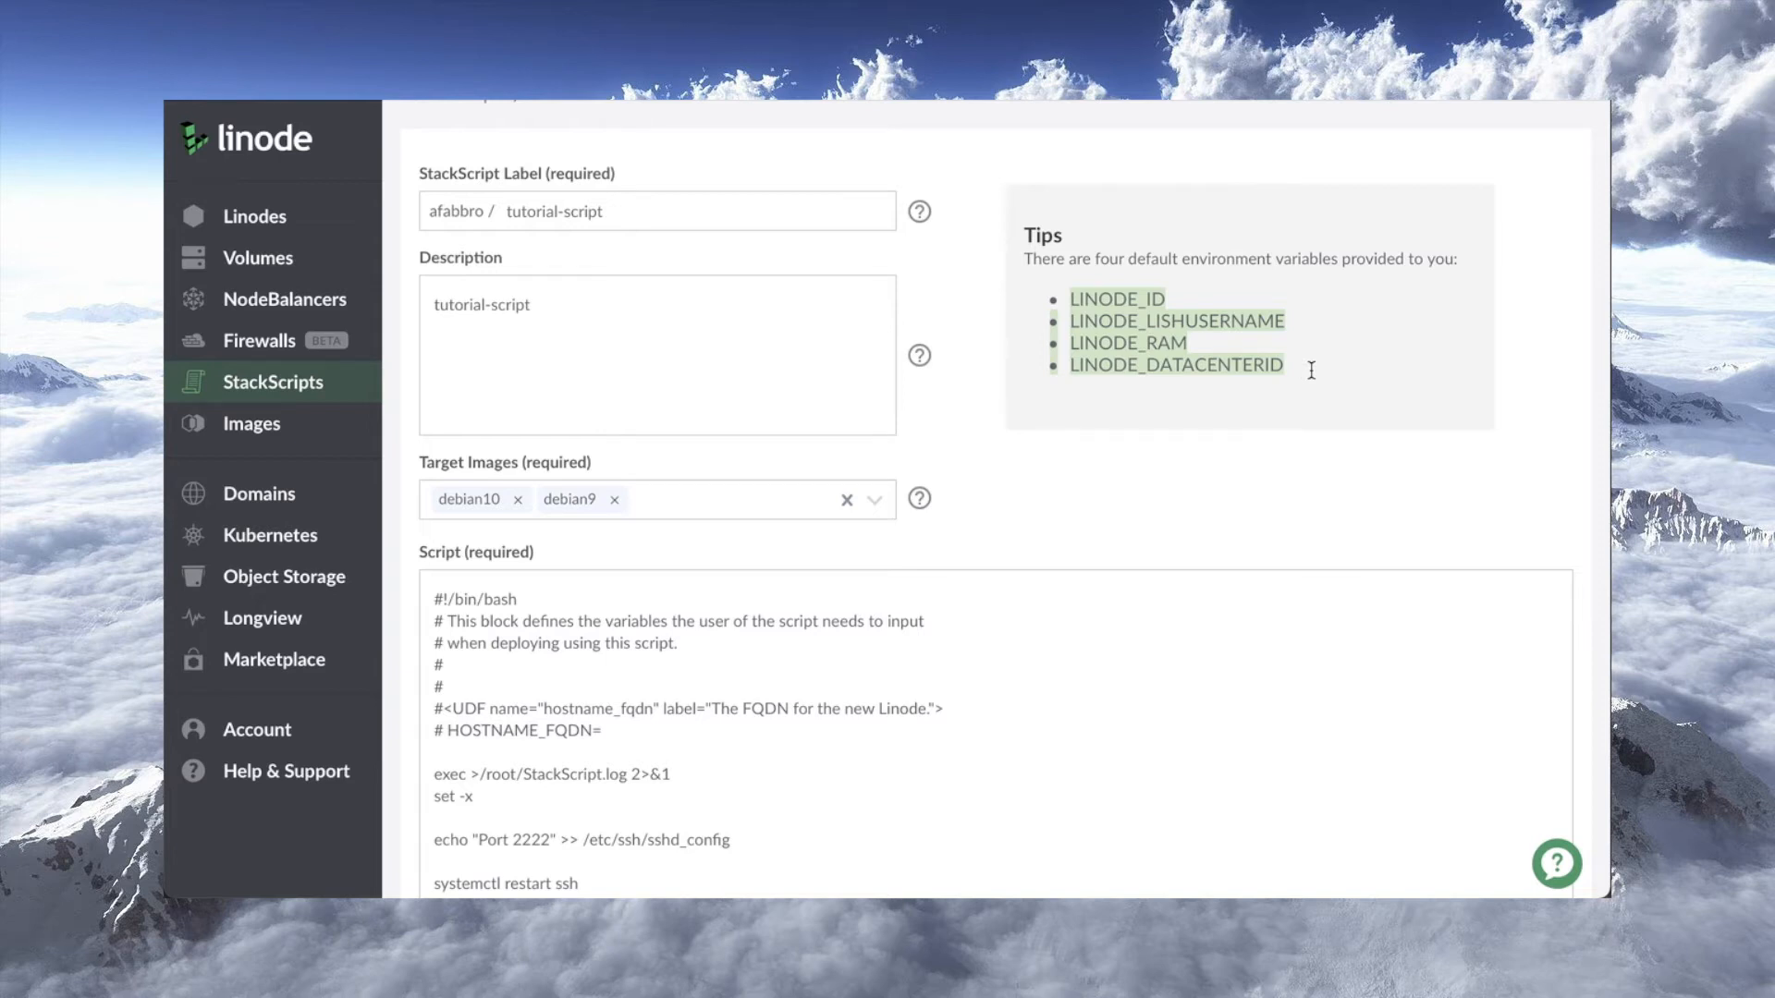
scroll(down, 3)
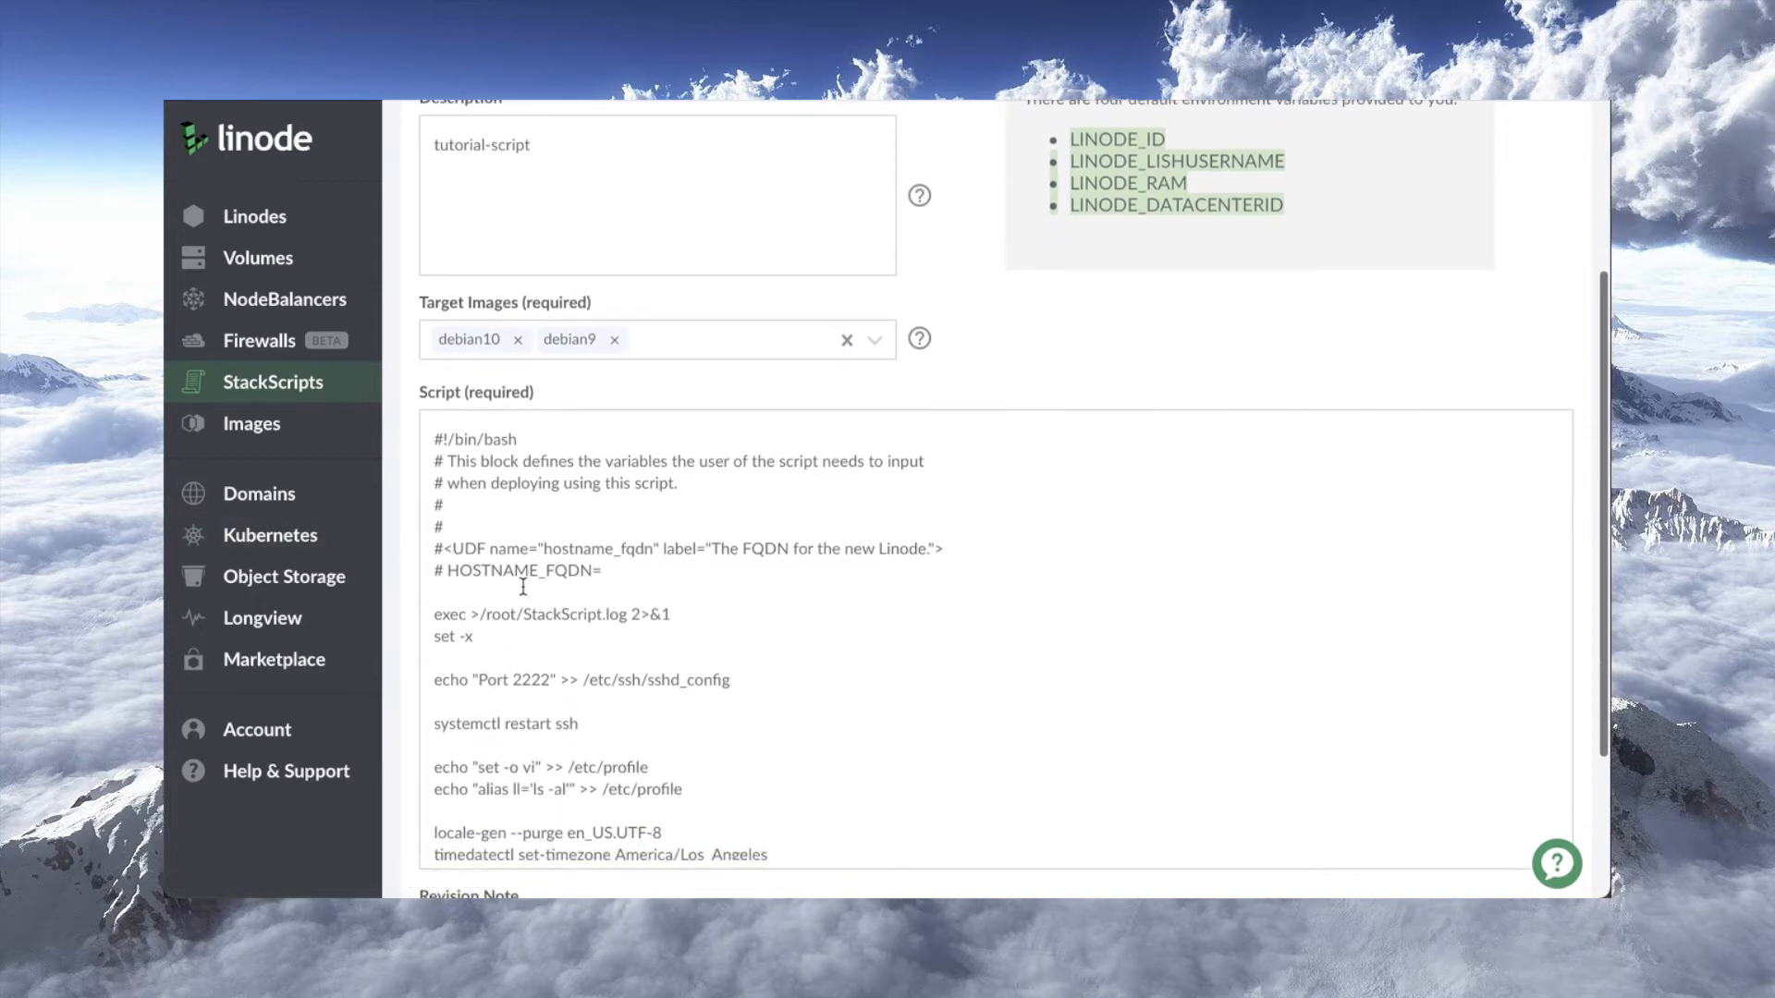
double_click(518, 572)
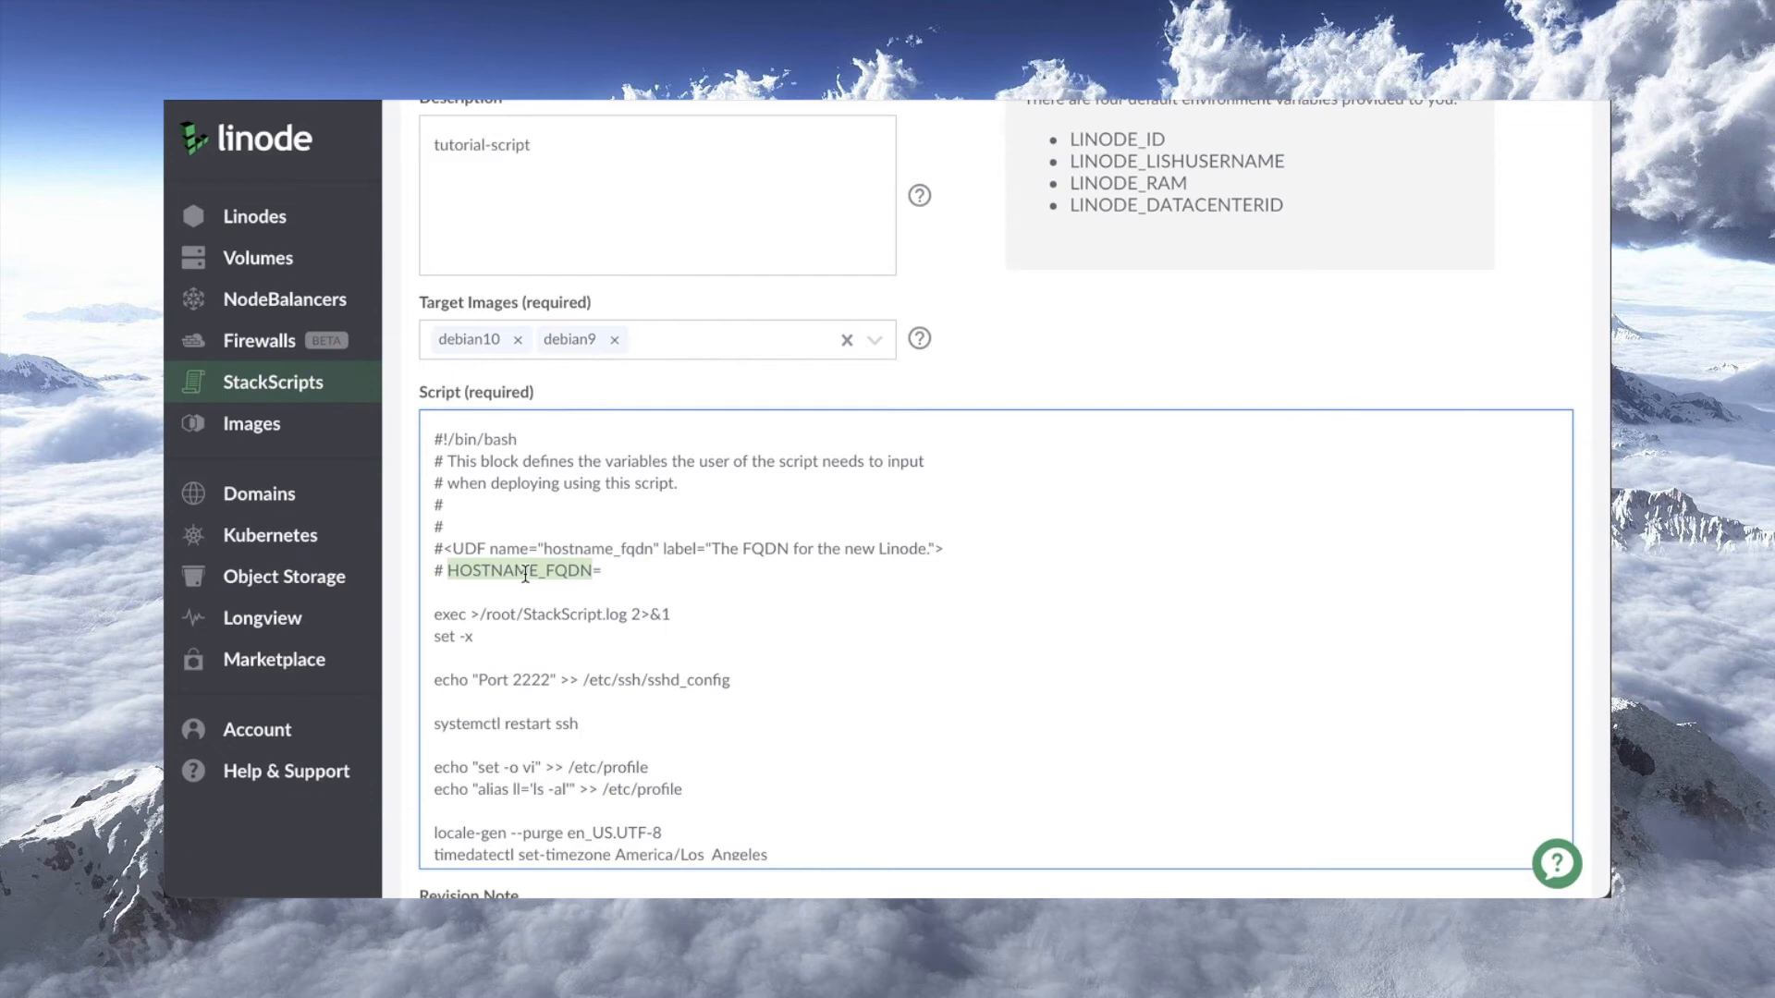
scroll(down, 3)
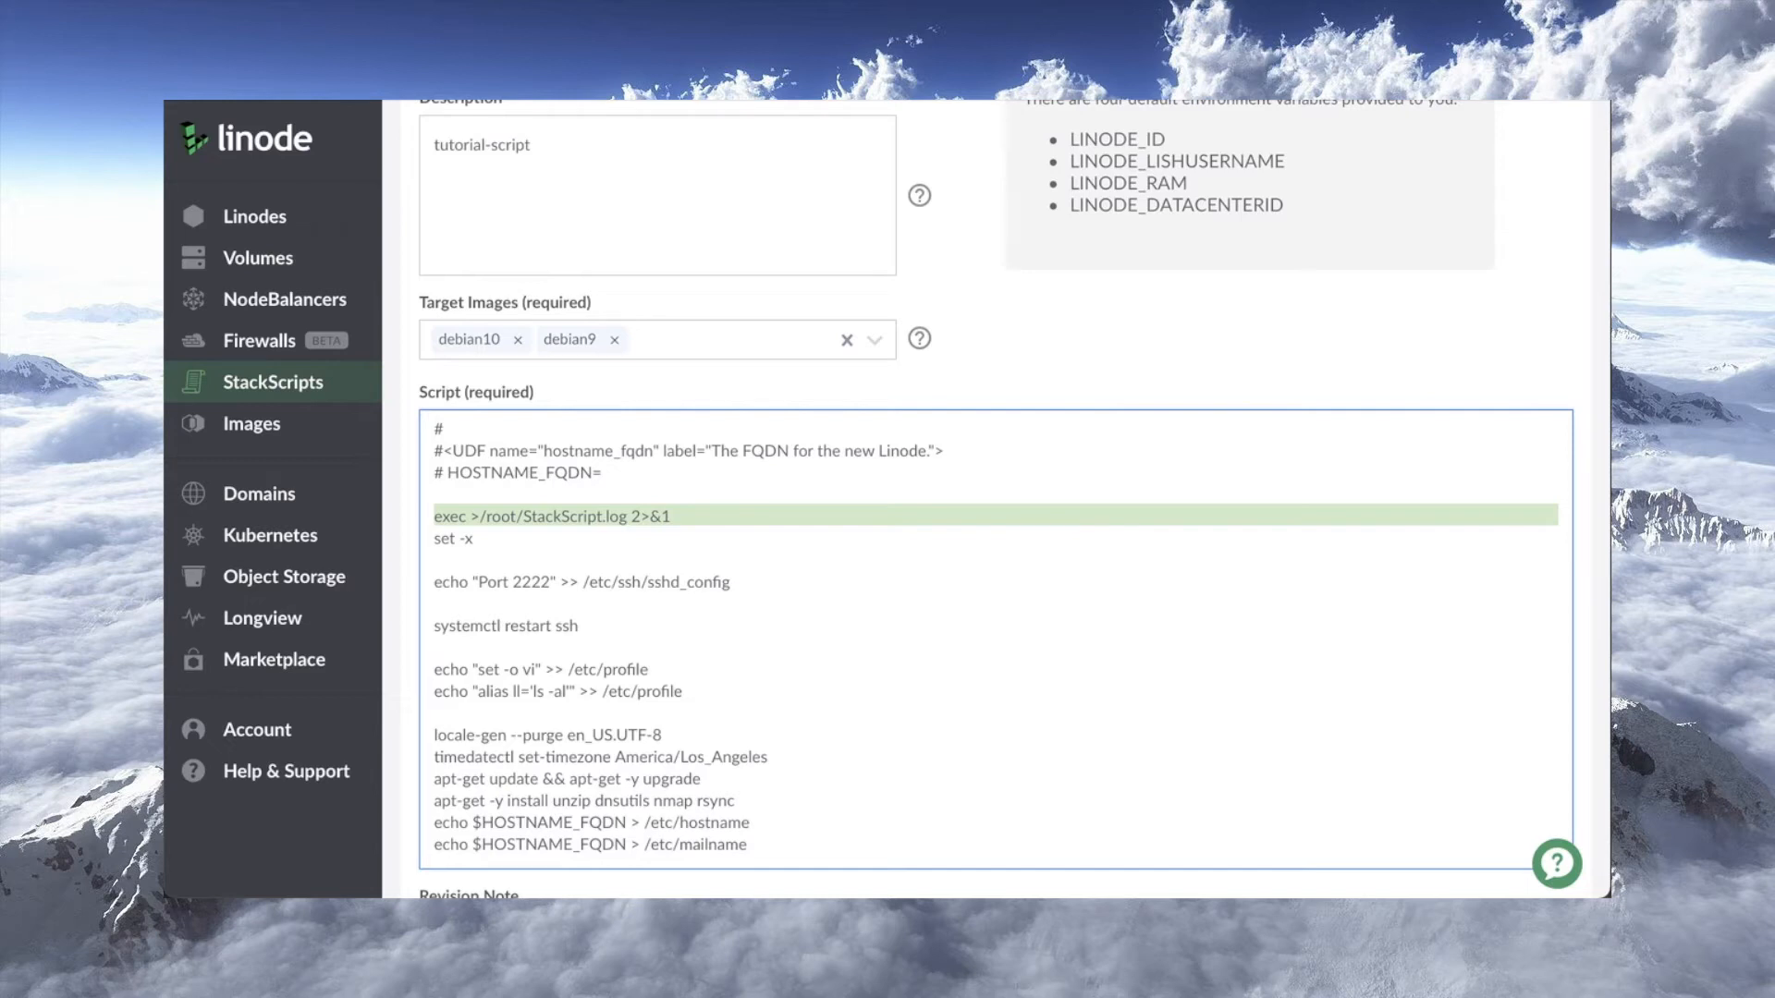
click(638, 516)
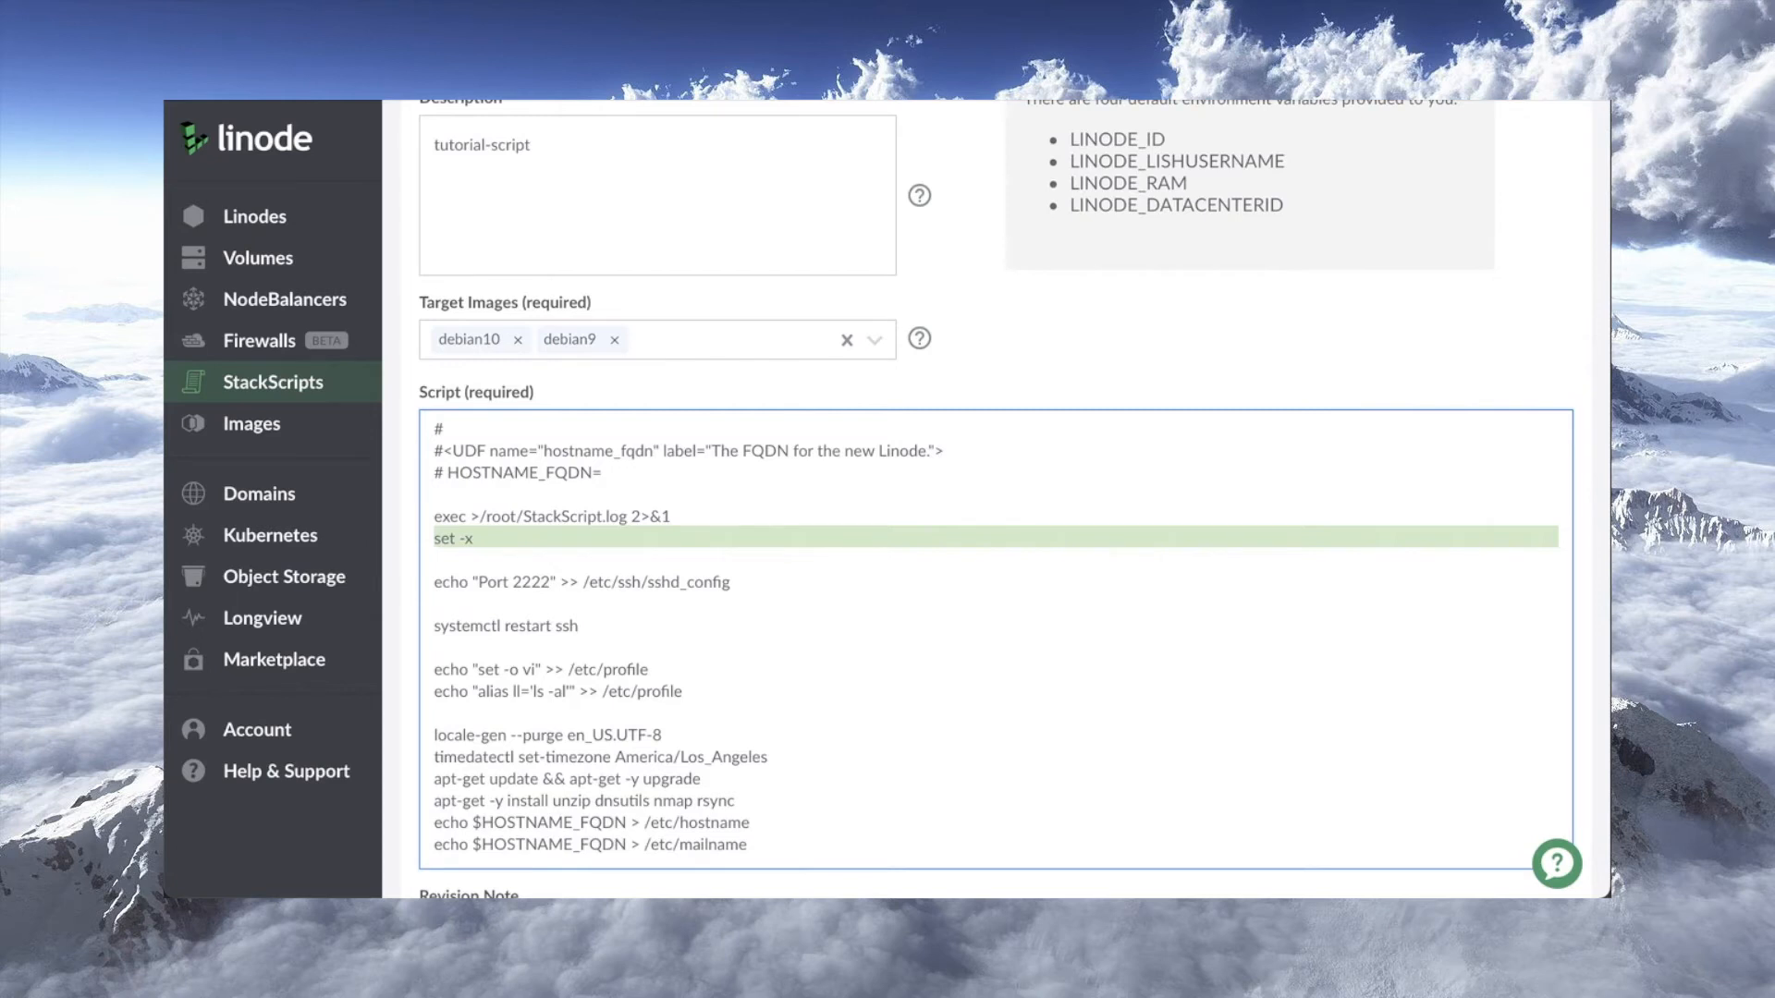
Join the Port 2222 line and the ssh restart line by removing the blank line.
click(435, 603)
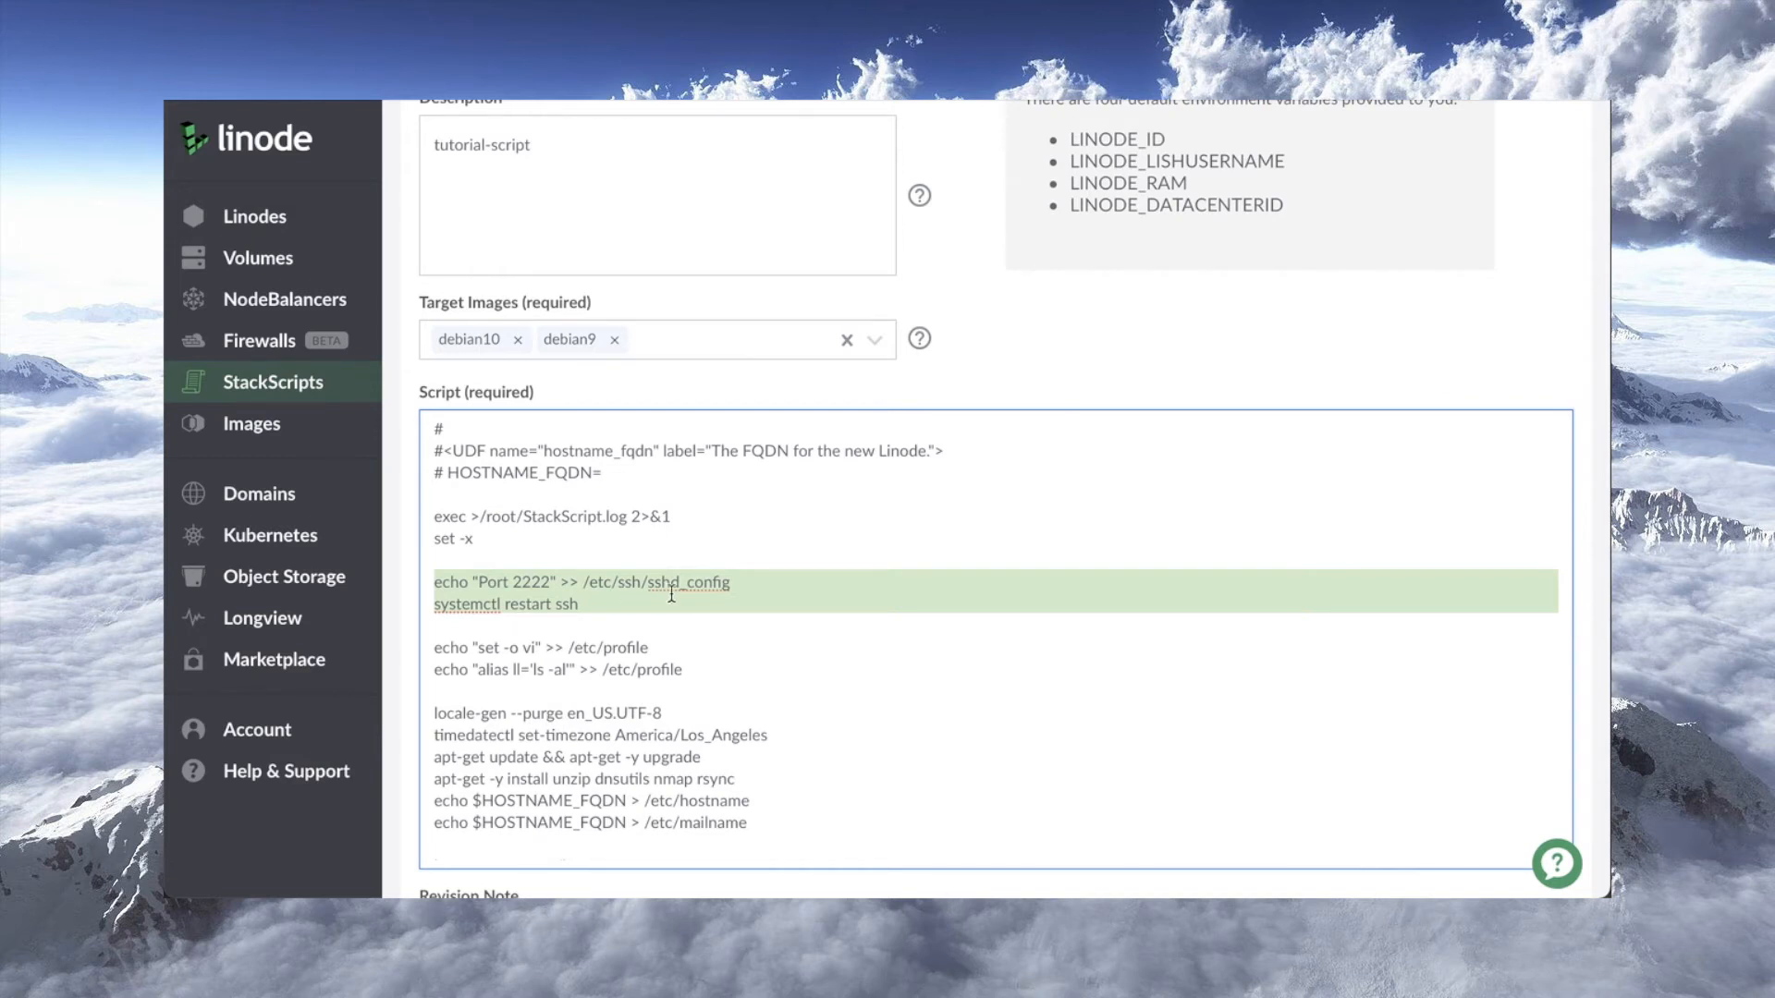
Review the script so locale, package, hostname-file and SSH key commands sit in groups.
scroll(down, 3)
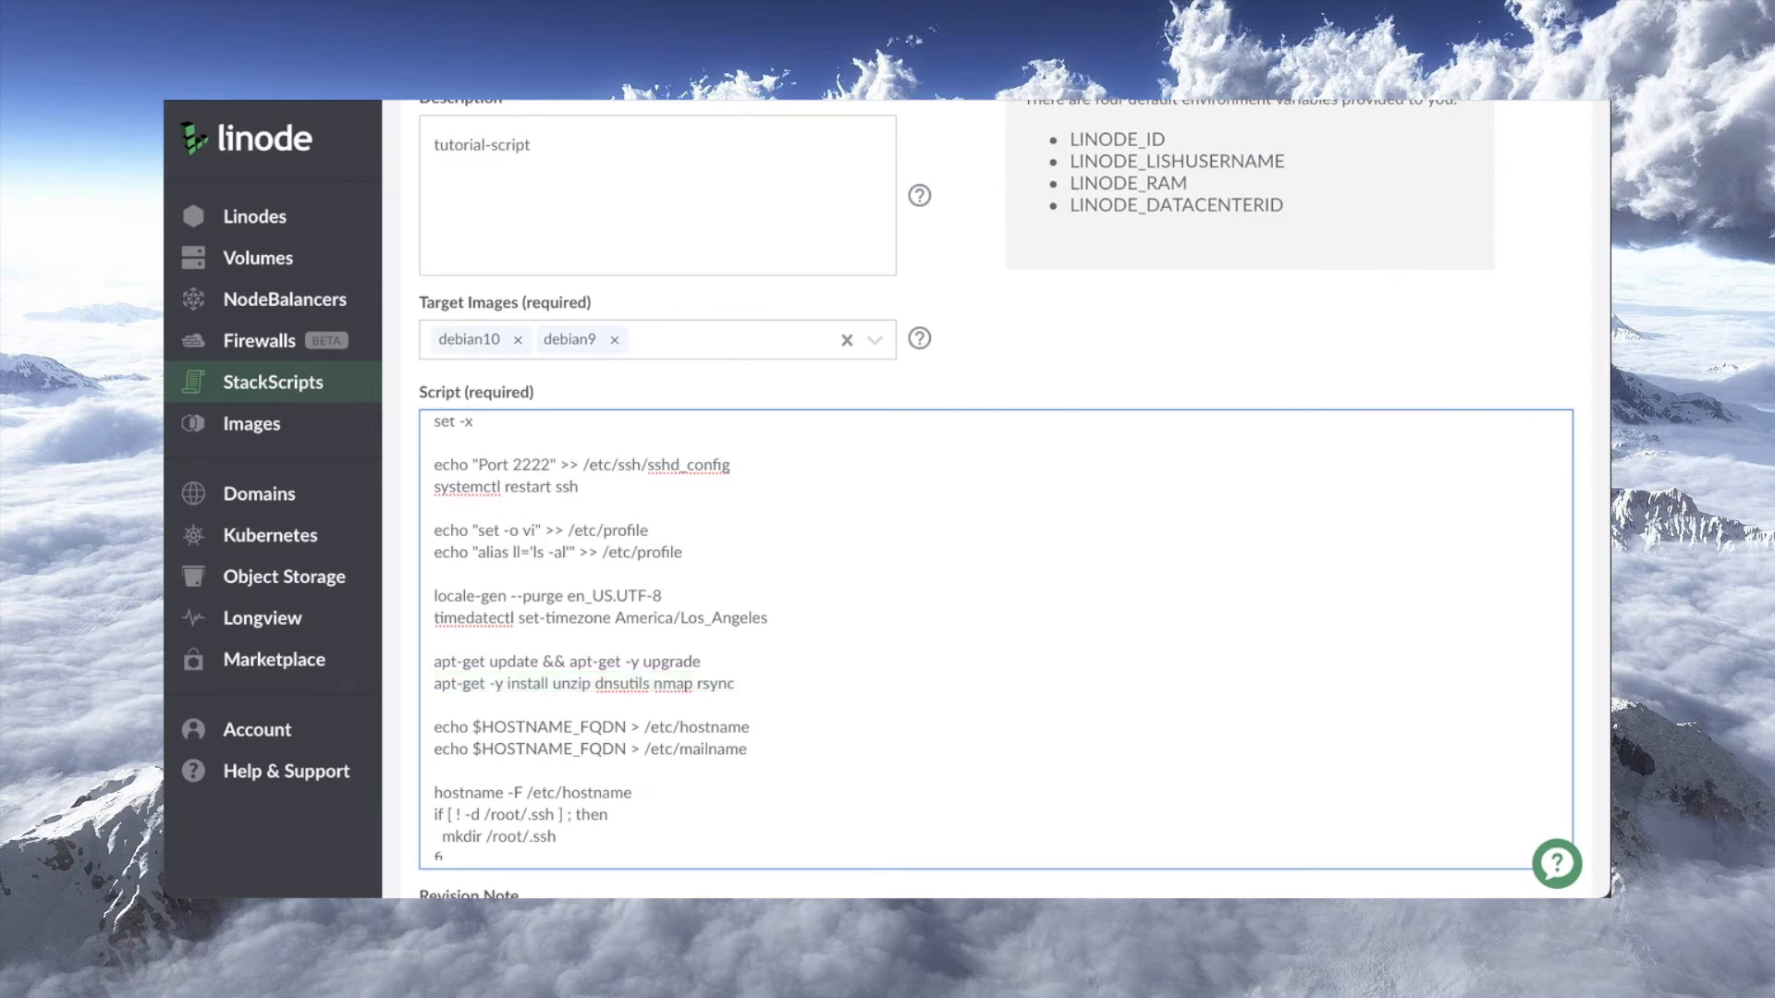
double_click(588, 737)
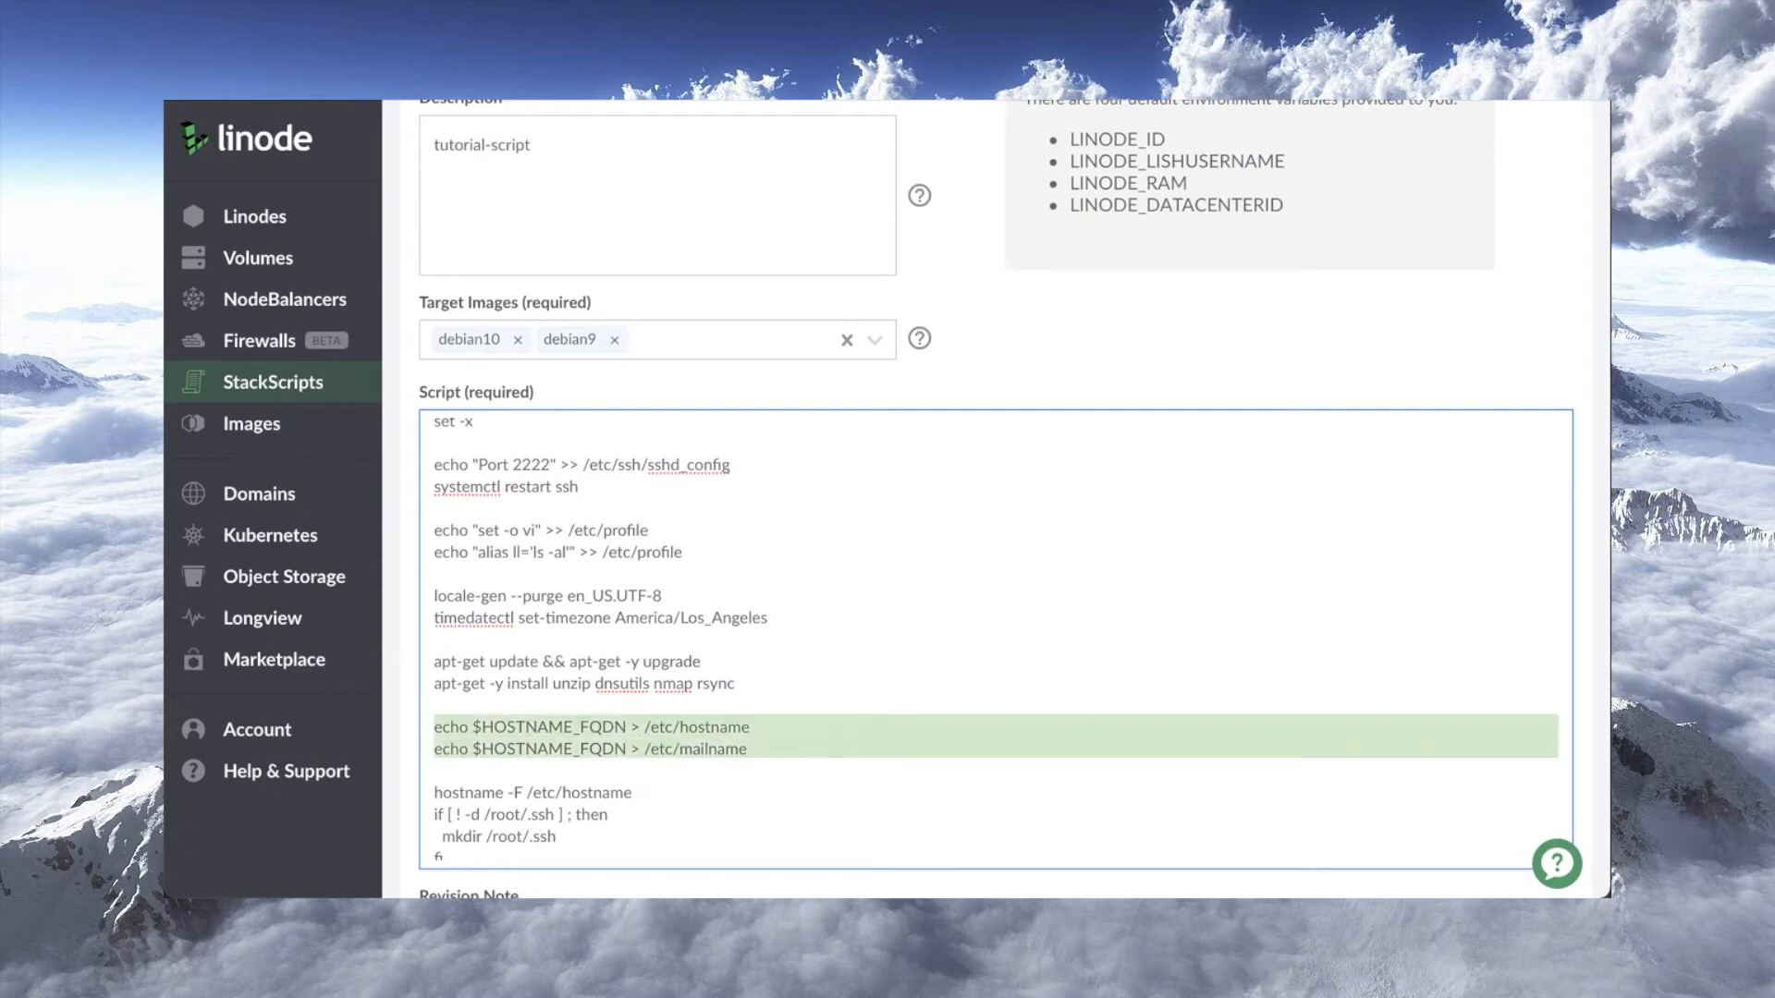
scroll(up, 3)
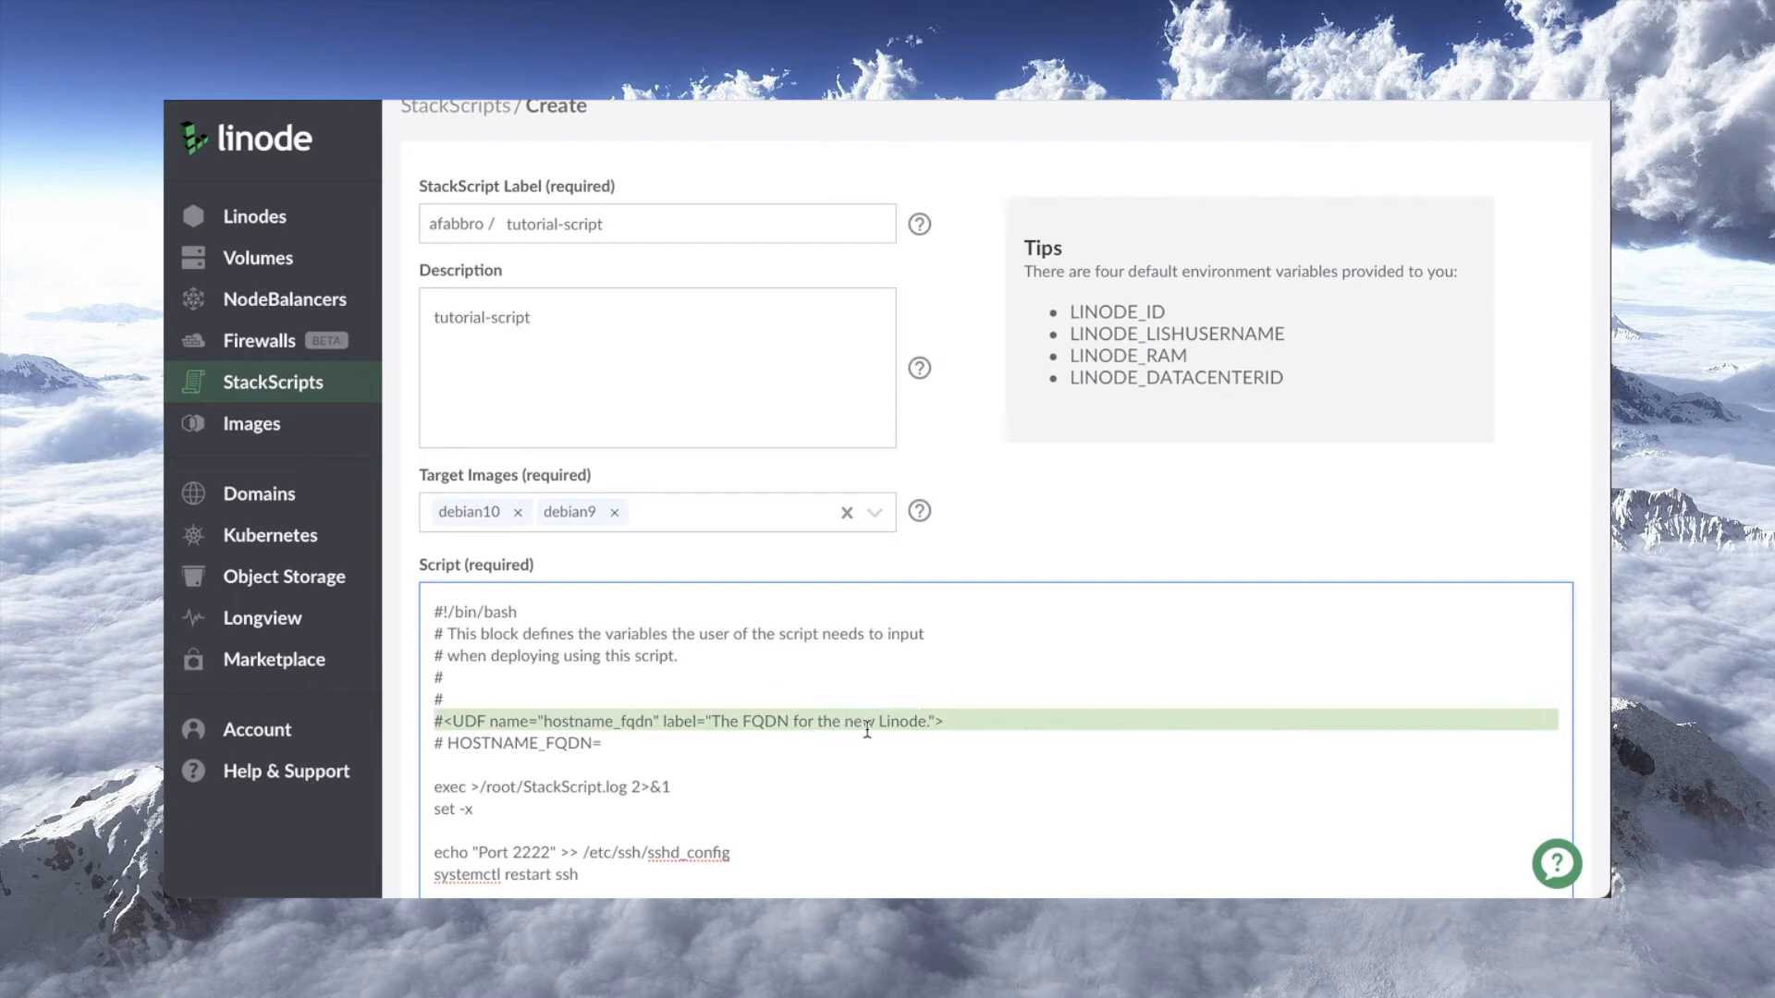
scroll(down, 3)
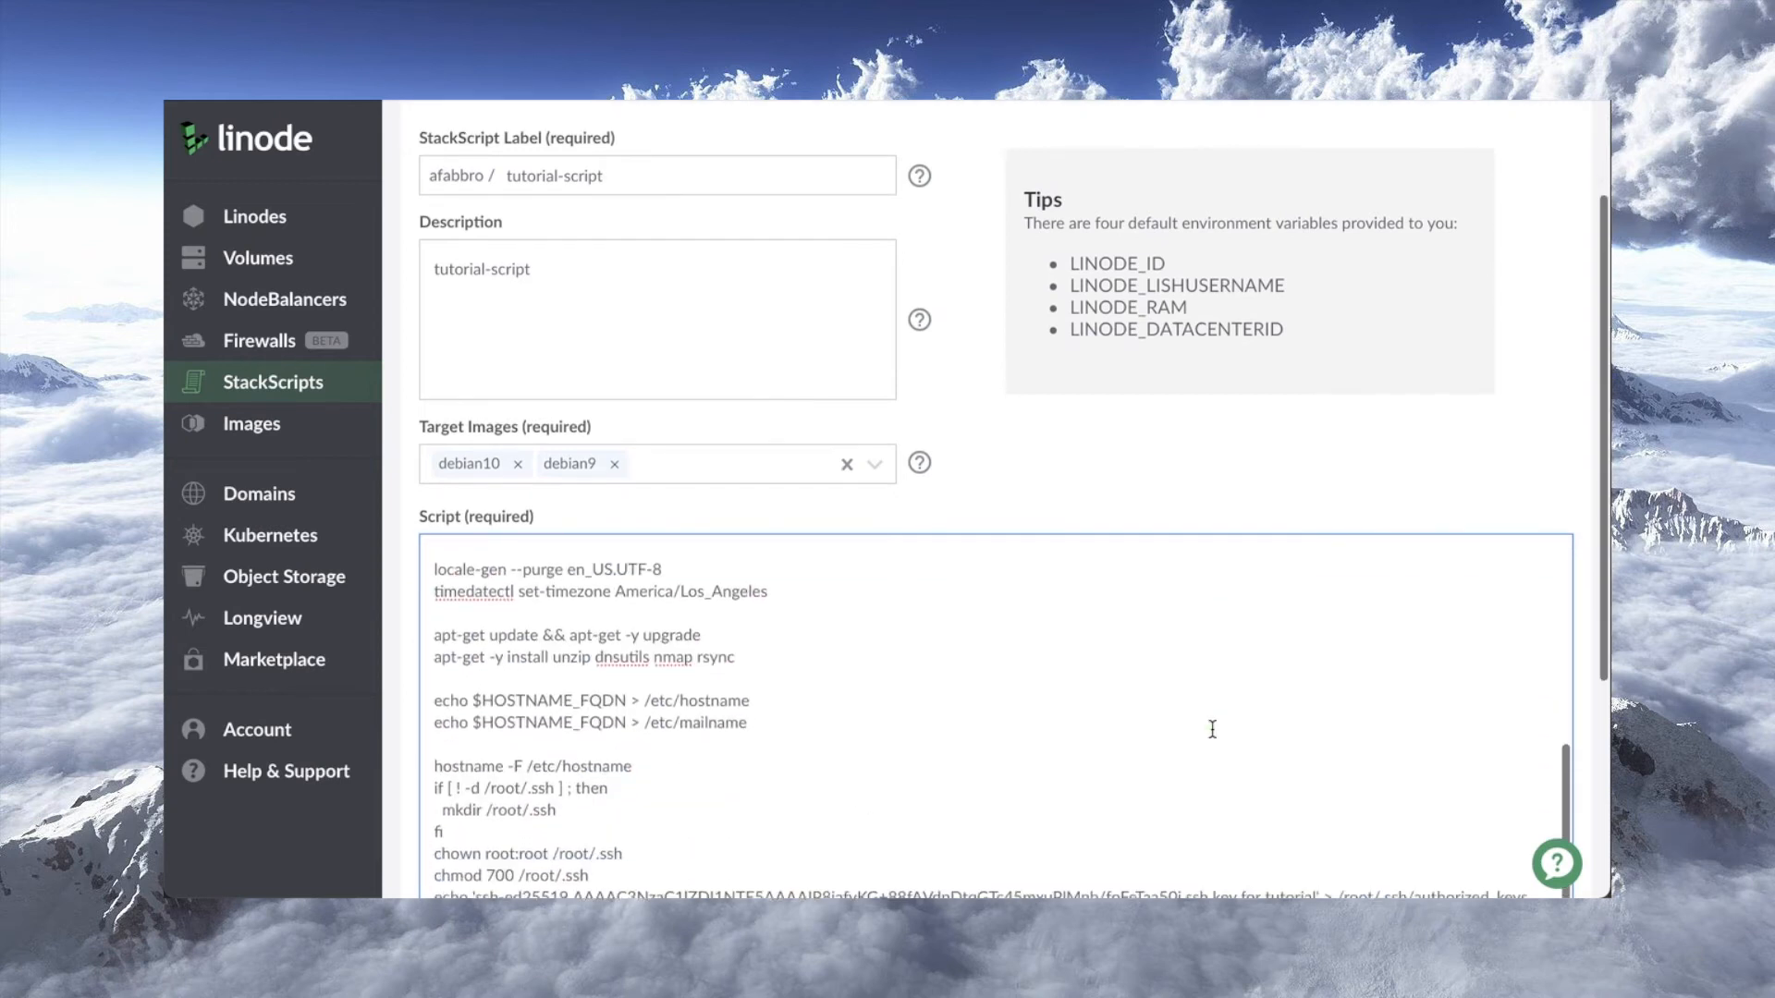
scroll(down, 3)
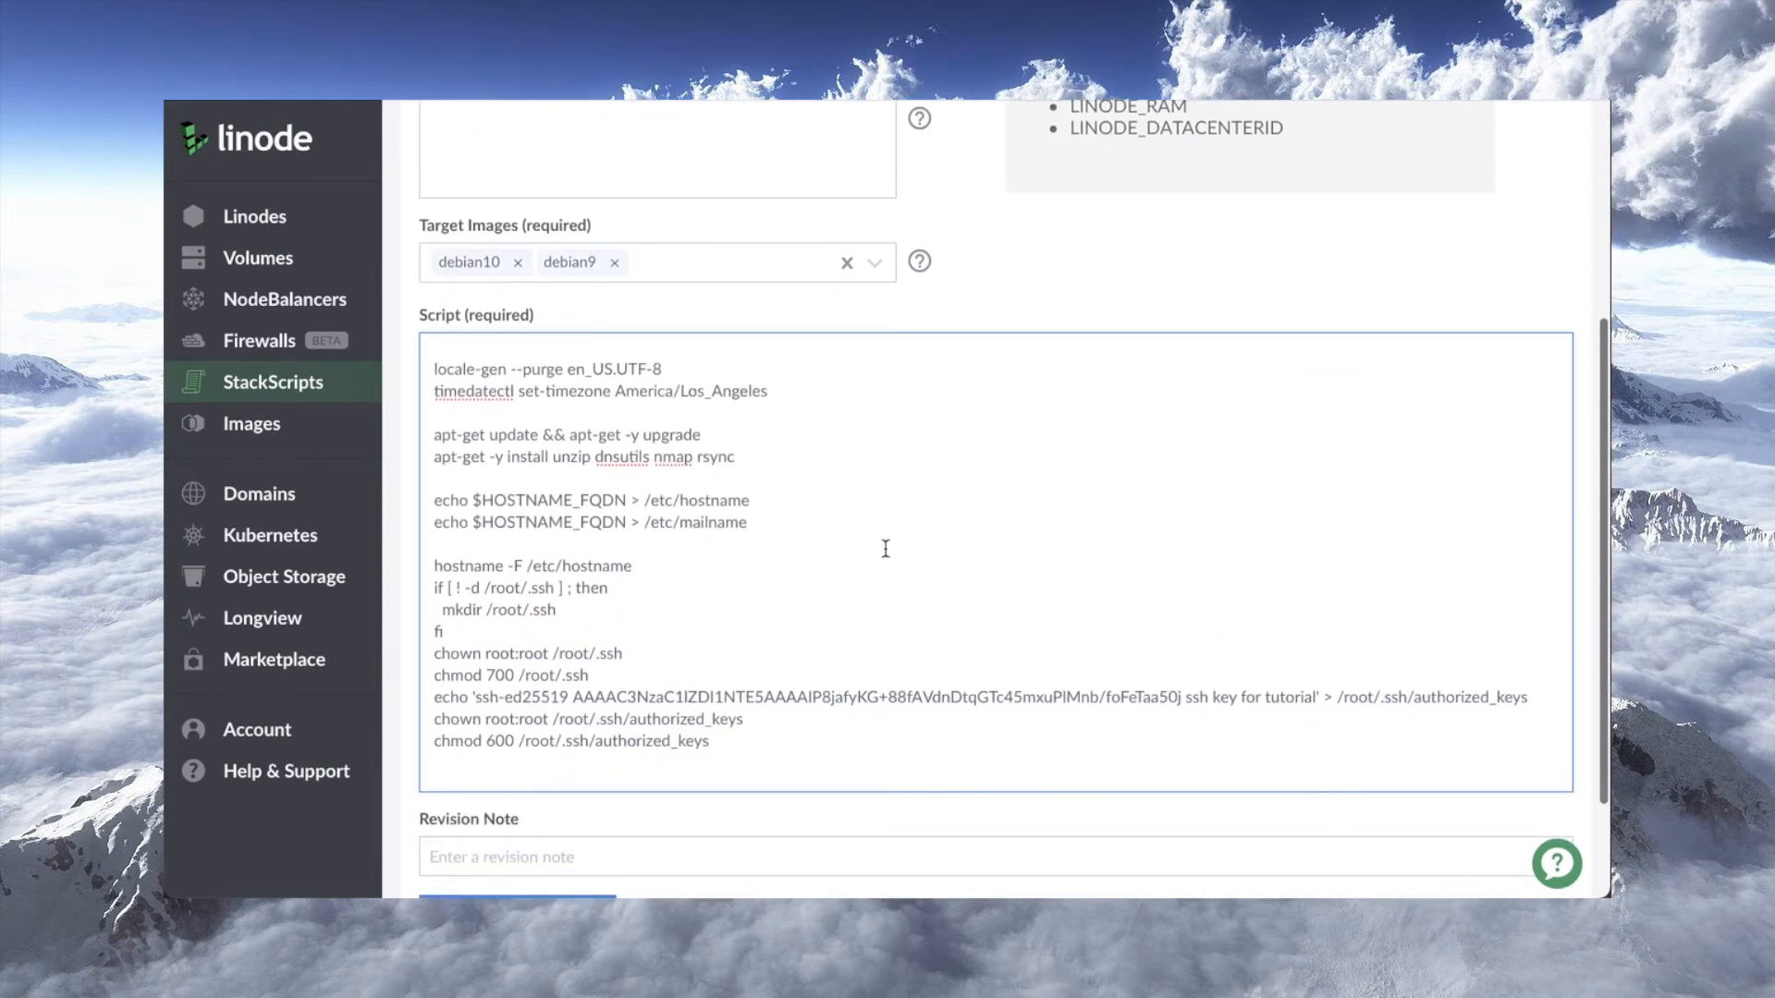
mouse_move(715, 521)
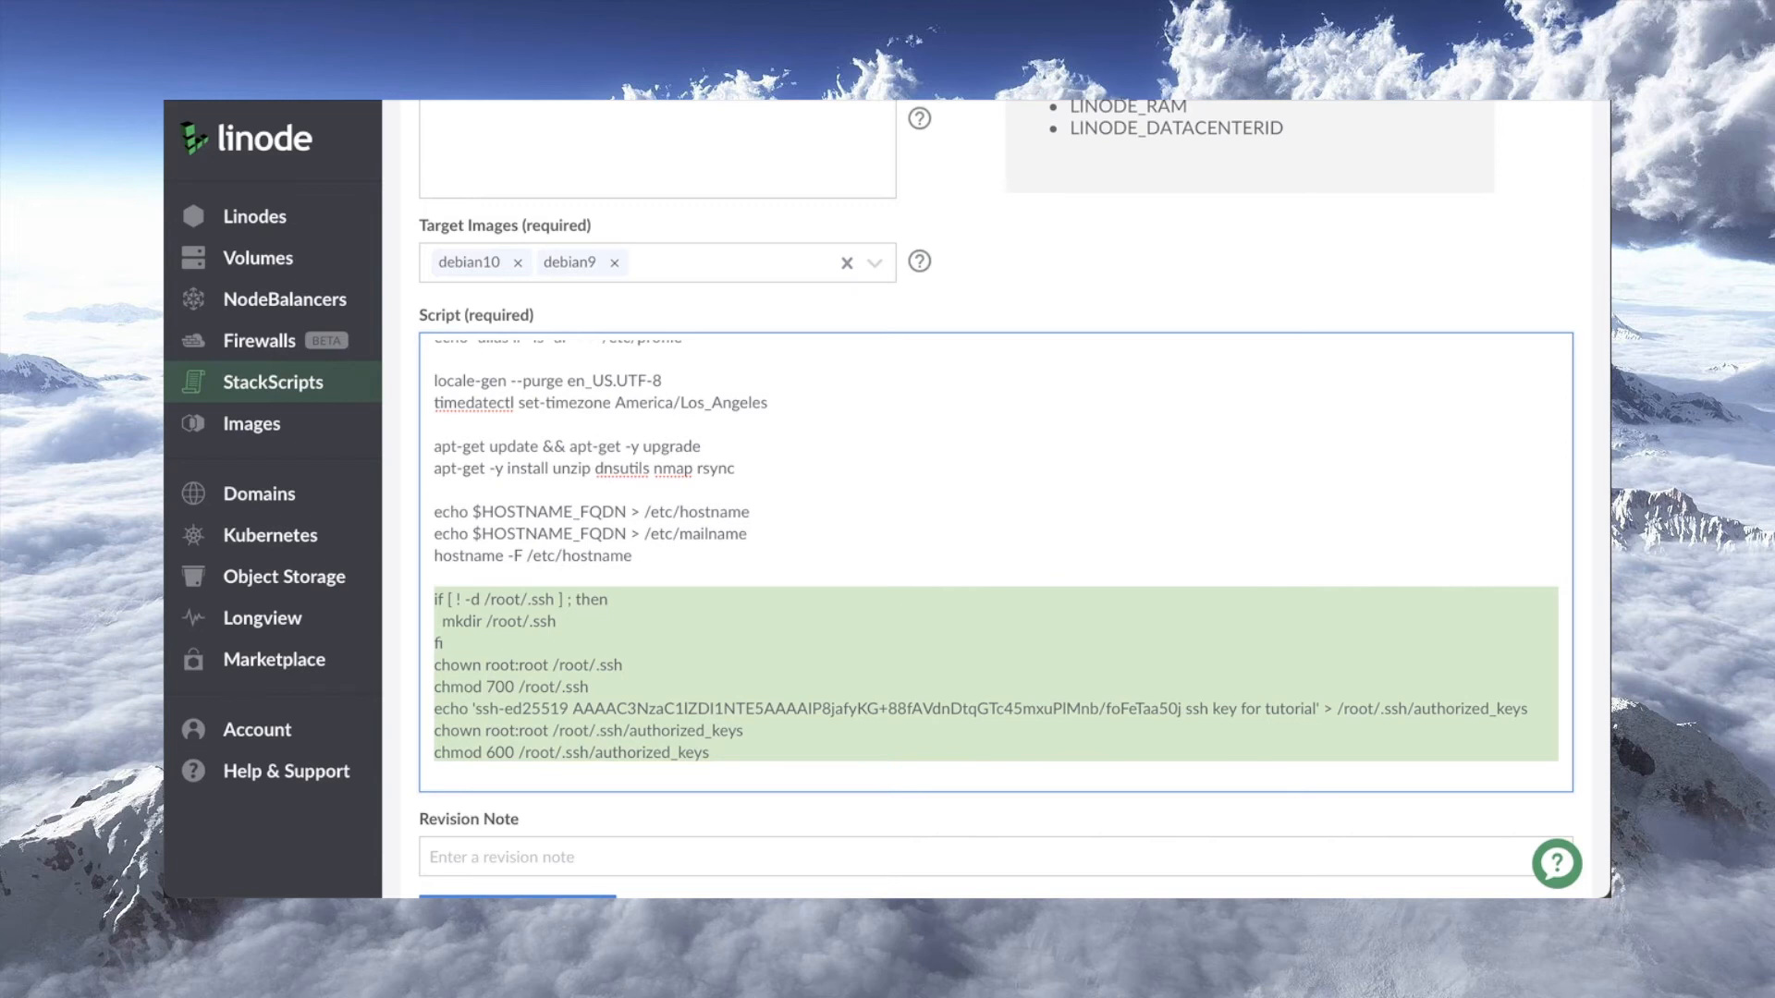
Review the root .ssh and key-install lines, then create the tutorial-script StackScript.
click(451, 599)
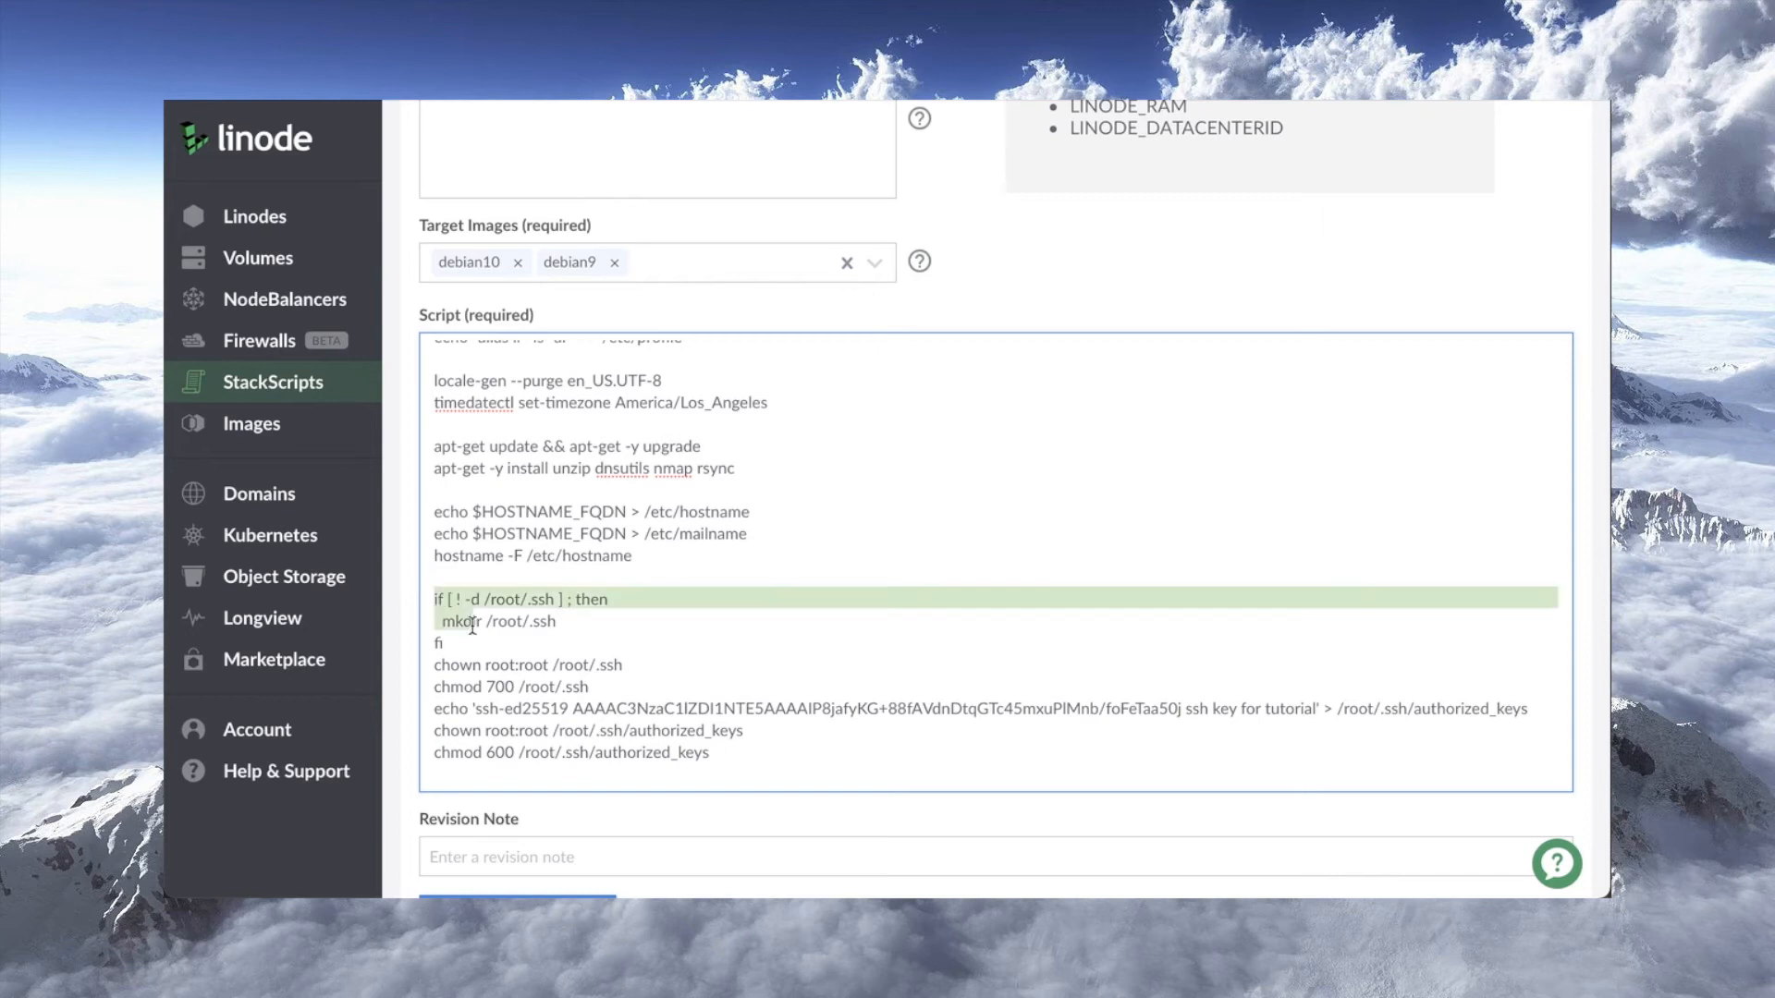
mouse_move(481, 642)
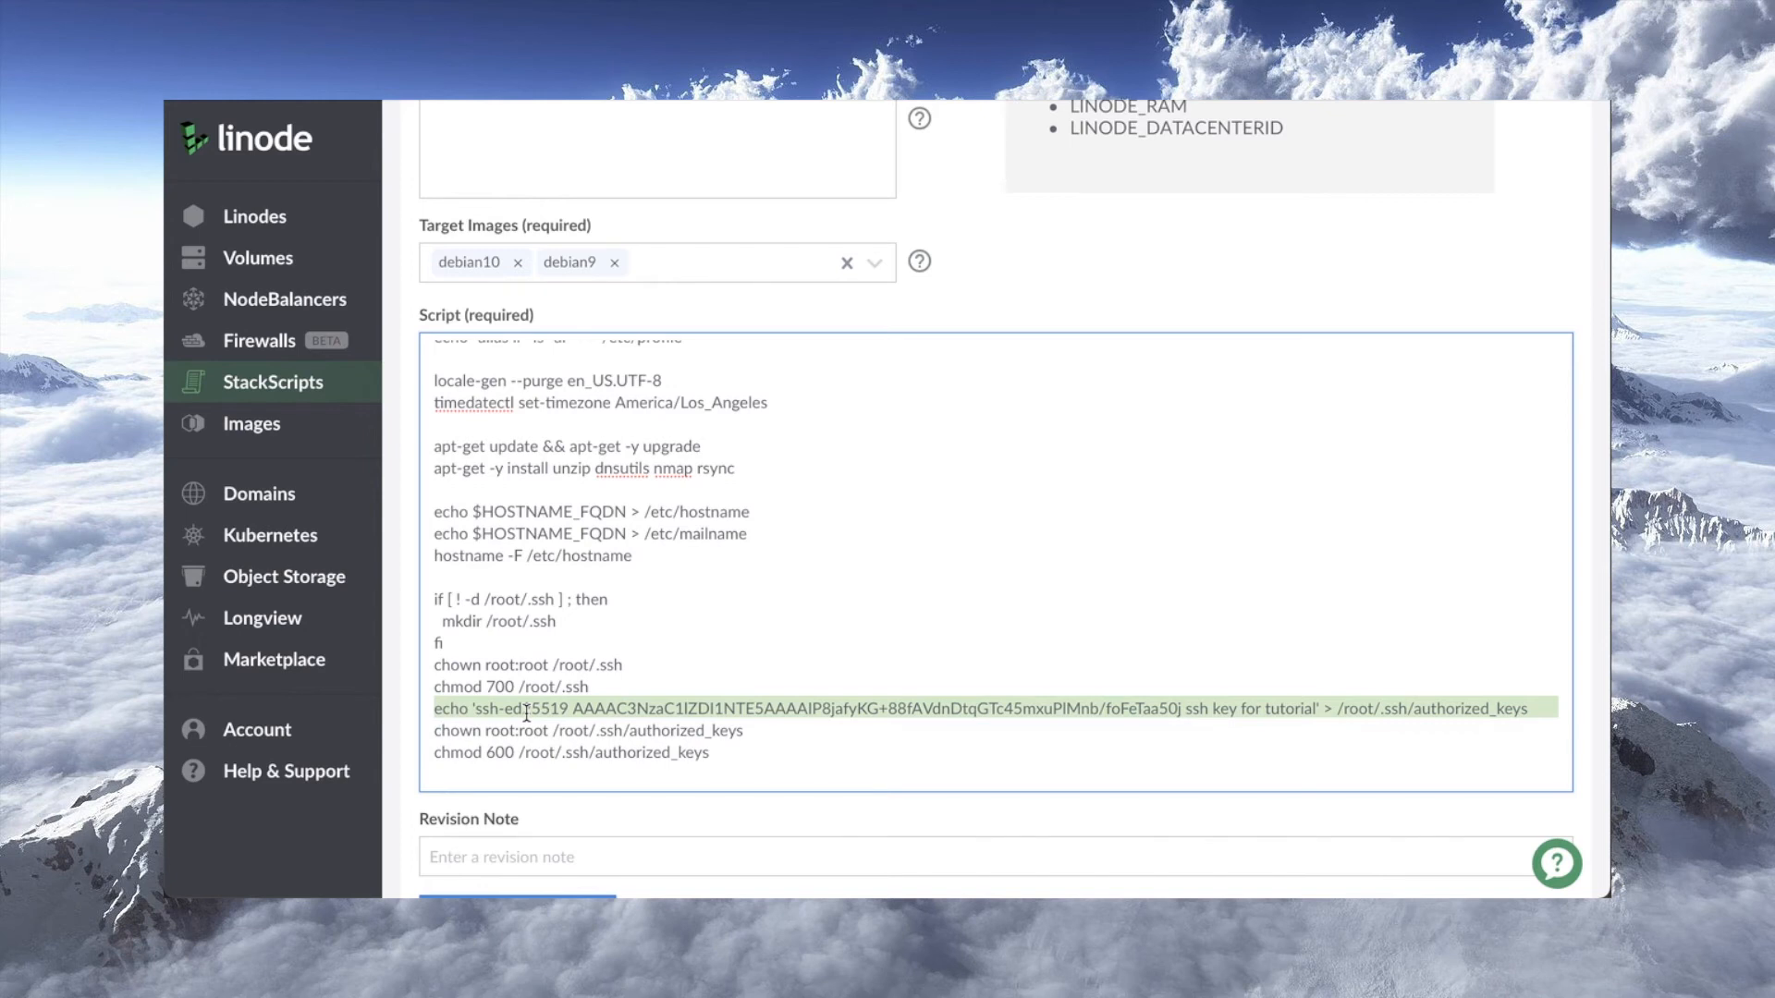
click(538, 729)
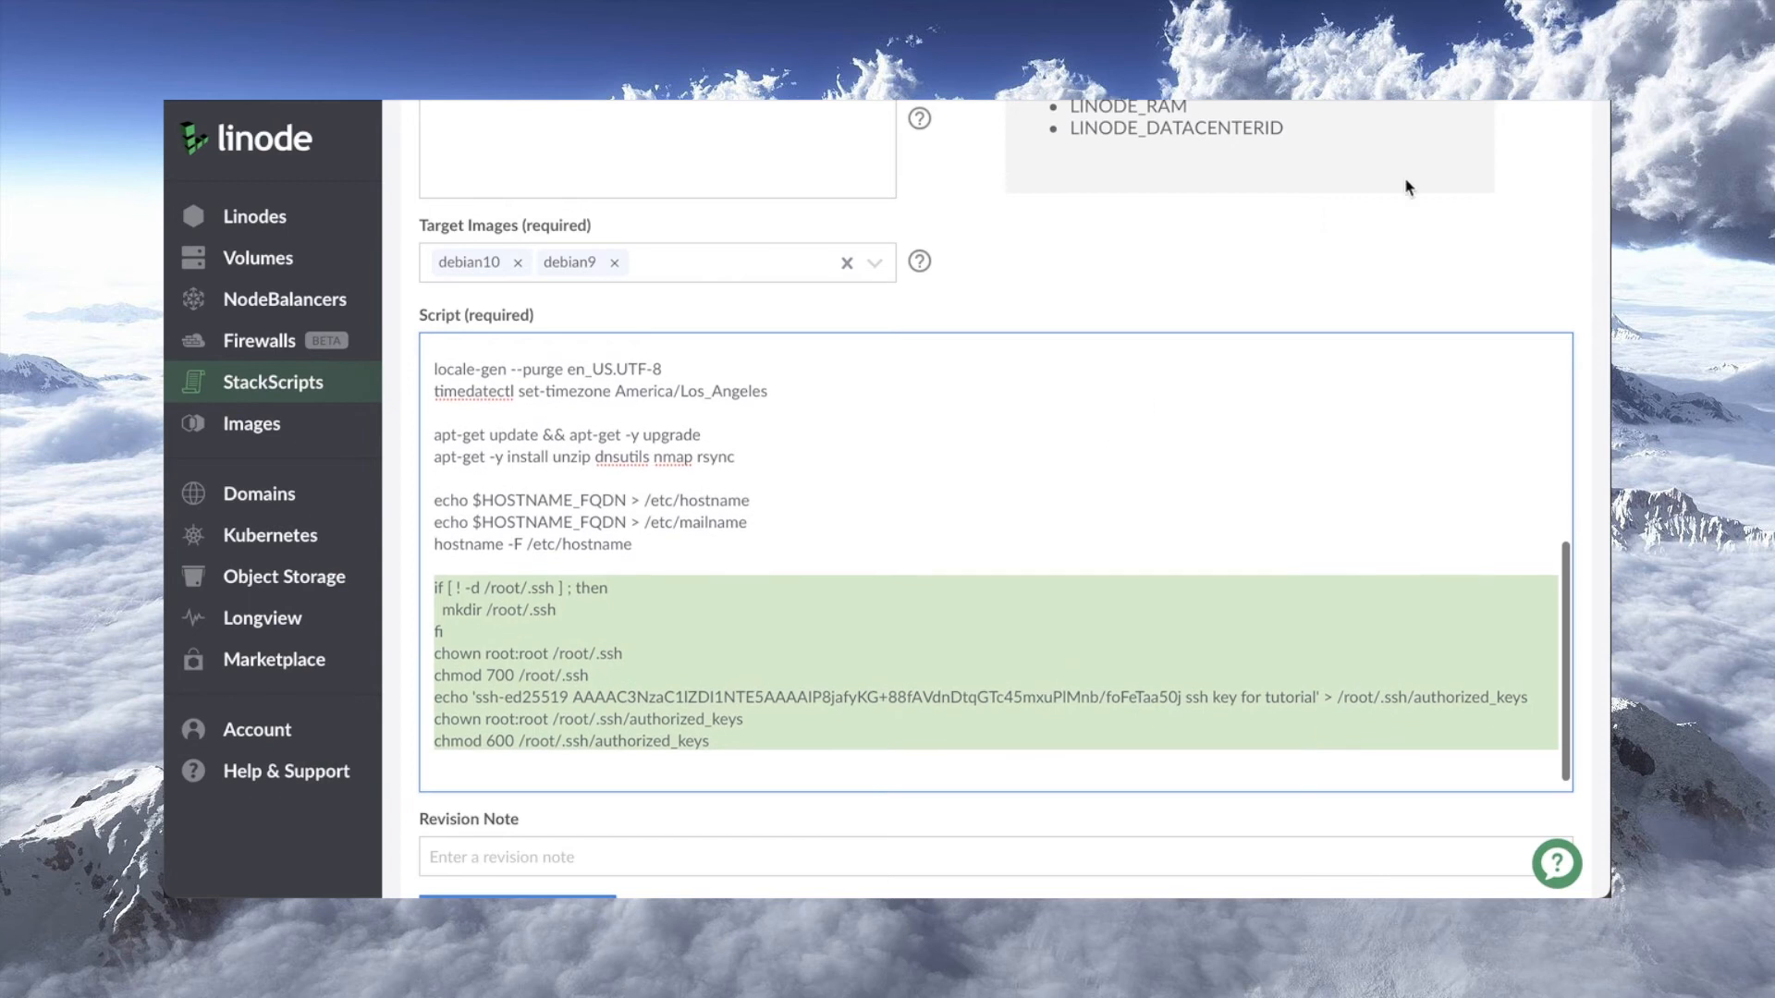
scroll(down, 3)
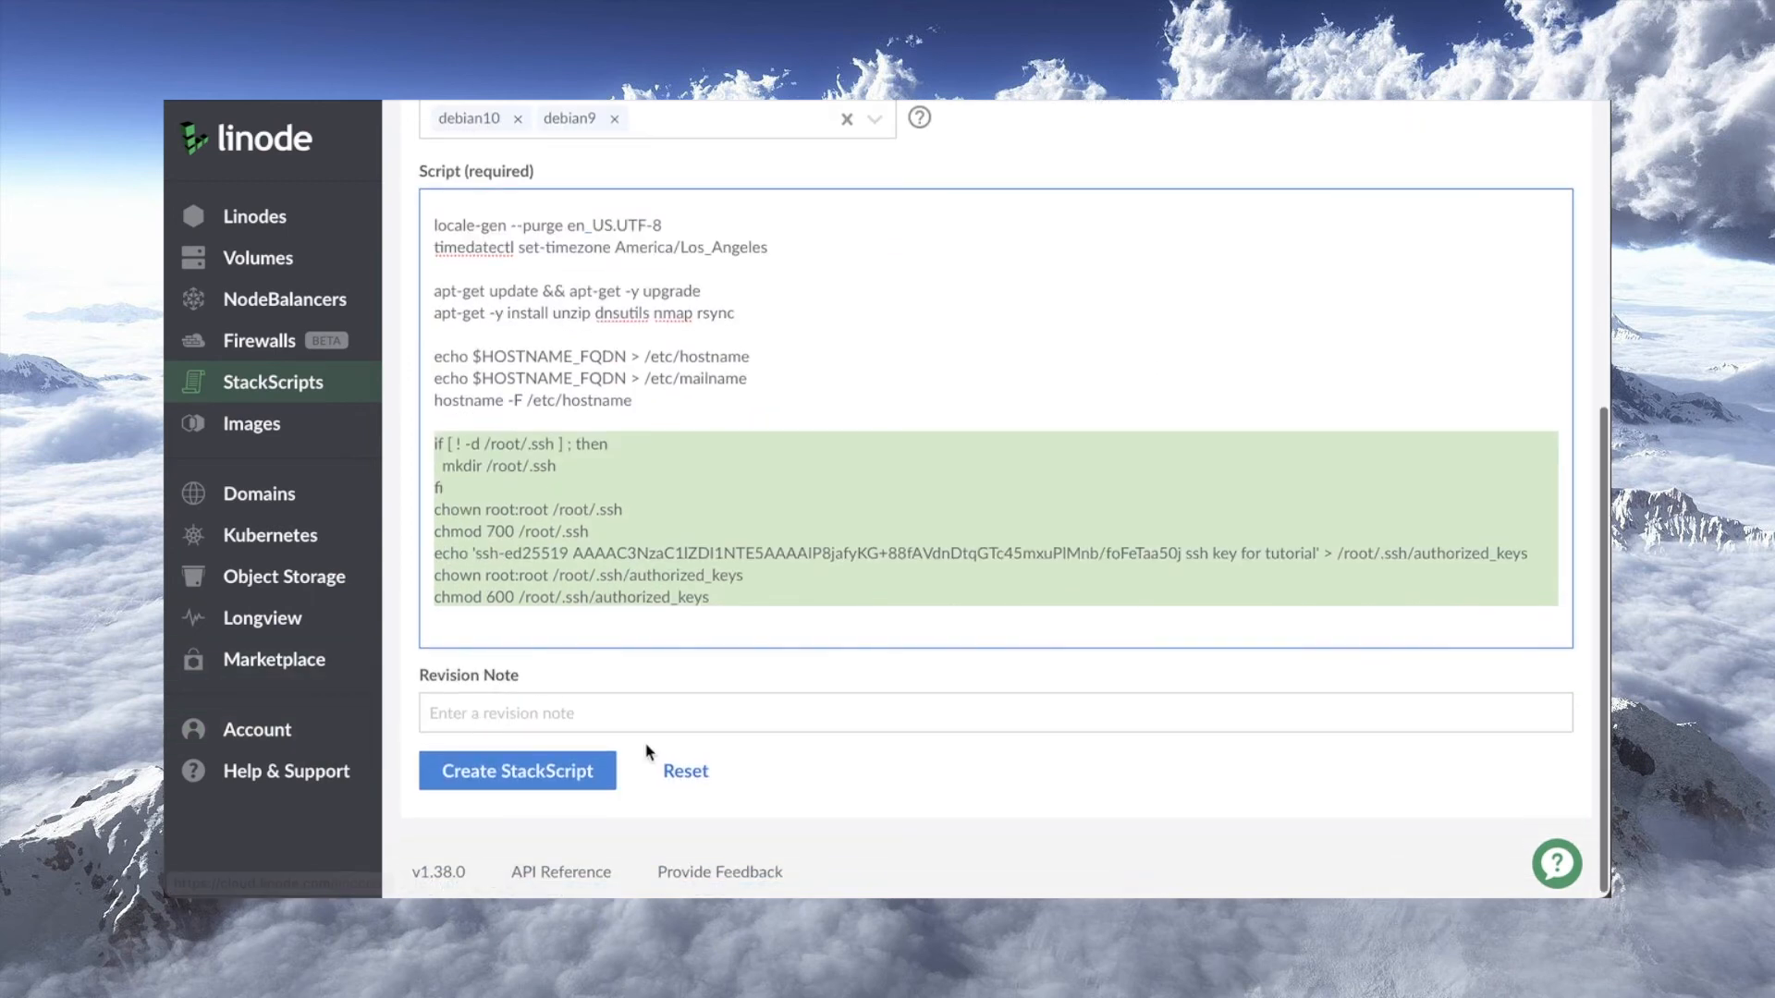
scroll(up, 3)
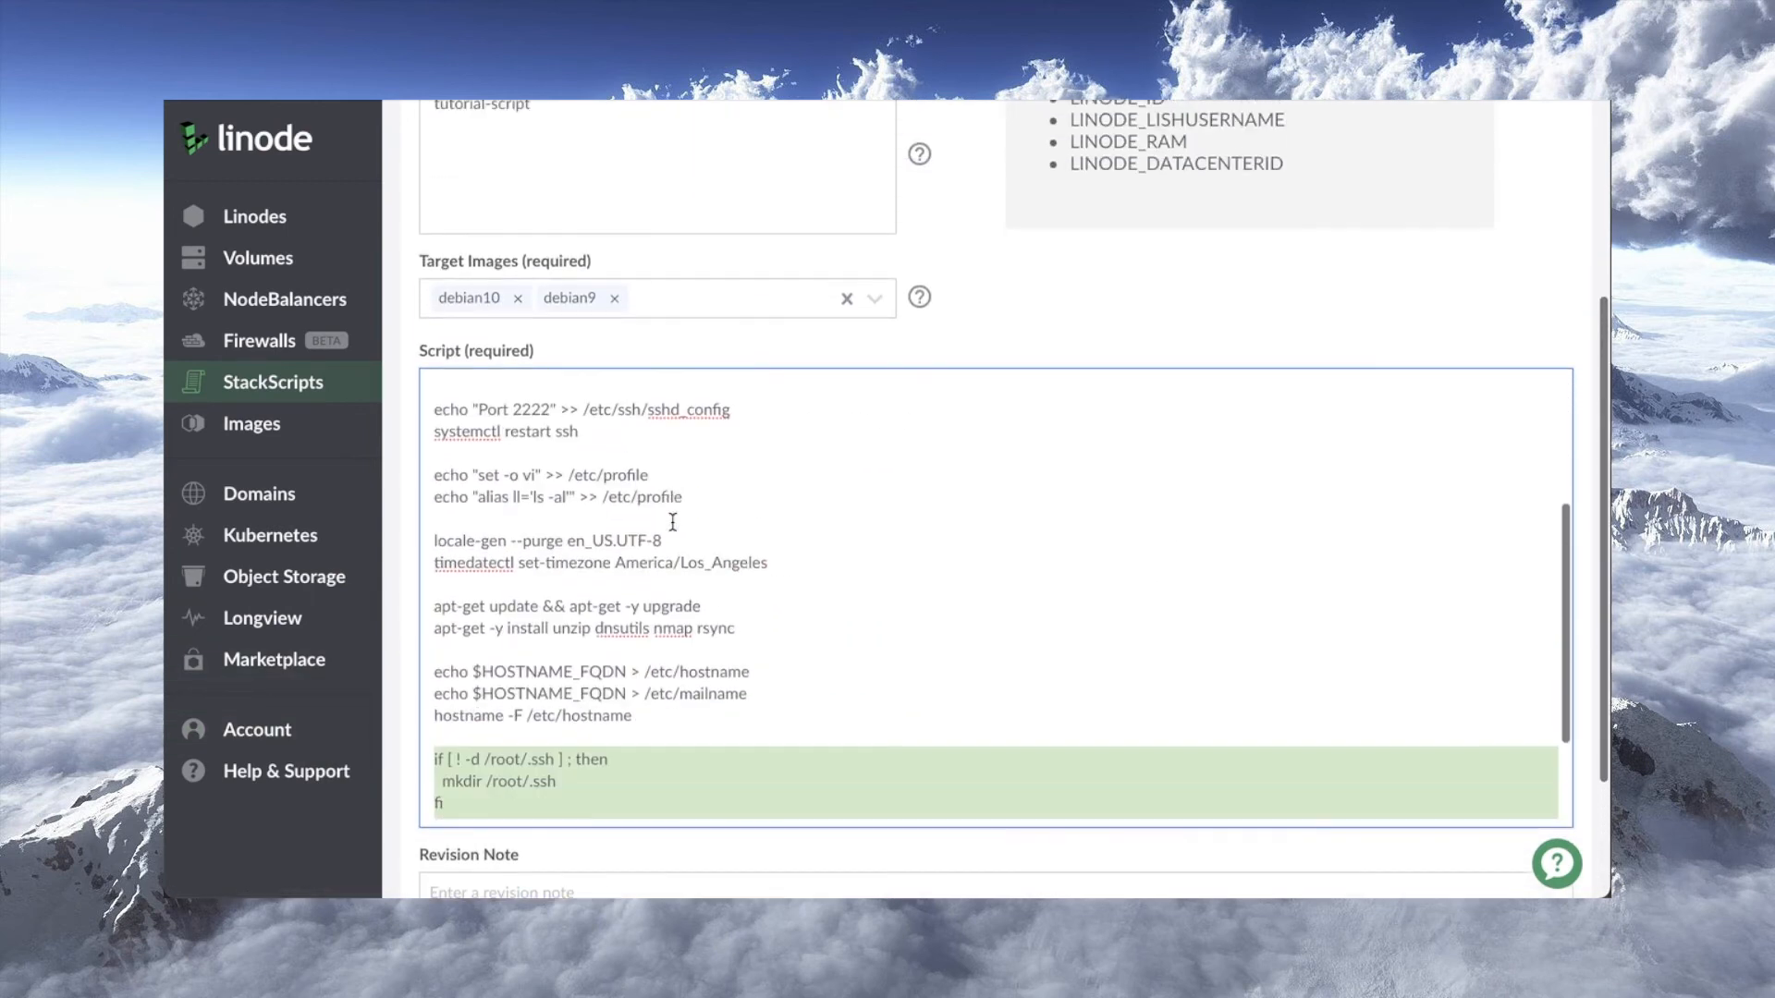
scroll(down, 3)
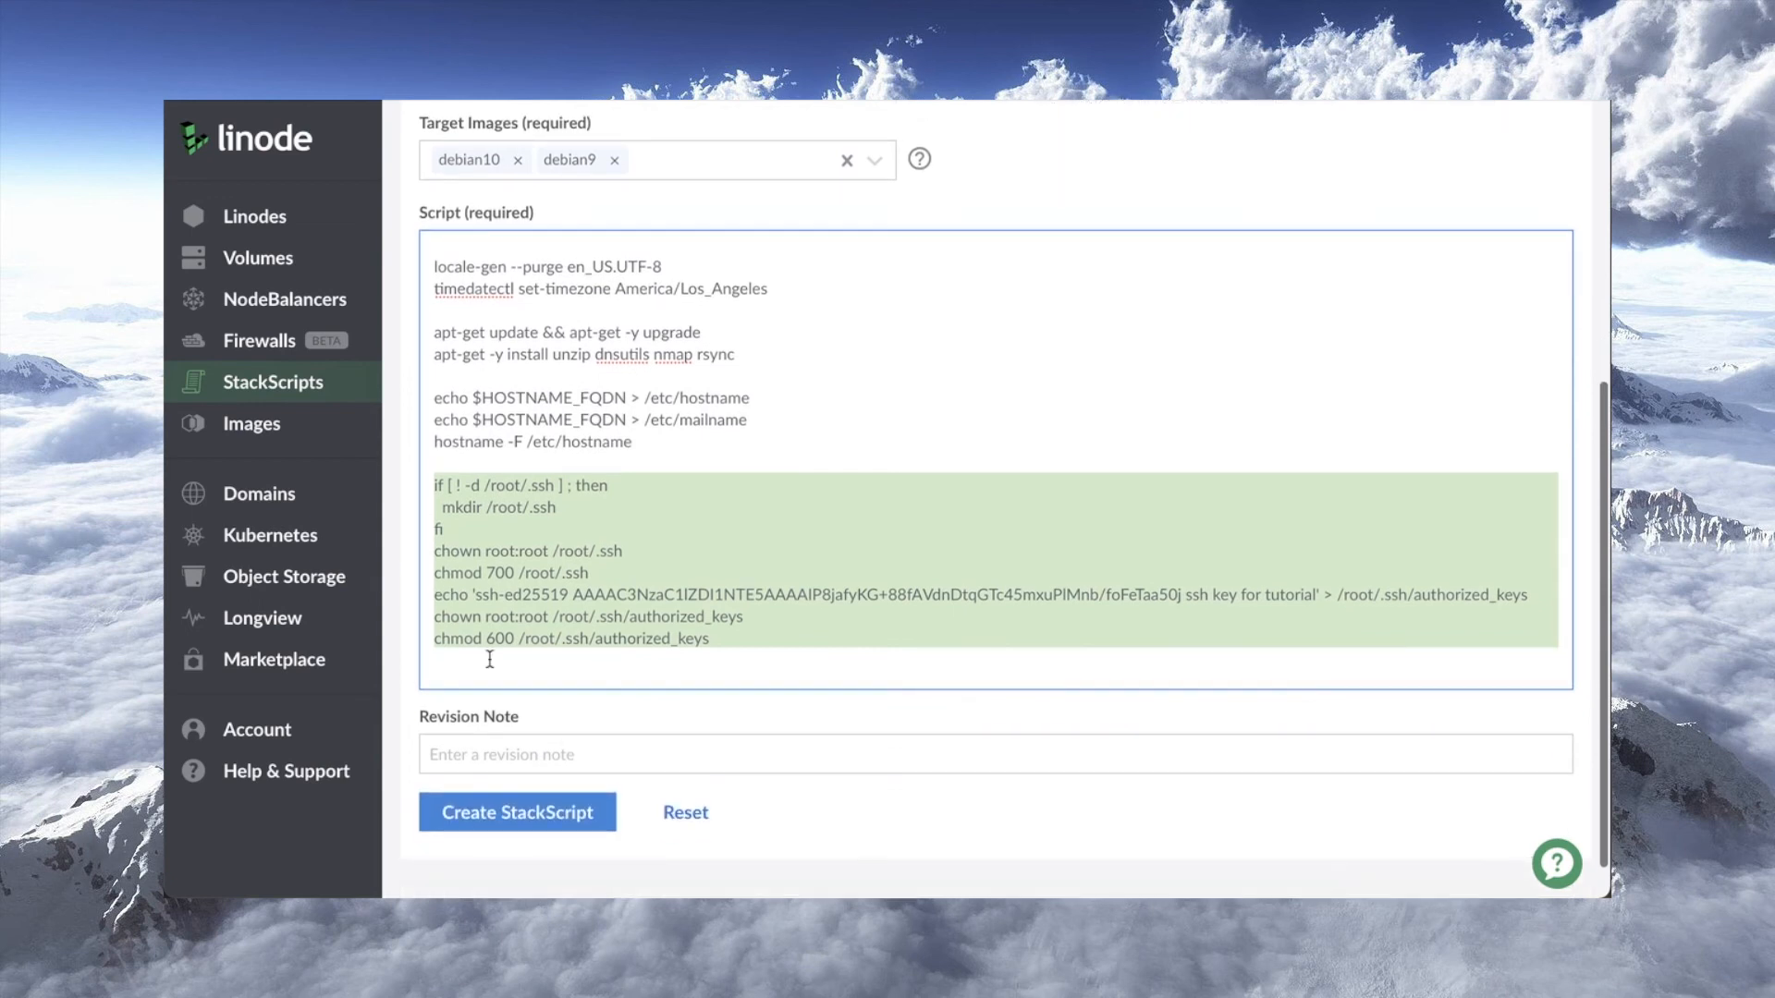
click(516, 811)
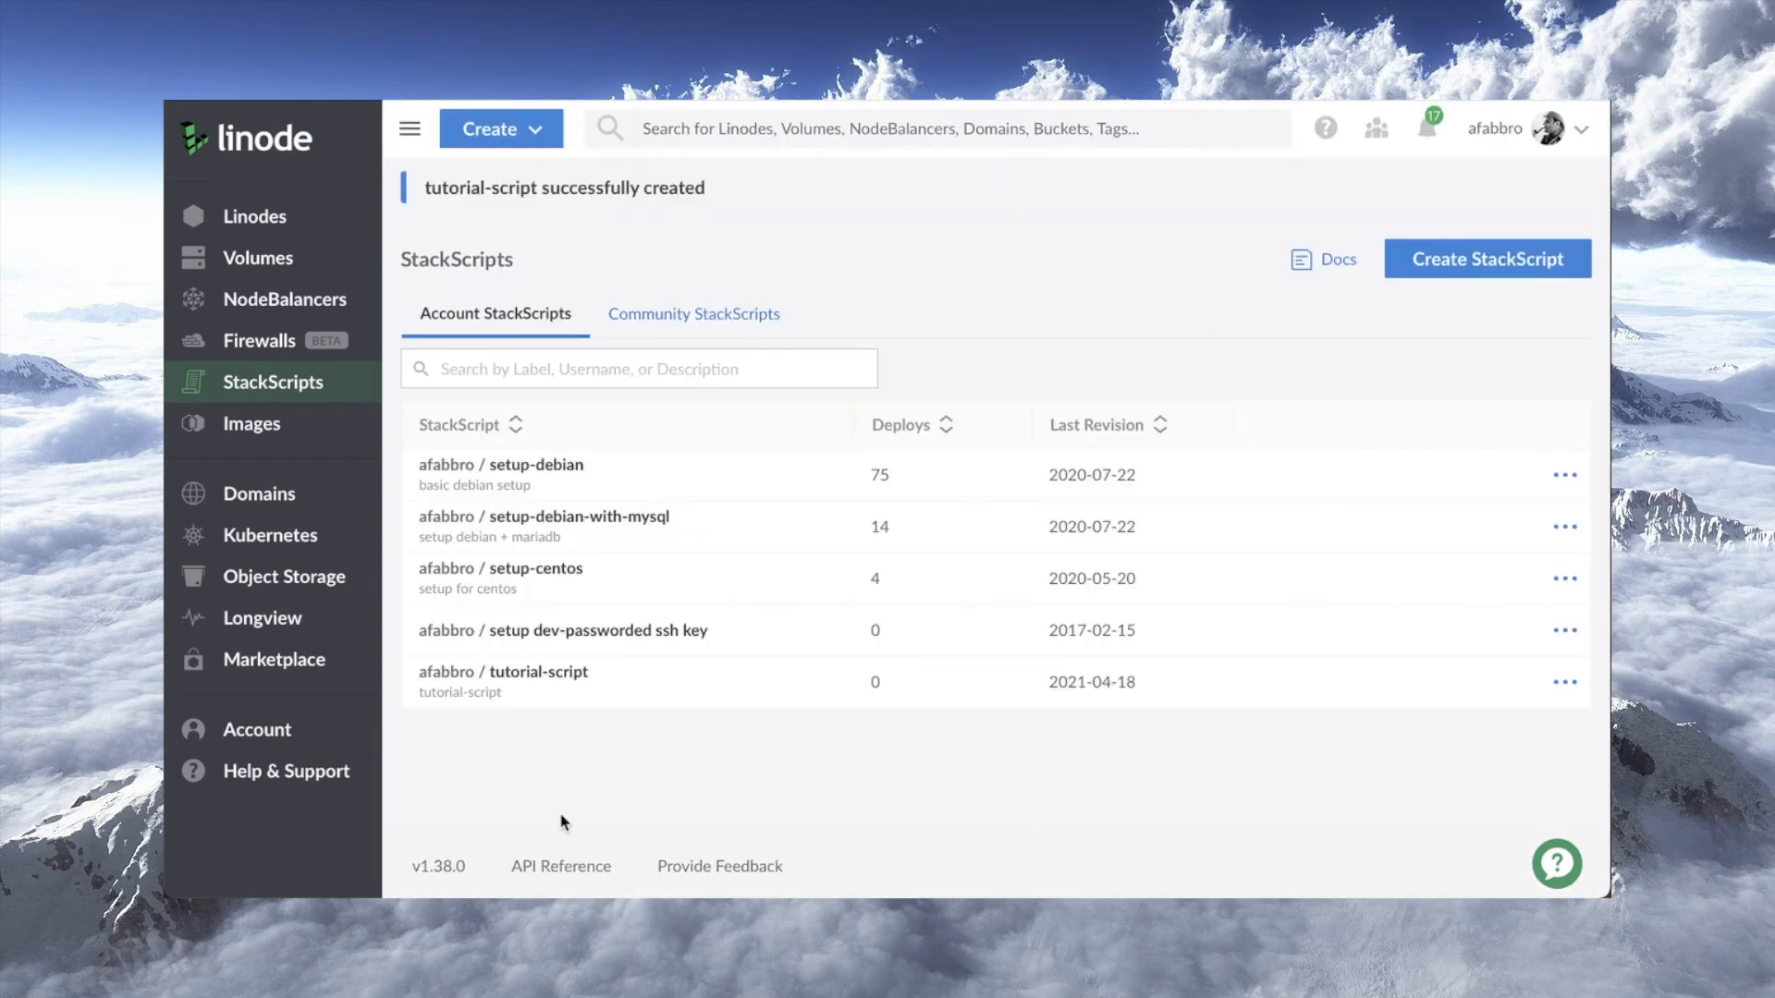
mouse_move(503, 671)
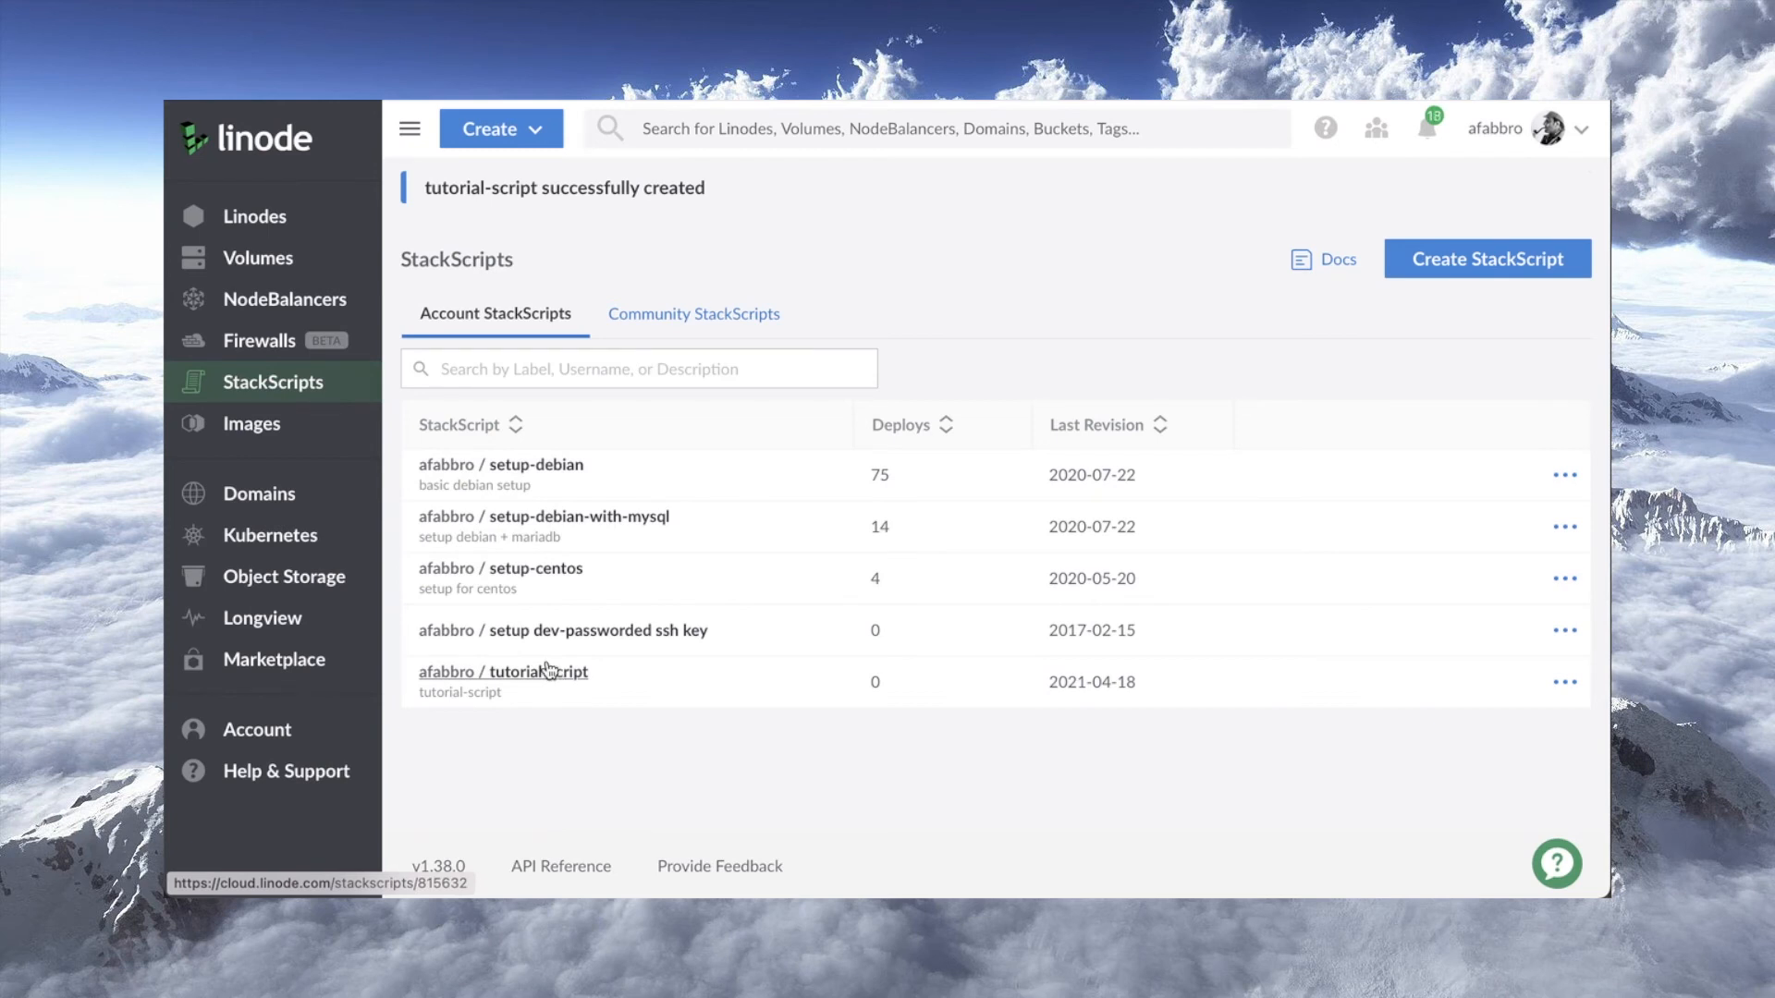
mouse_move(253, 217)
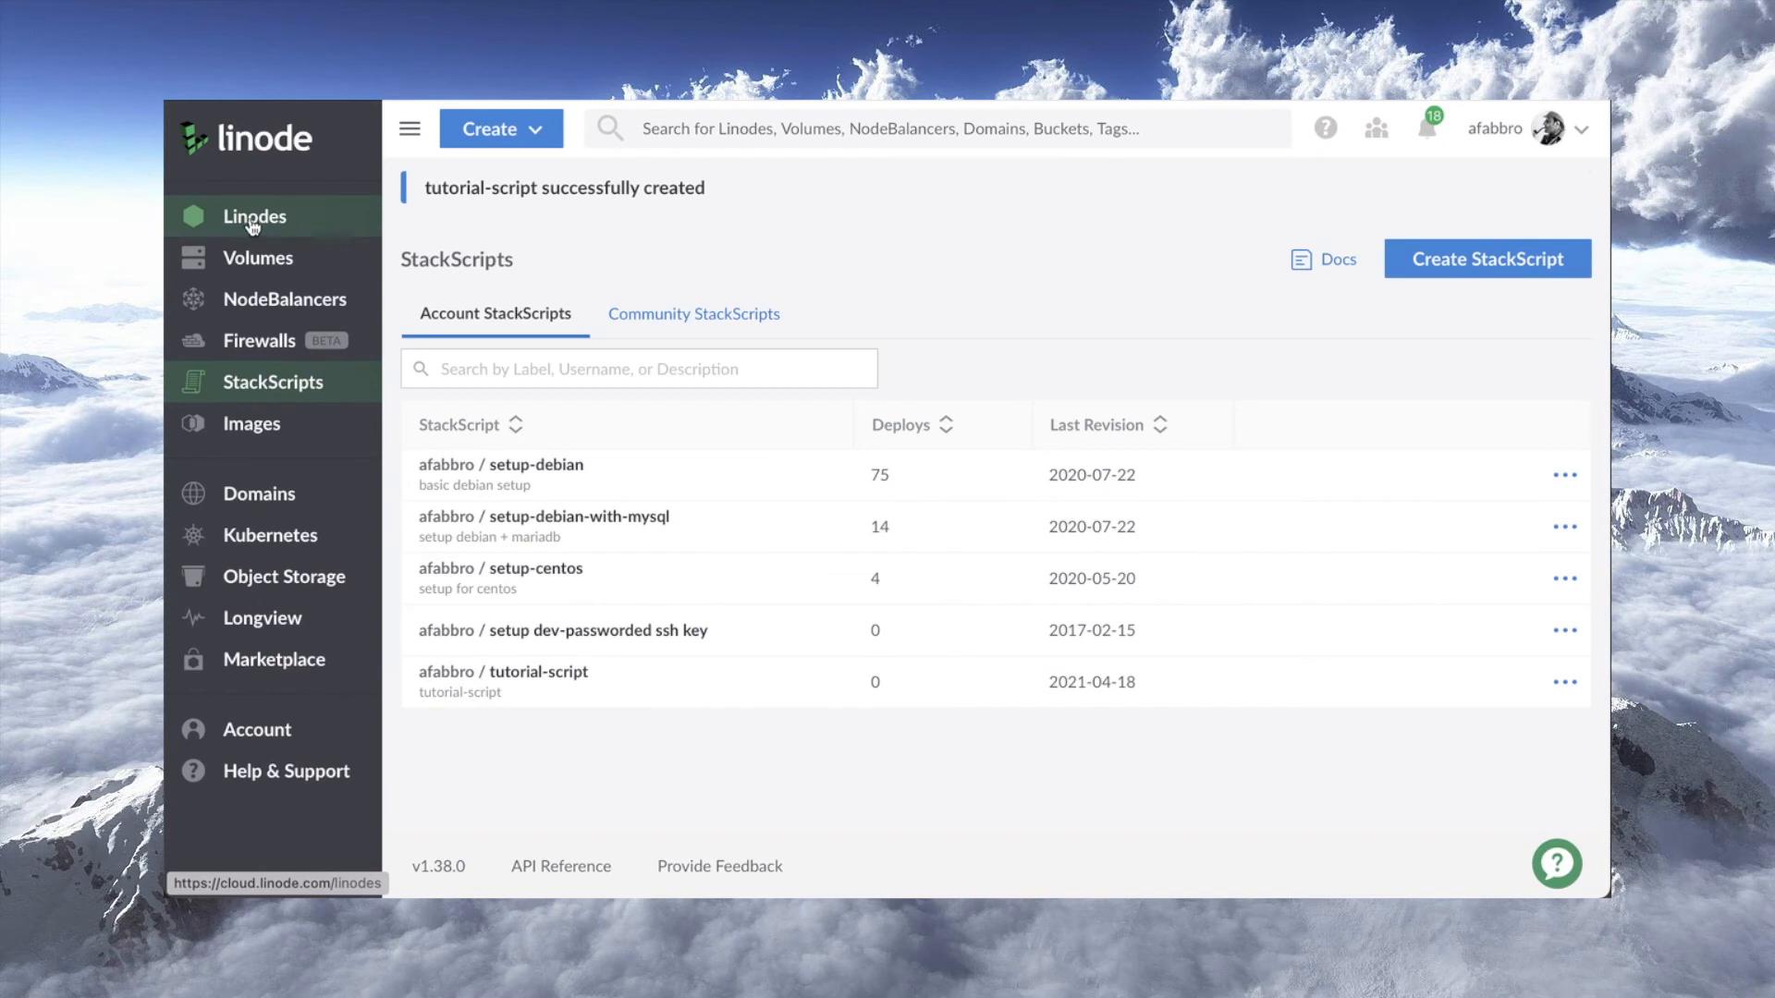
Go to the Linodes list and start the Create Linode form.
click(253, 217)
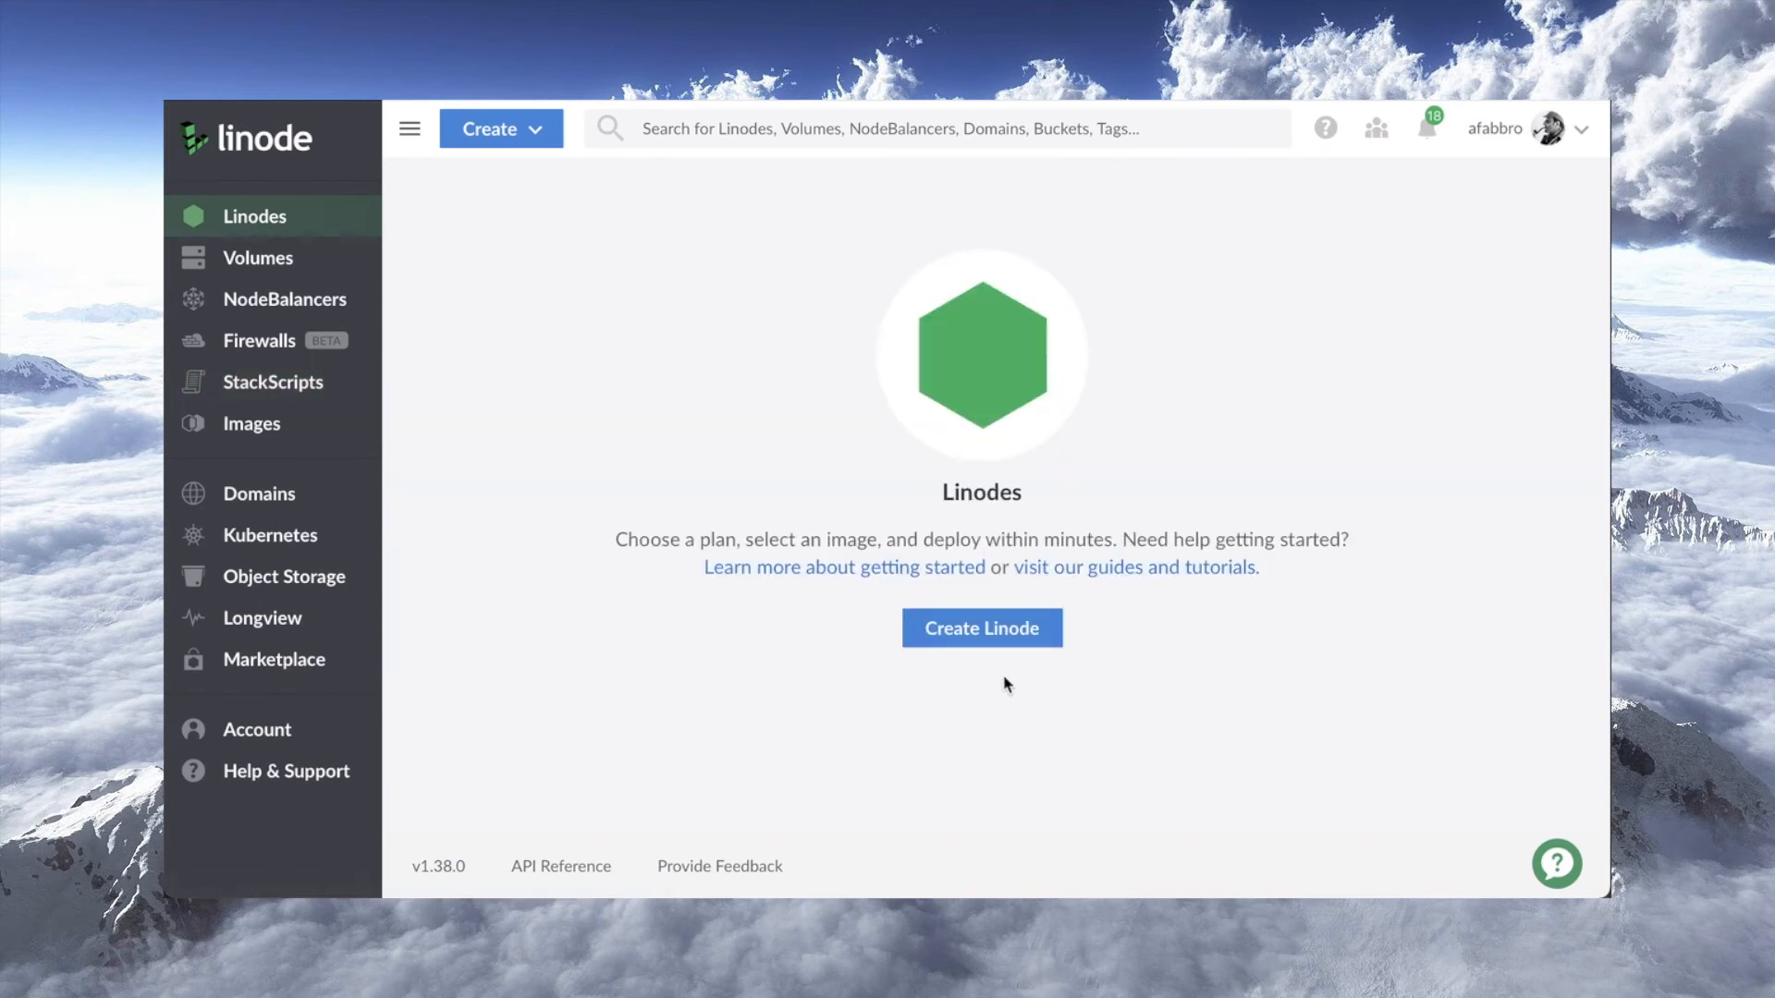
click(980, 628)
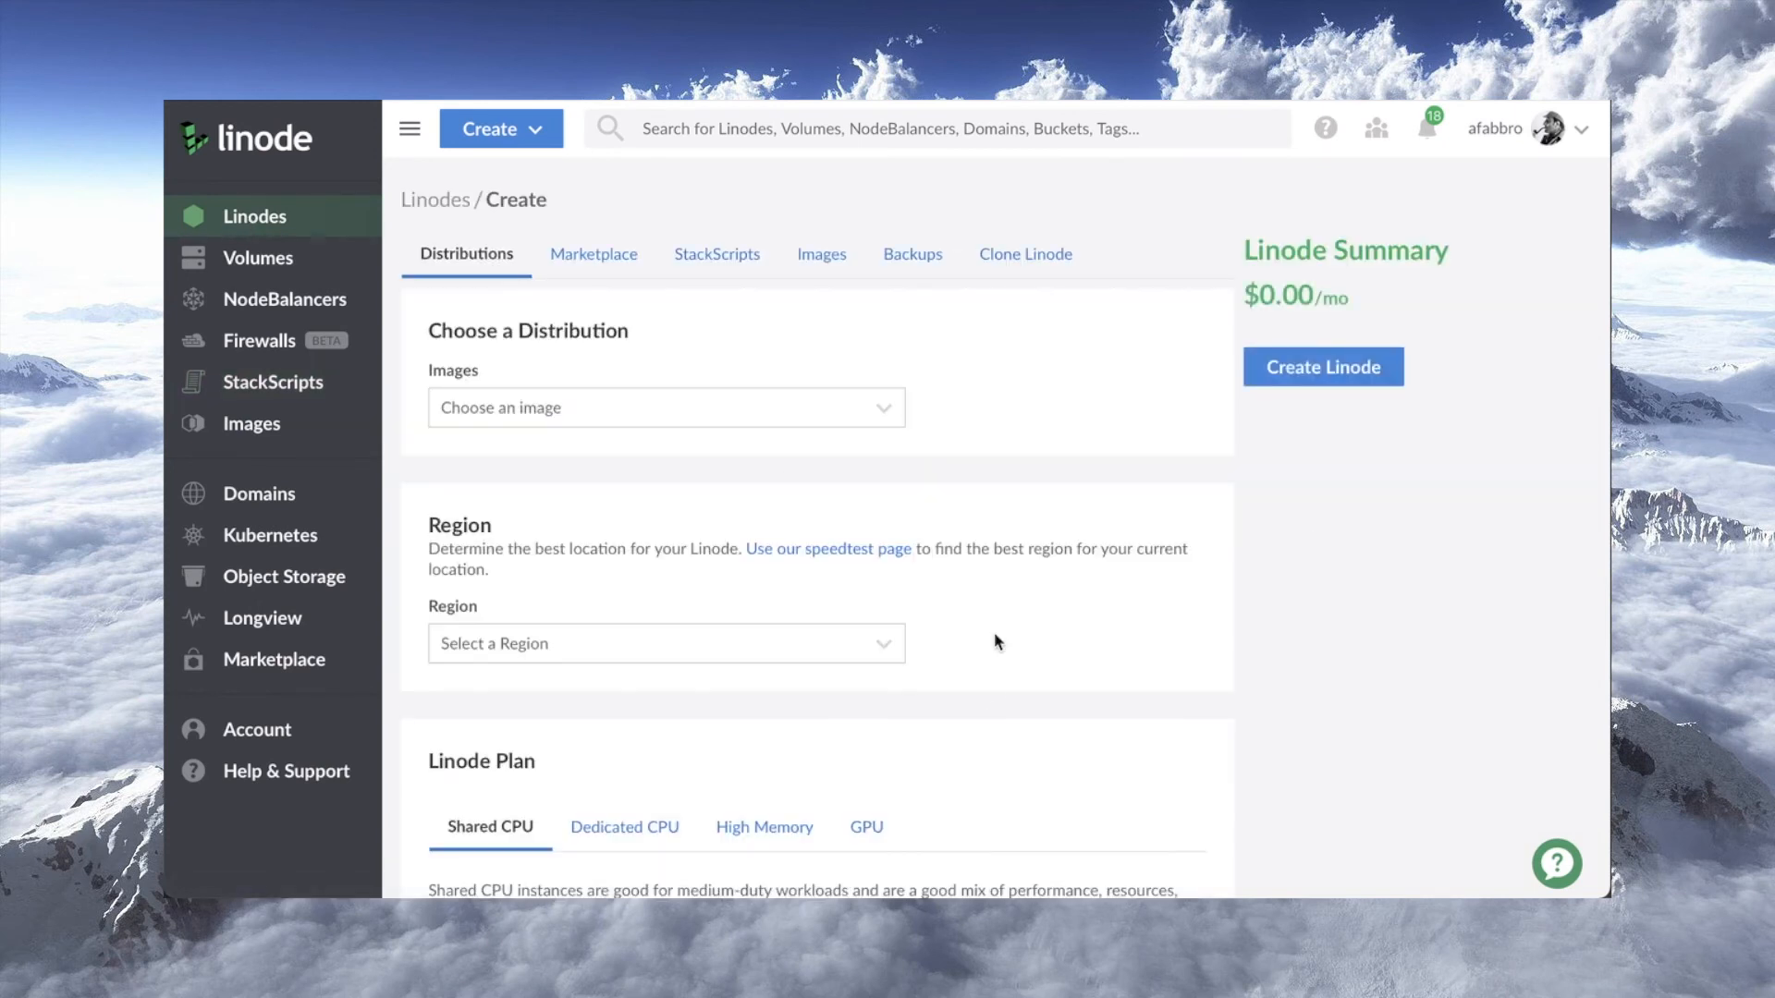
Base the new Linode on the tutorial-script StackScript, exposing its FQDN option.
click(665, 407)
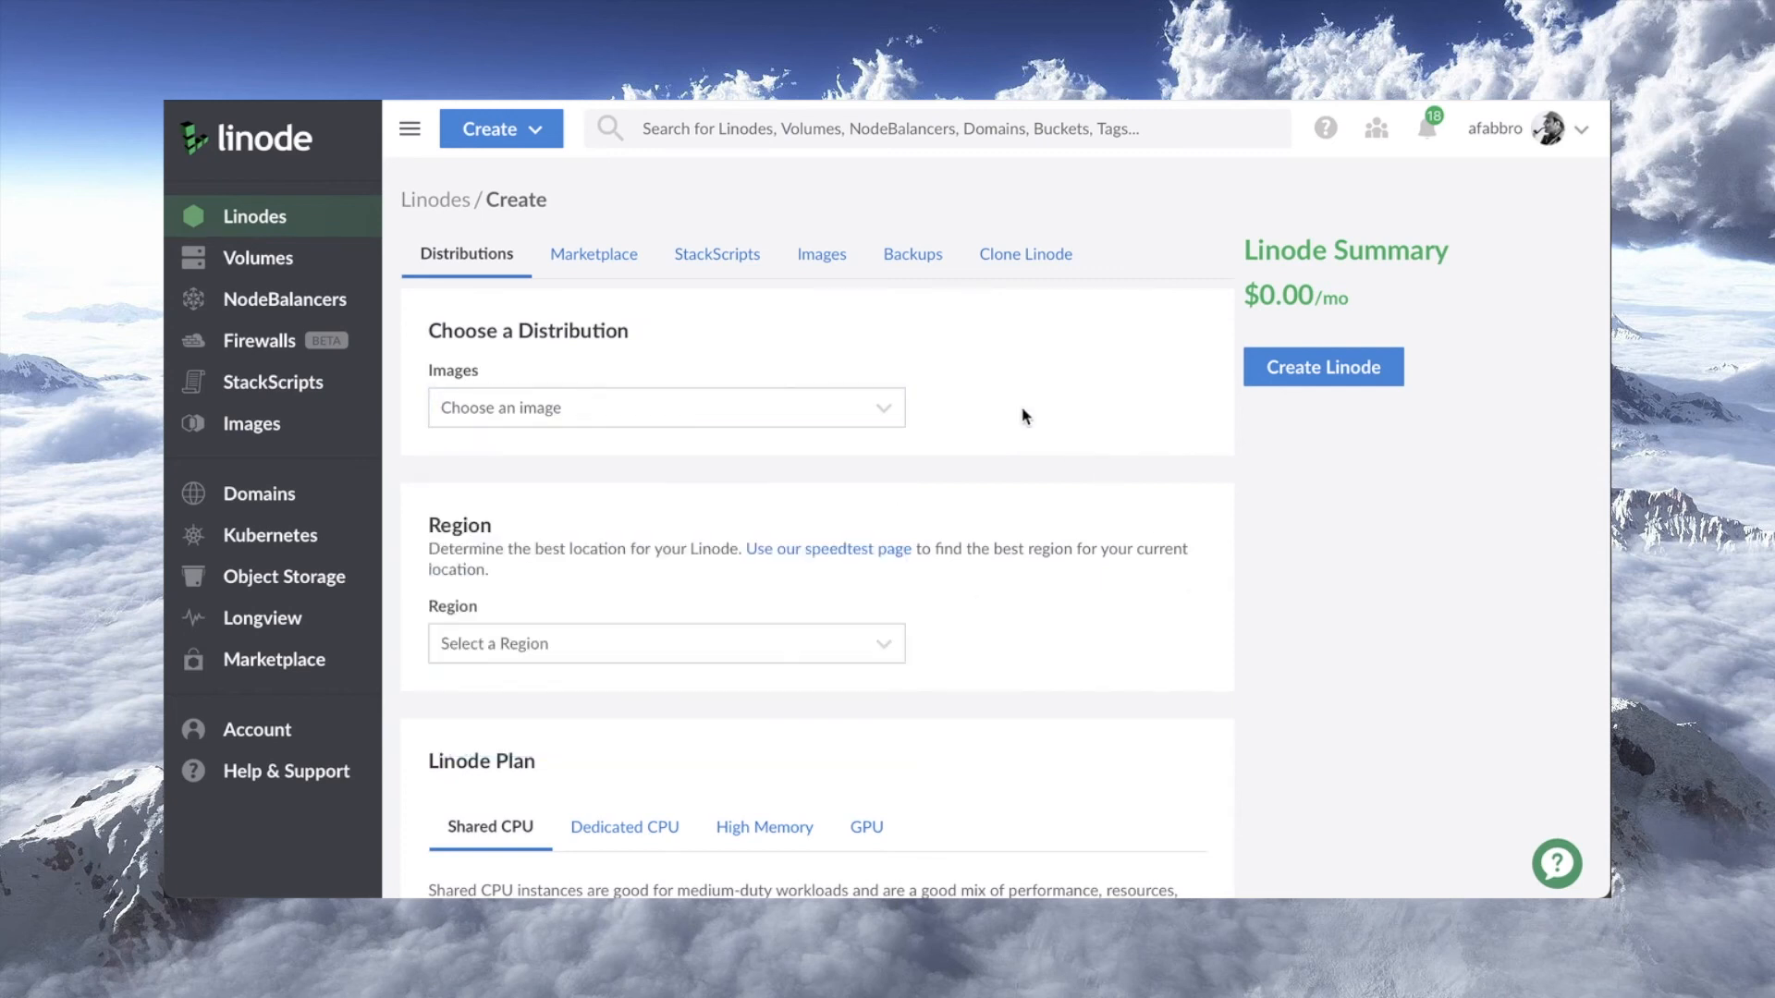
click(715, 253)
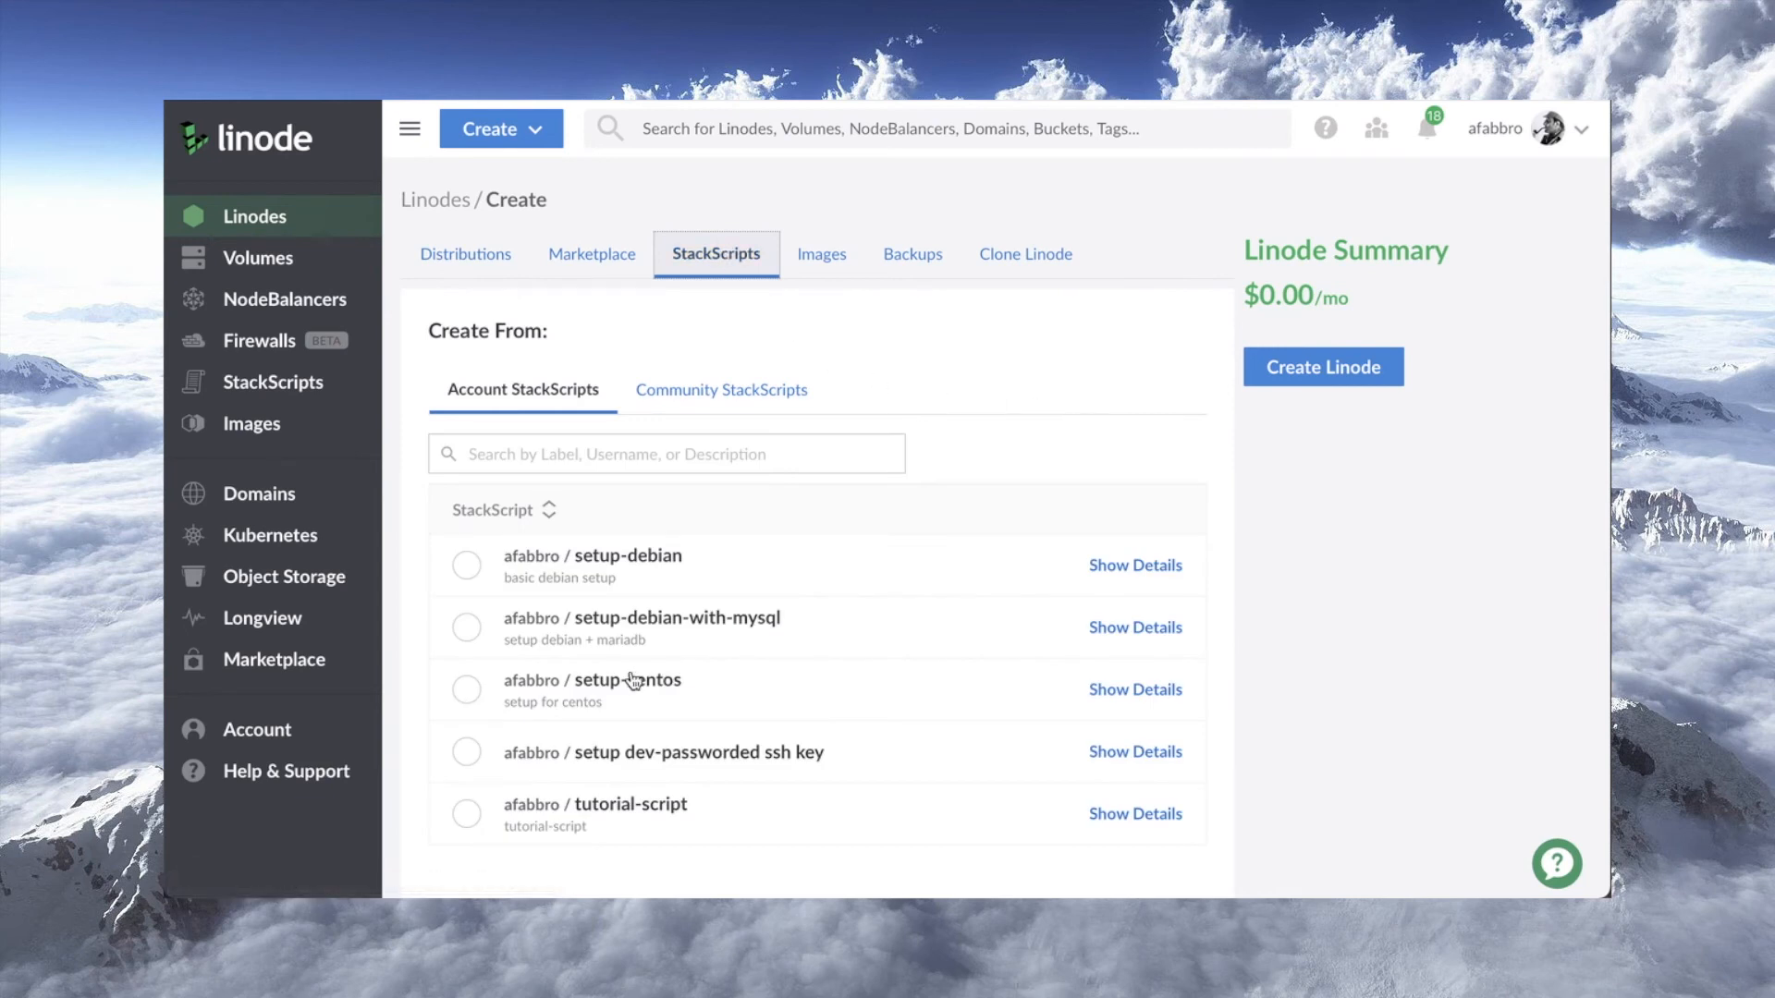
click(466, 814)
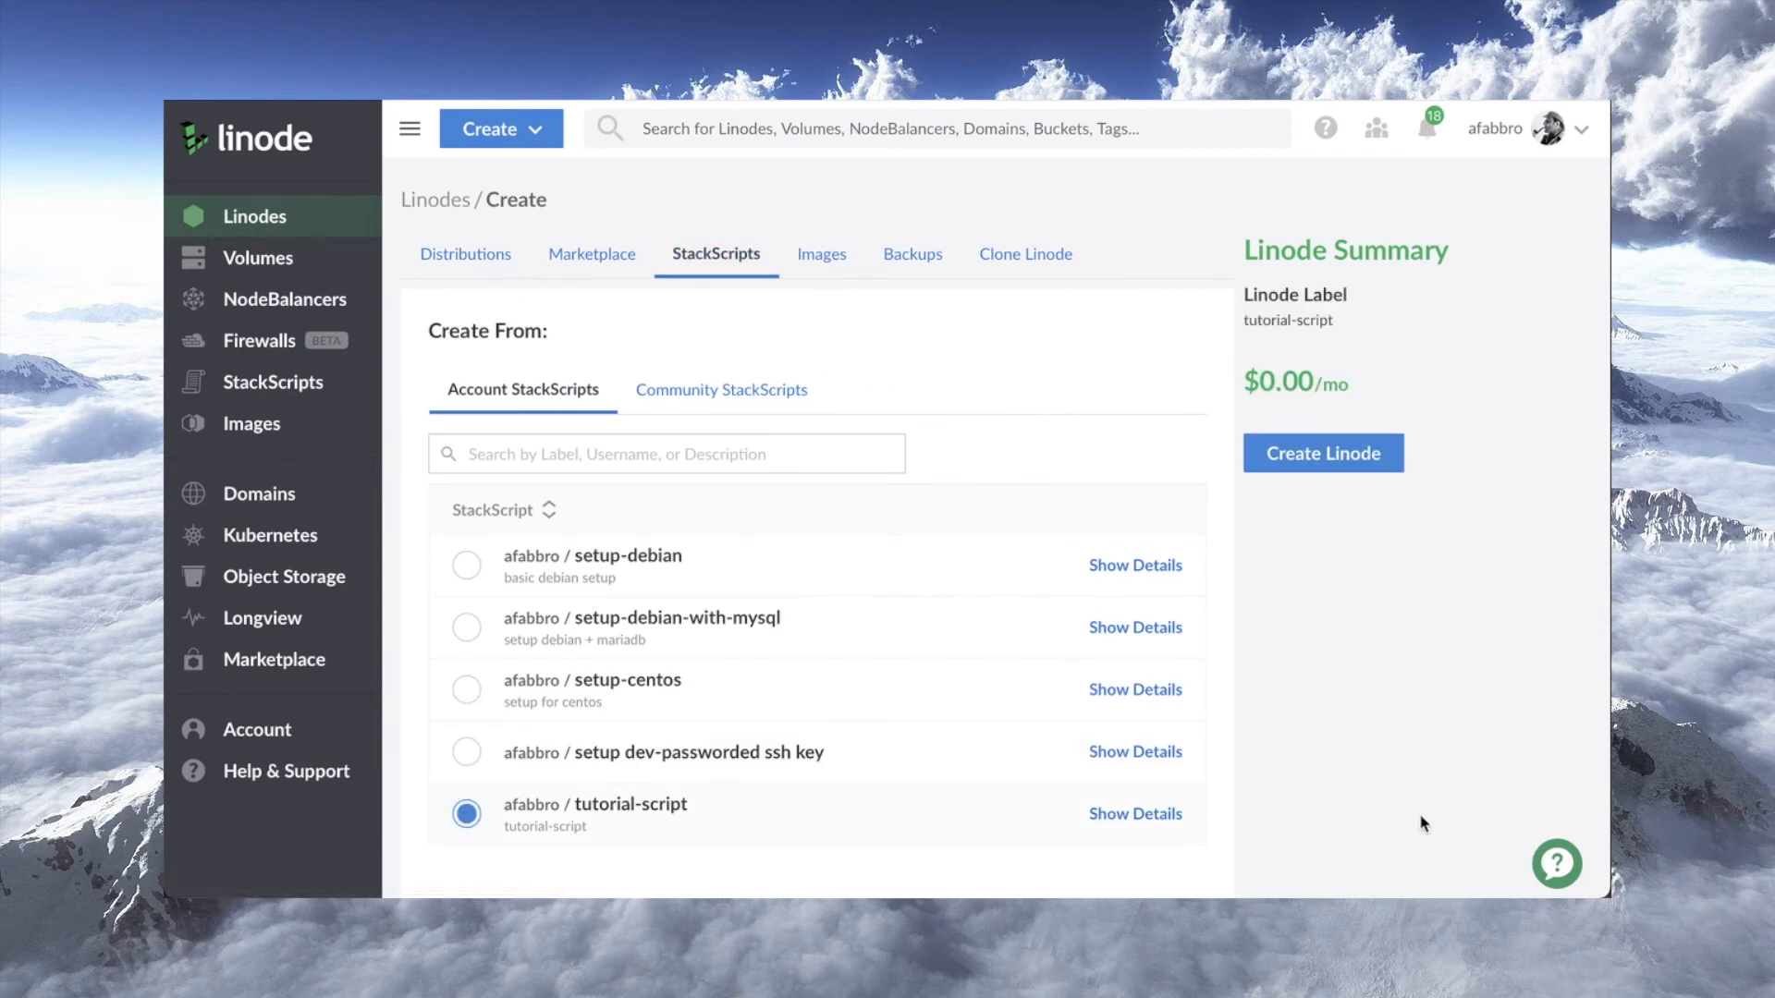
scroll(down, 3)
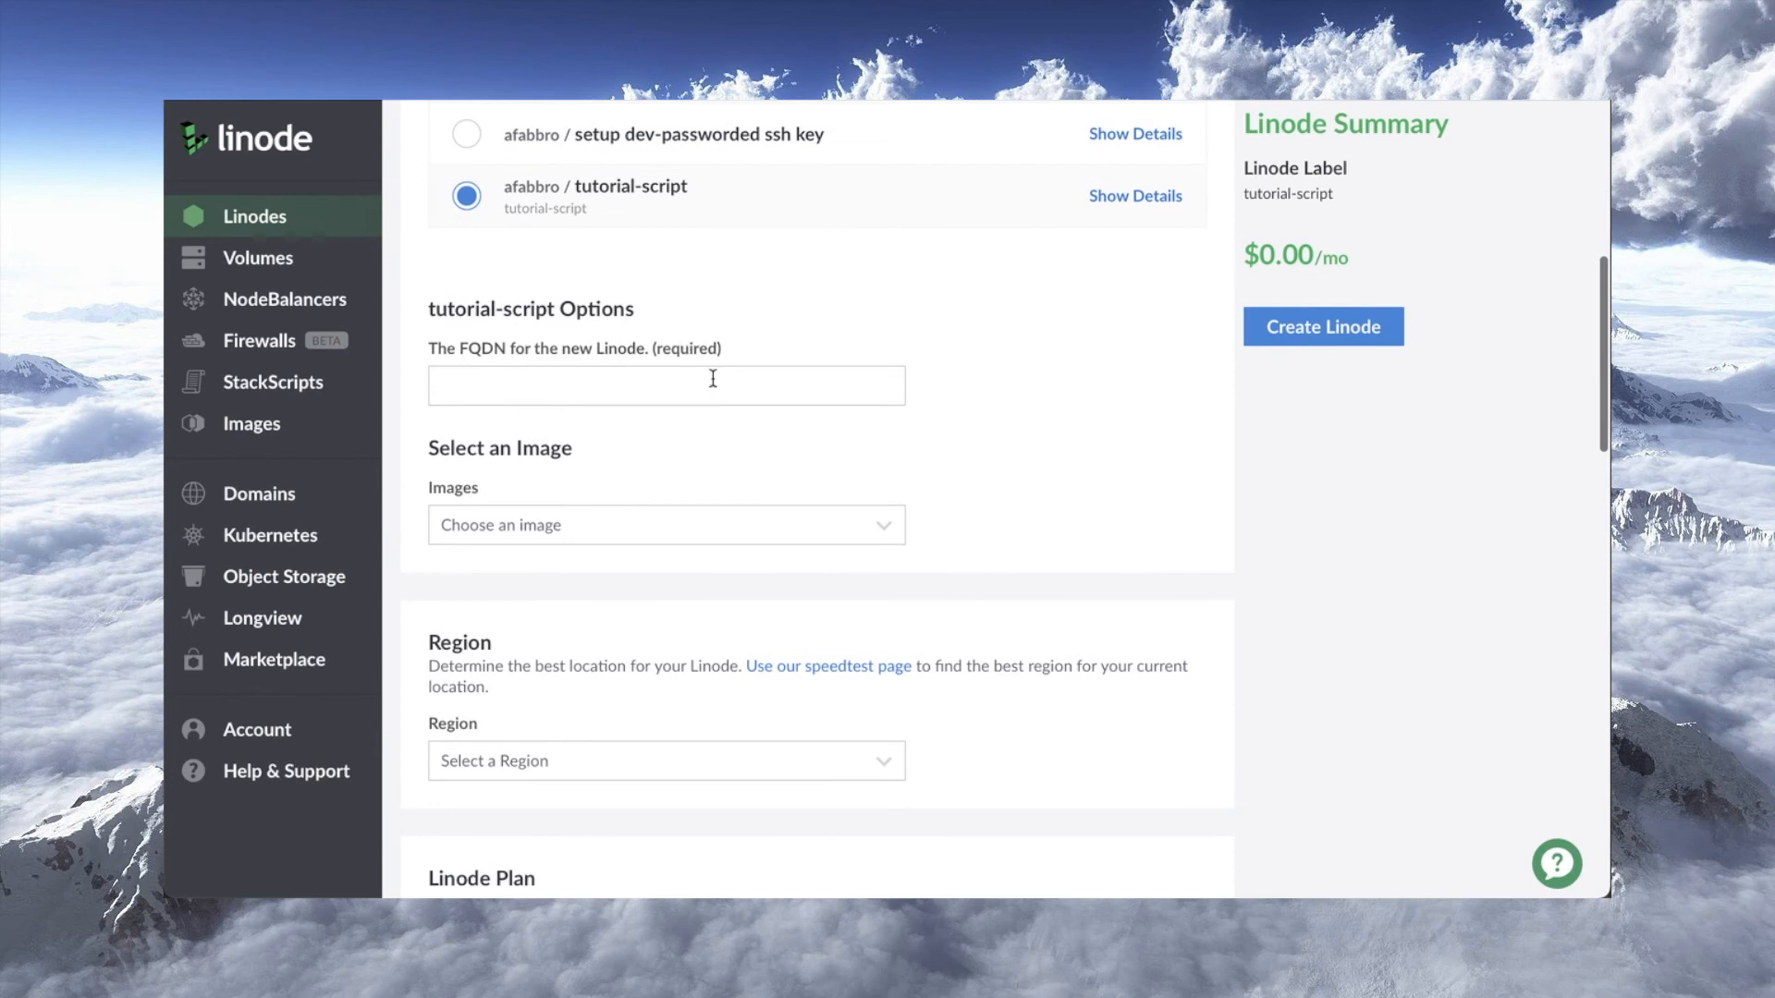
Set the FQDN to server1.lowend.party and choose the Debian 10 image.
click(665, 384)
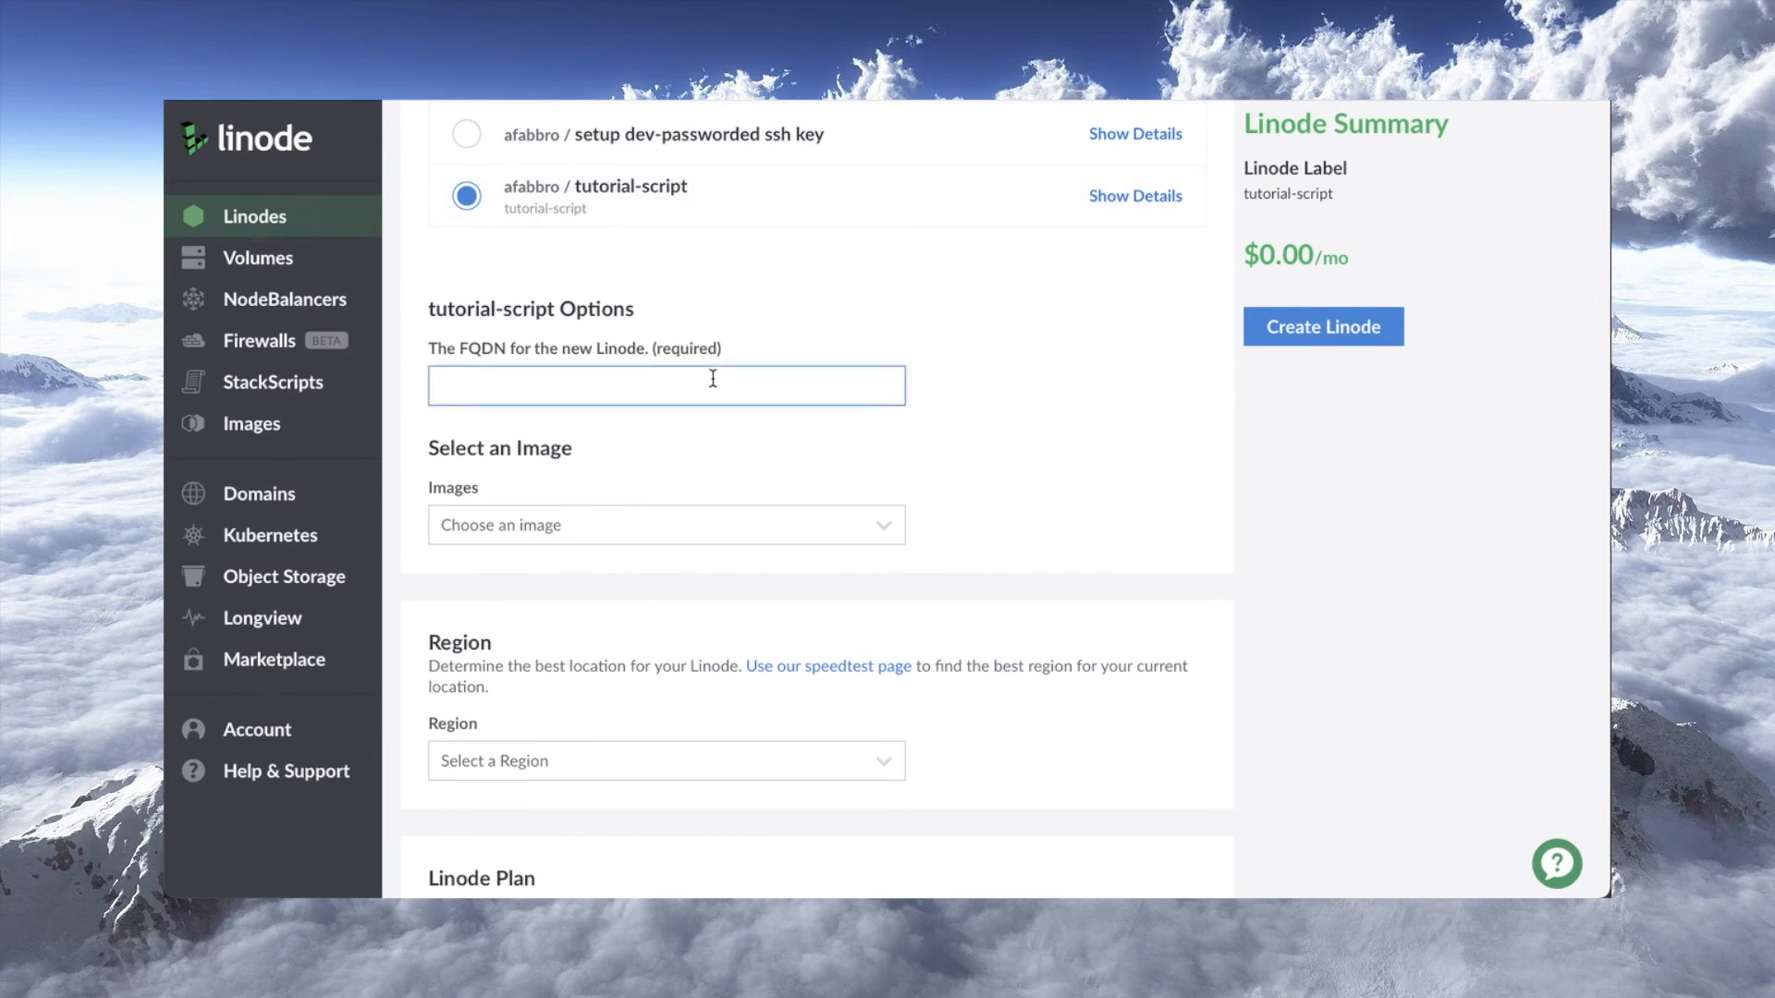
text(server1.lowend)
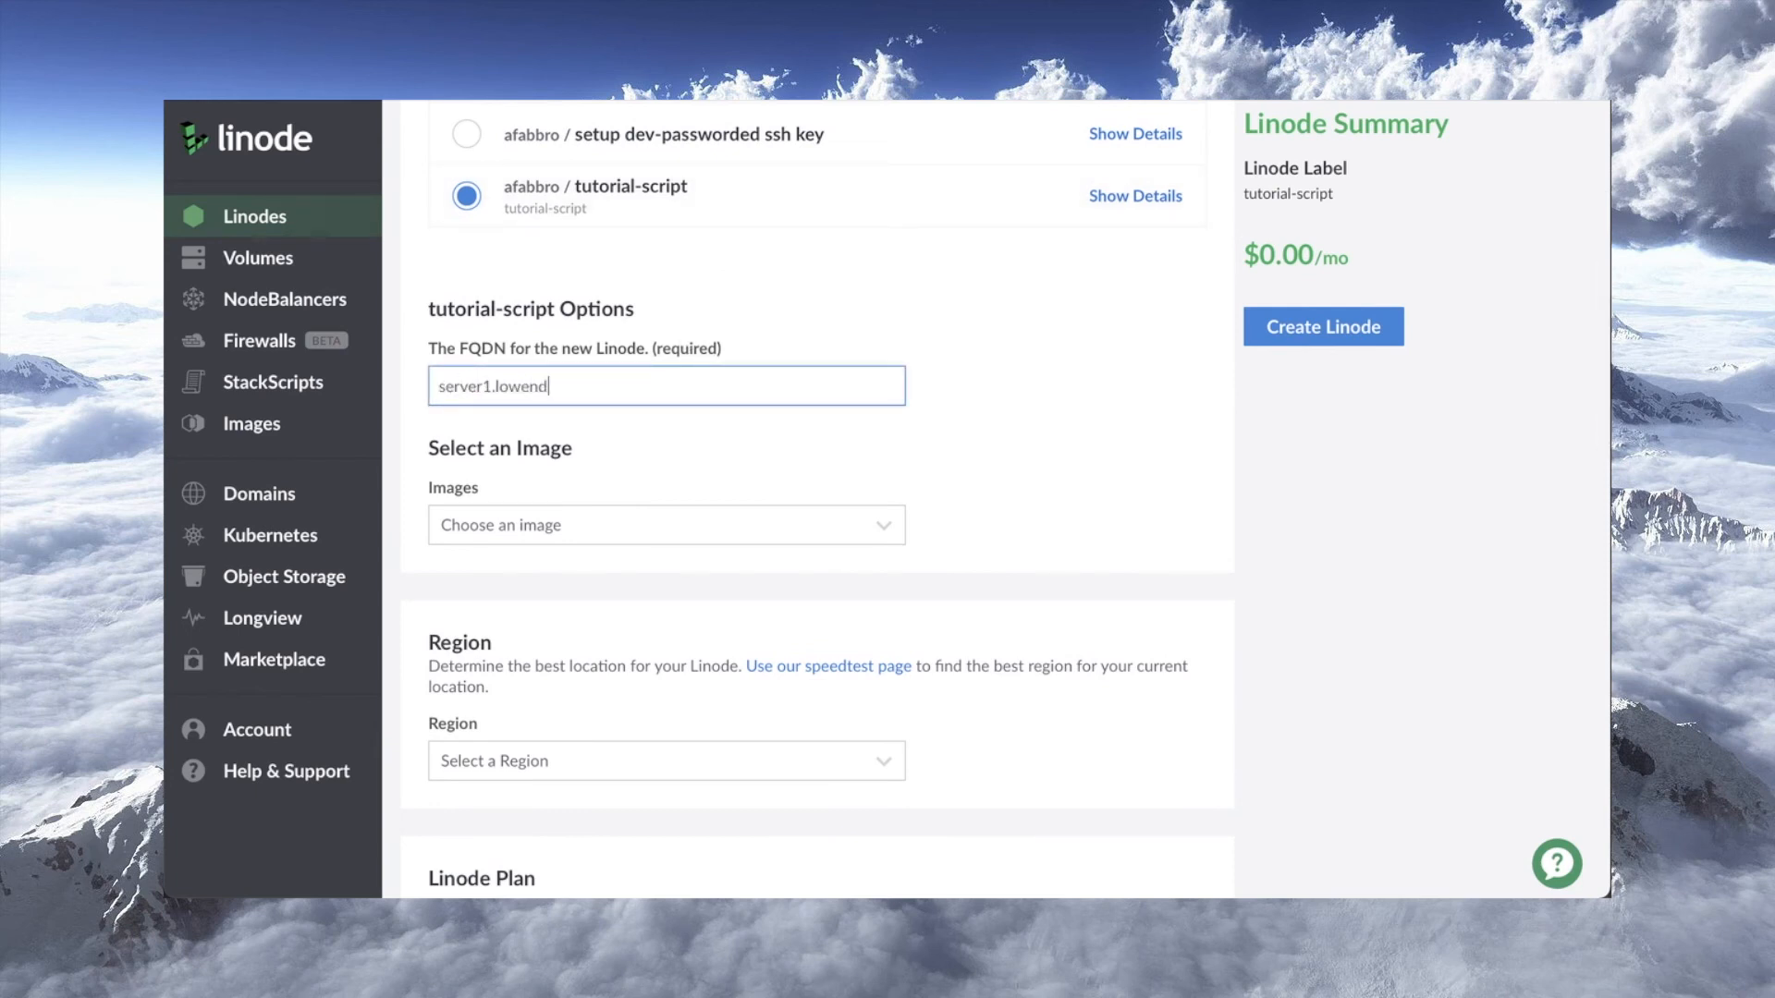
text(.party)
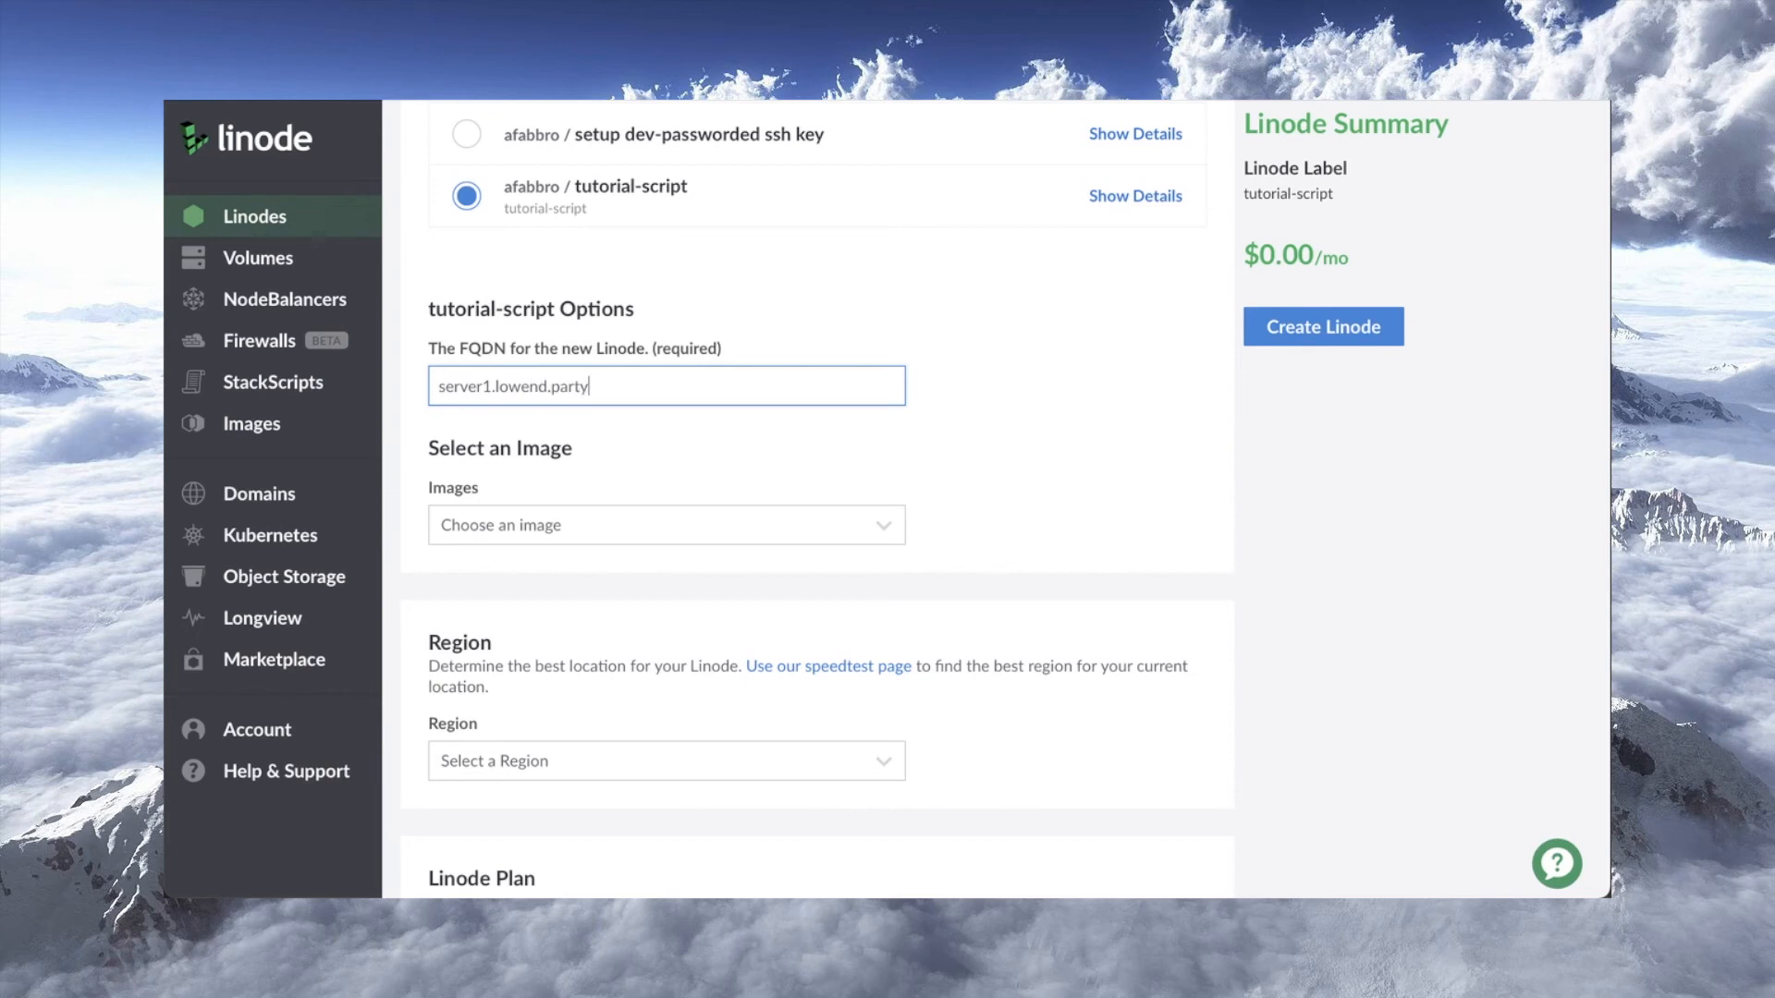
mouse_move(652, 567)
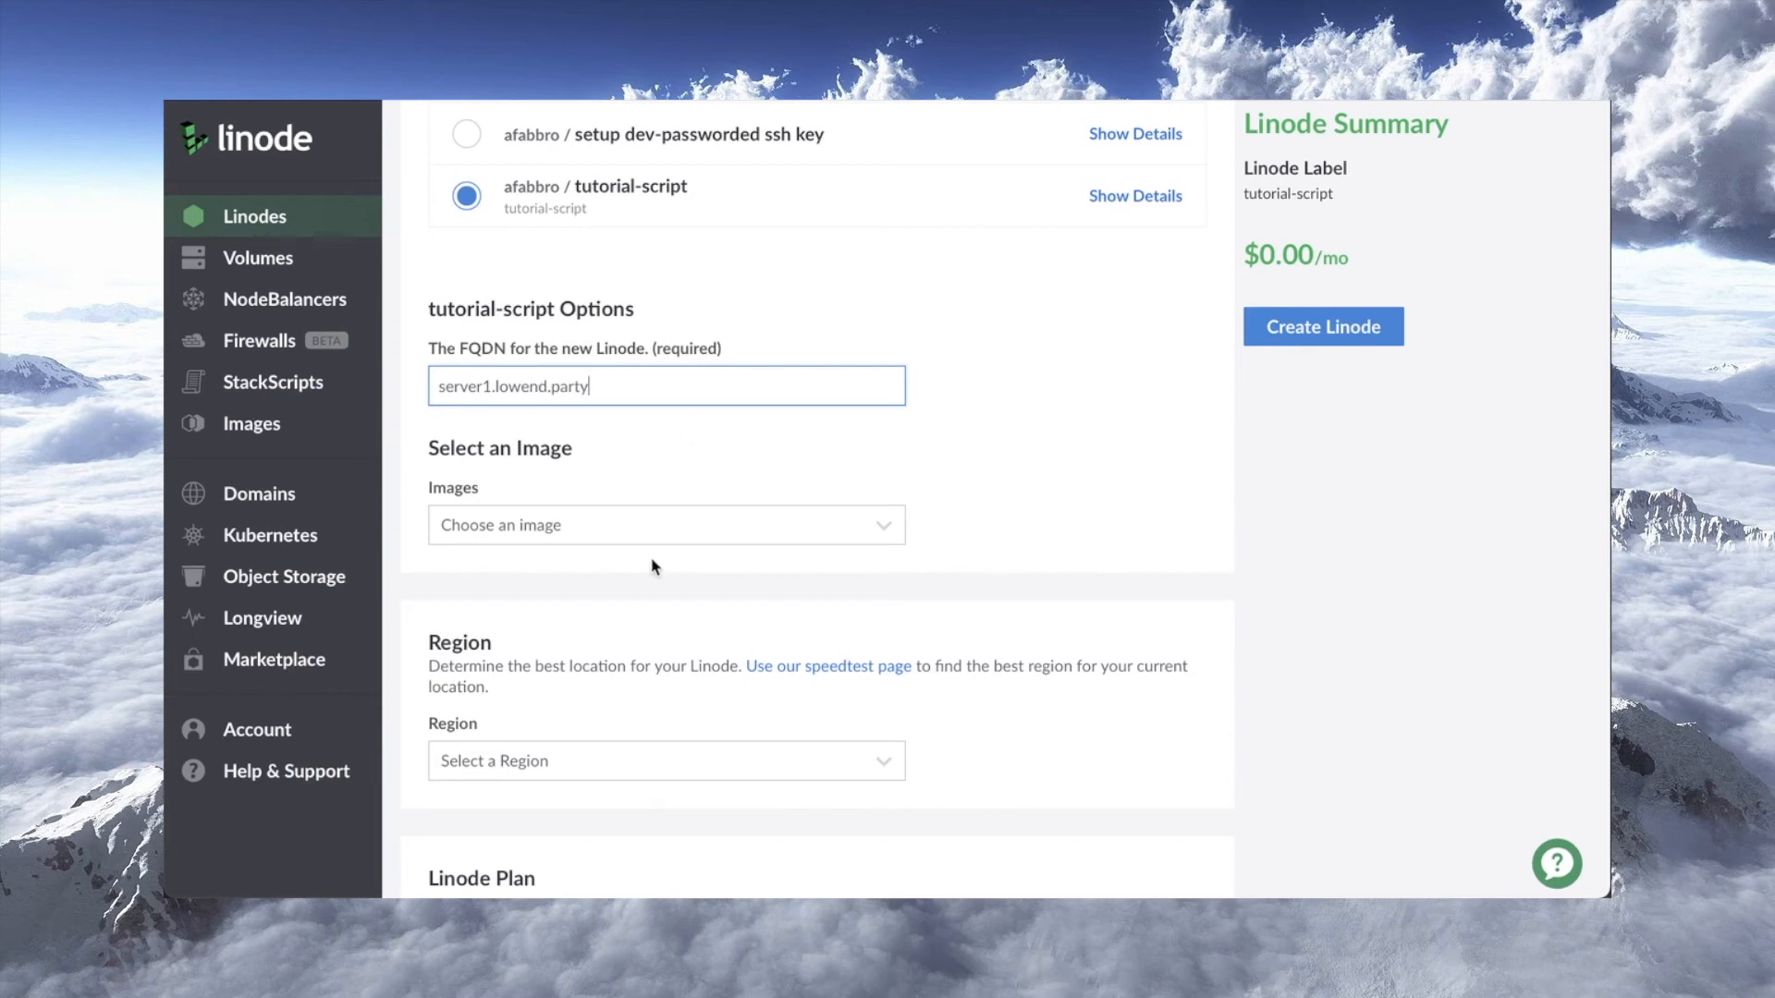
click(665, 523)
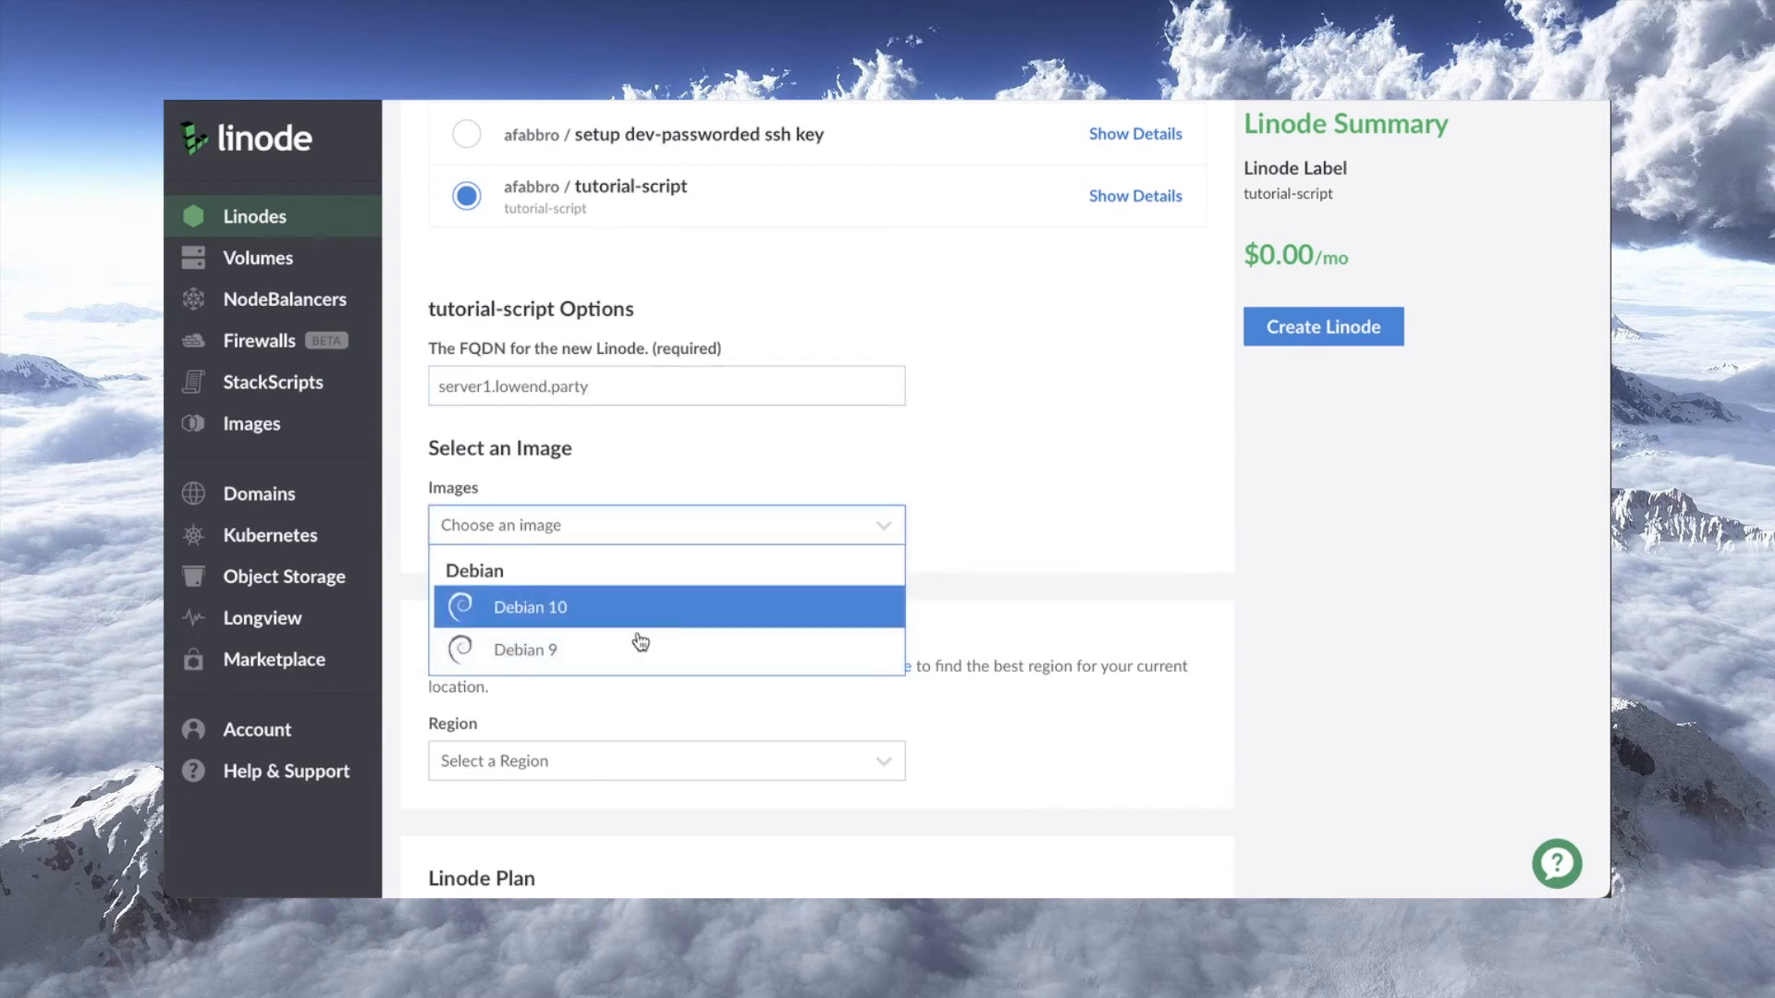
mouse_move(621, 606)
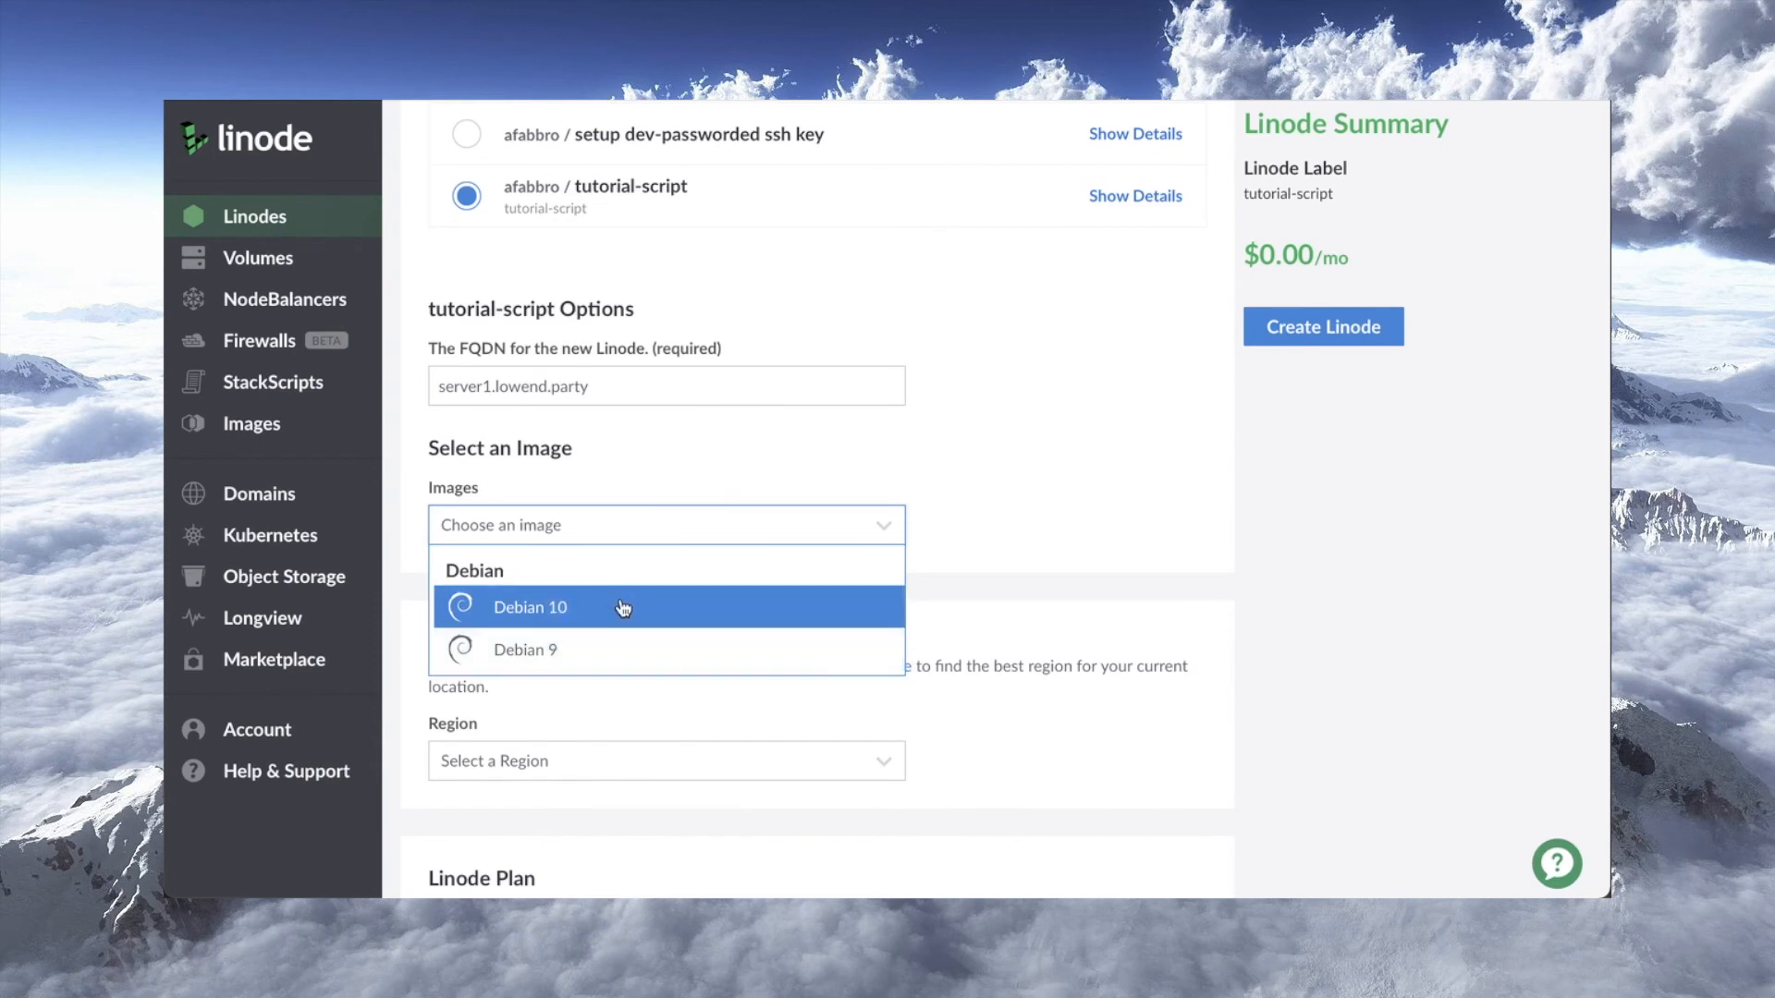
mouse_move(623, 656)
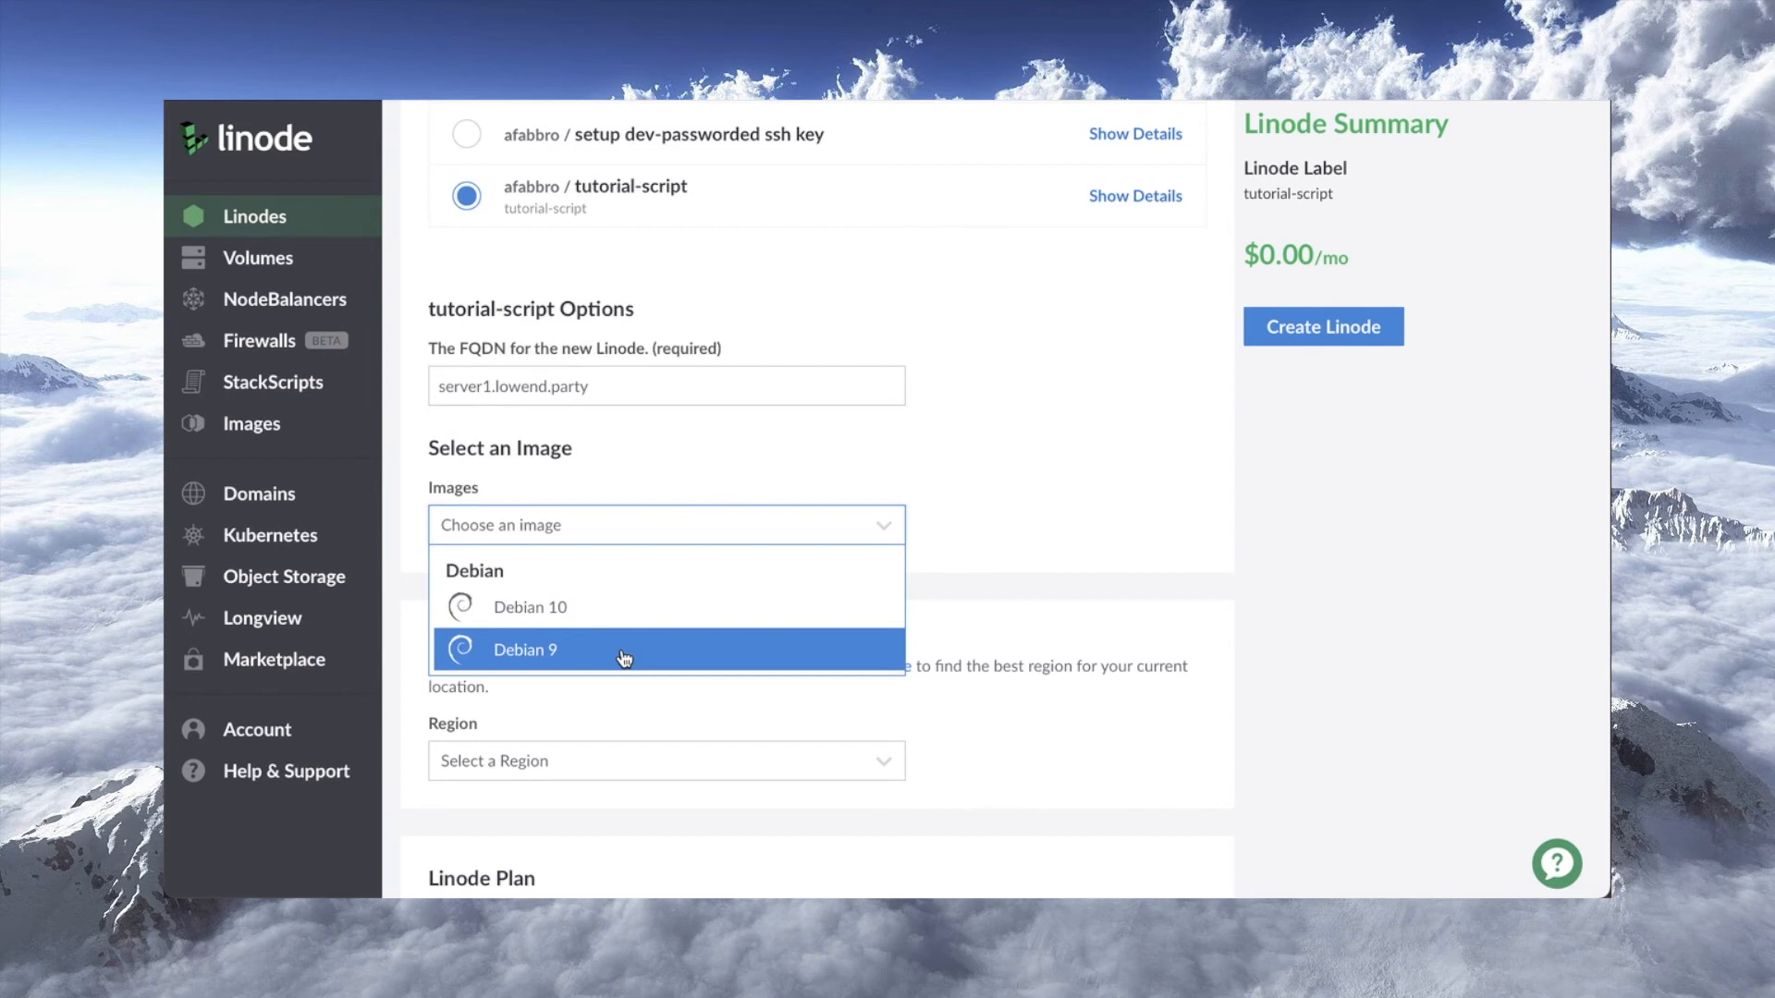
click(528, 606)
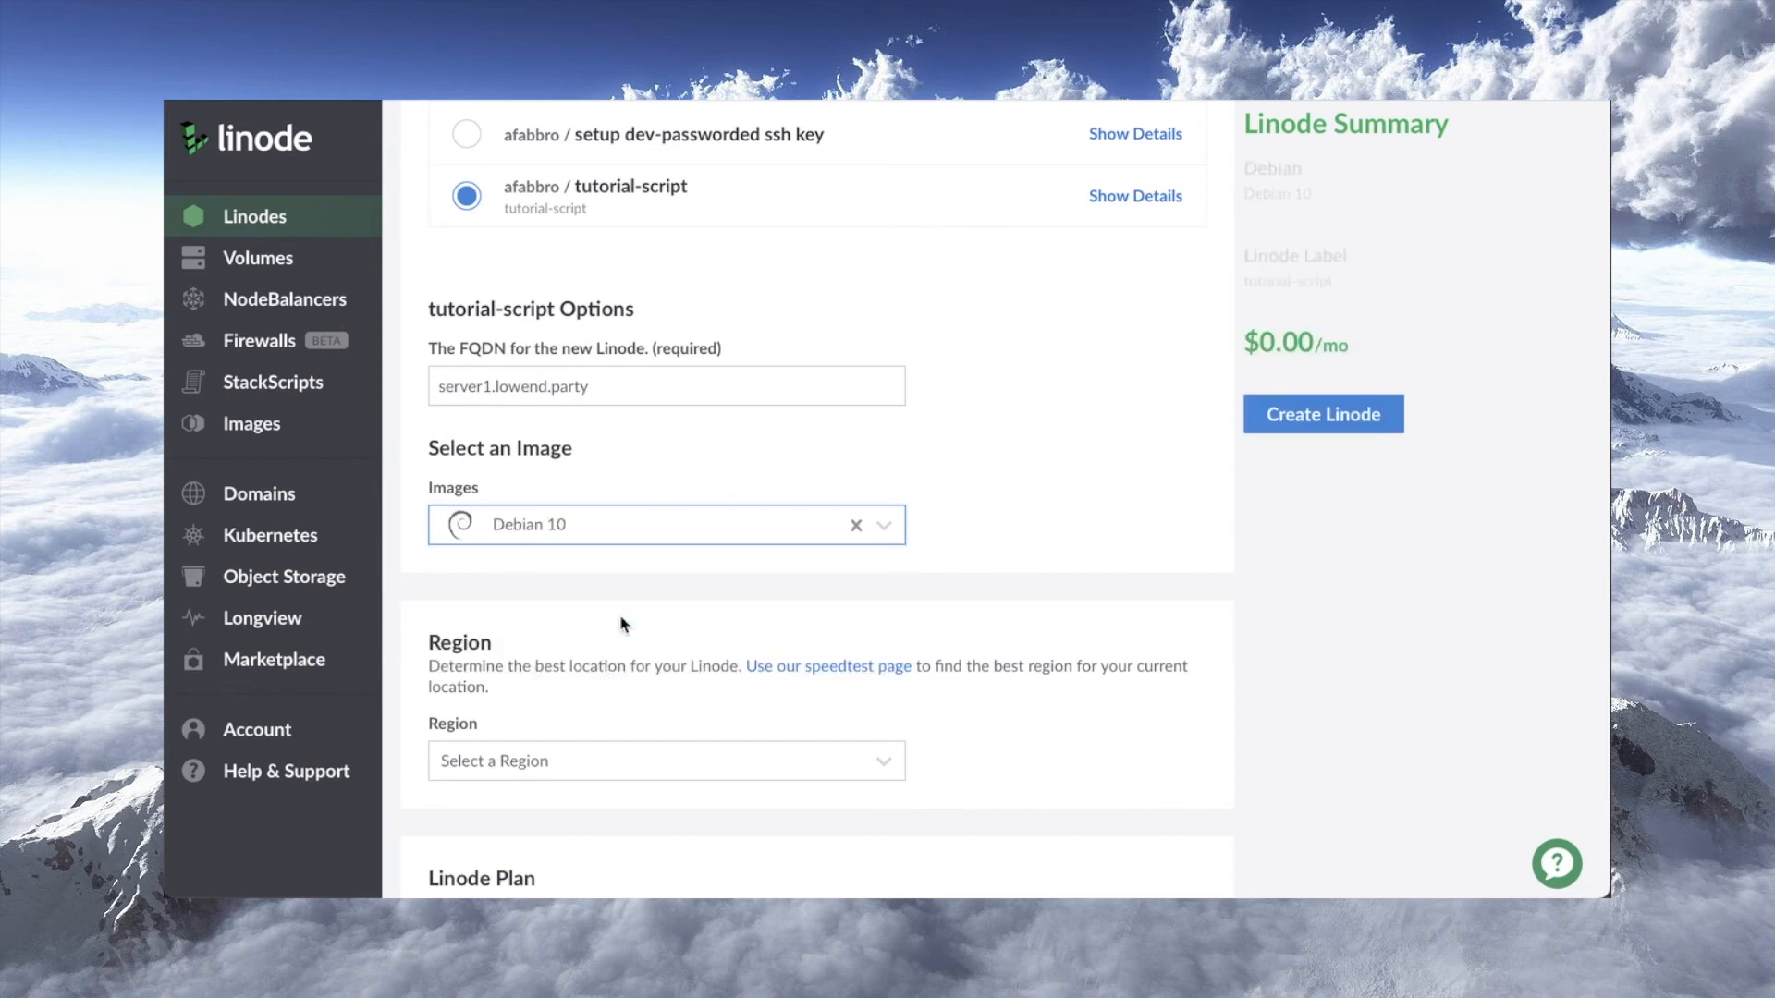
Choose Fremont, Nanode 1GB, and label the Linode server1.lowend.party.
click(666, 760)
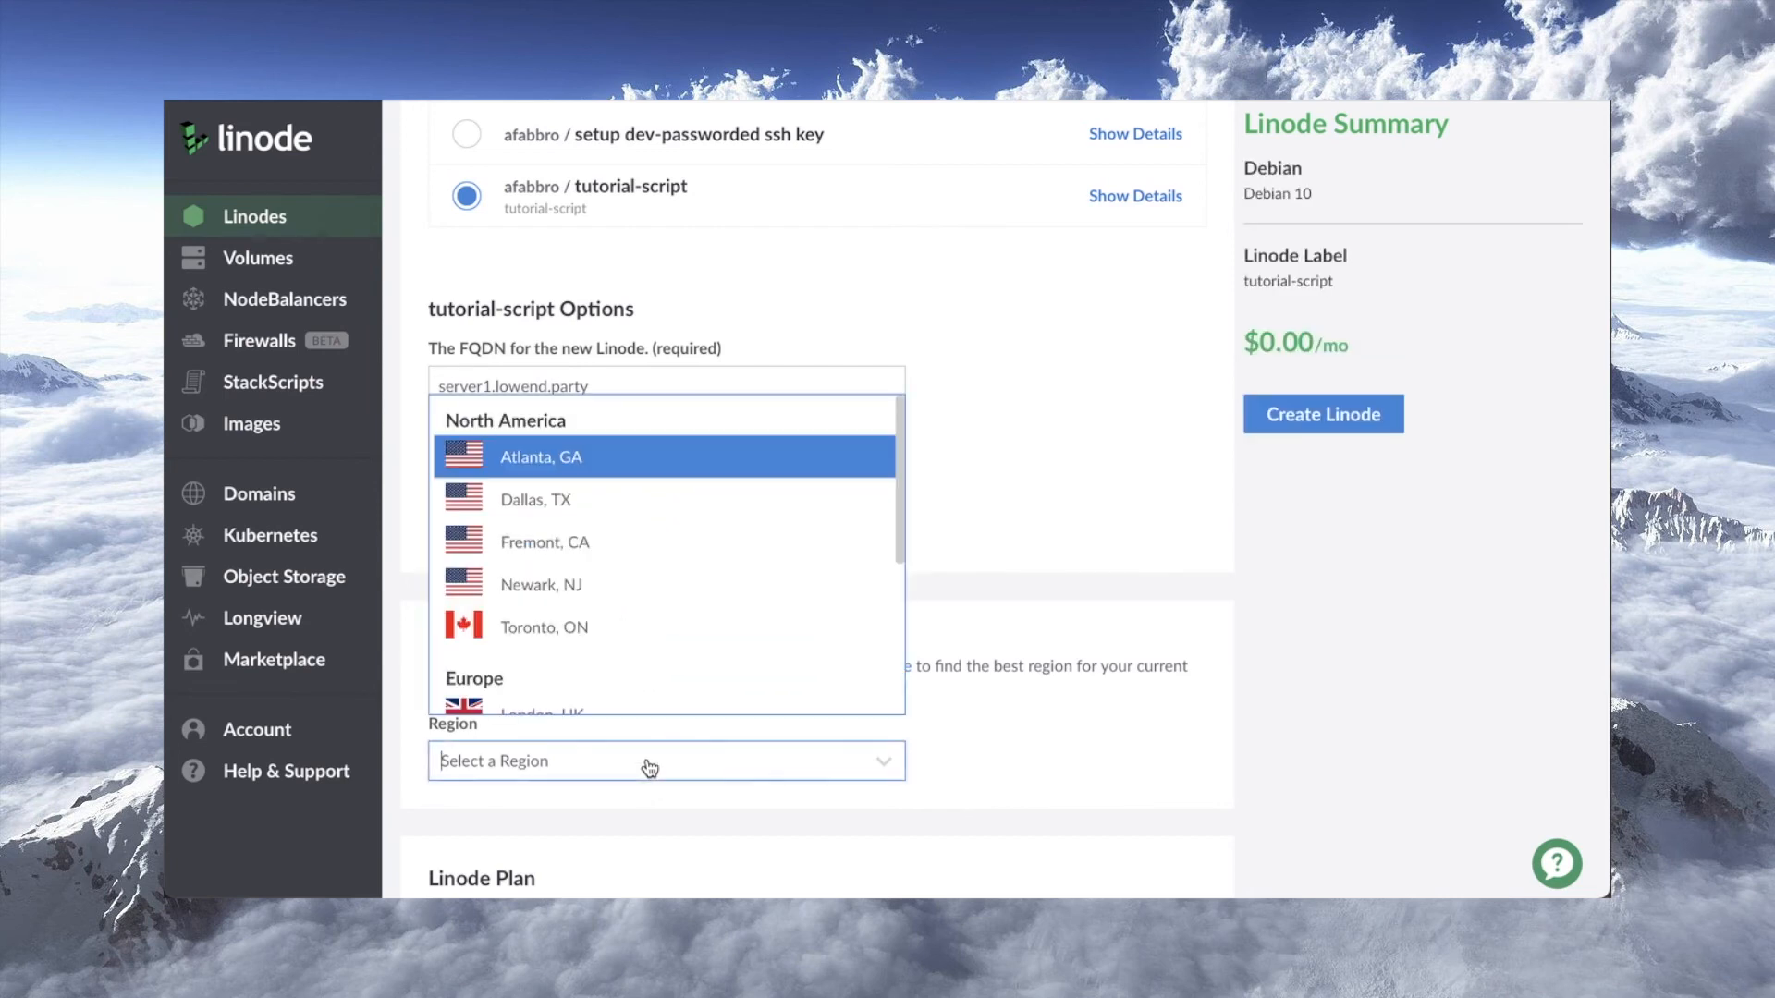
click(543, 542)
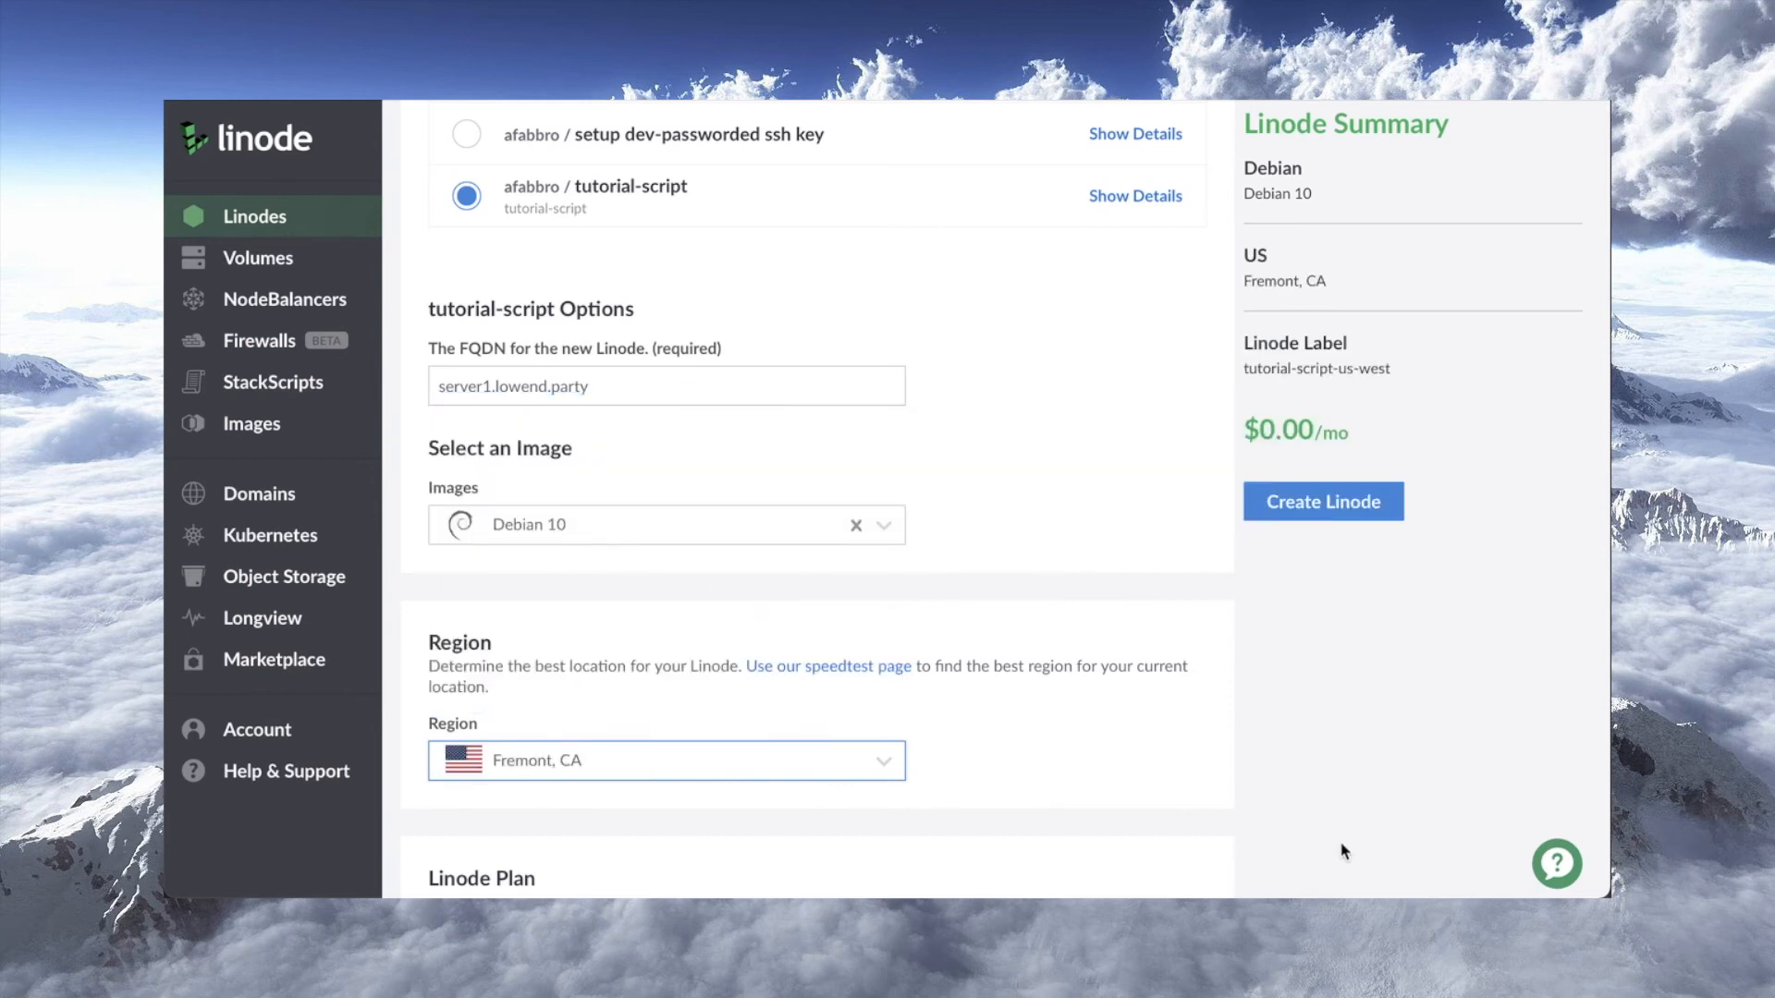
scroll(down, 3)
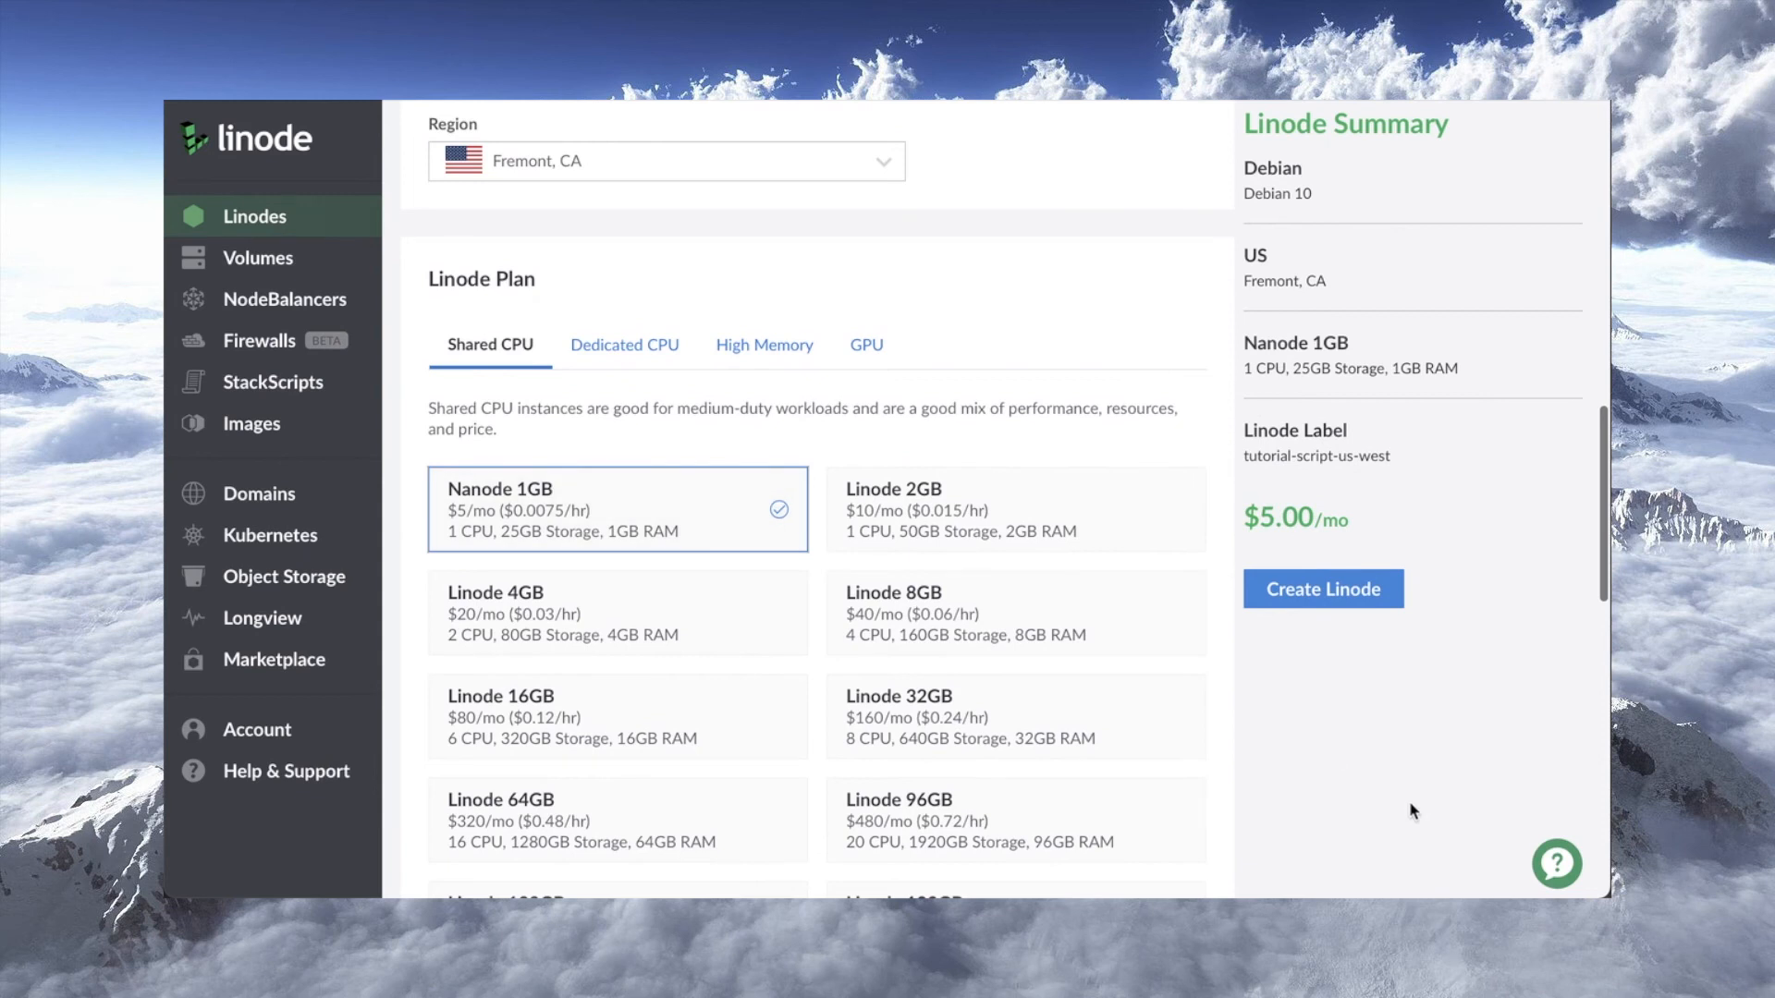
scroll(down, 3)
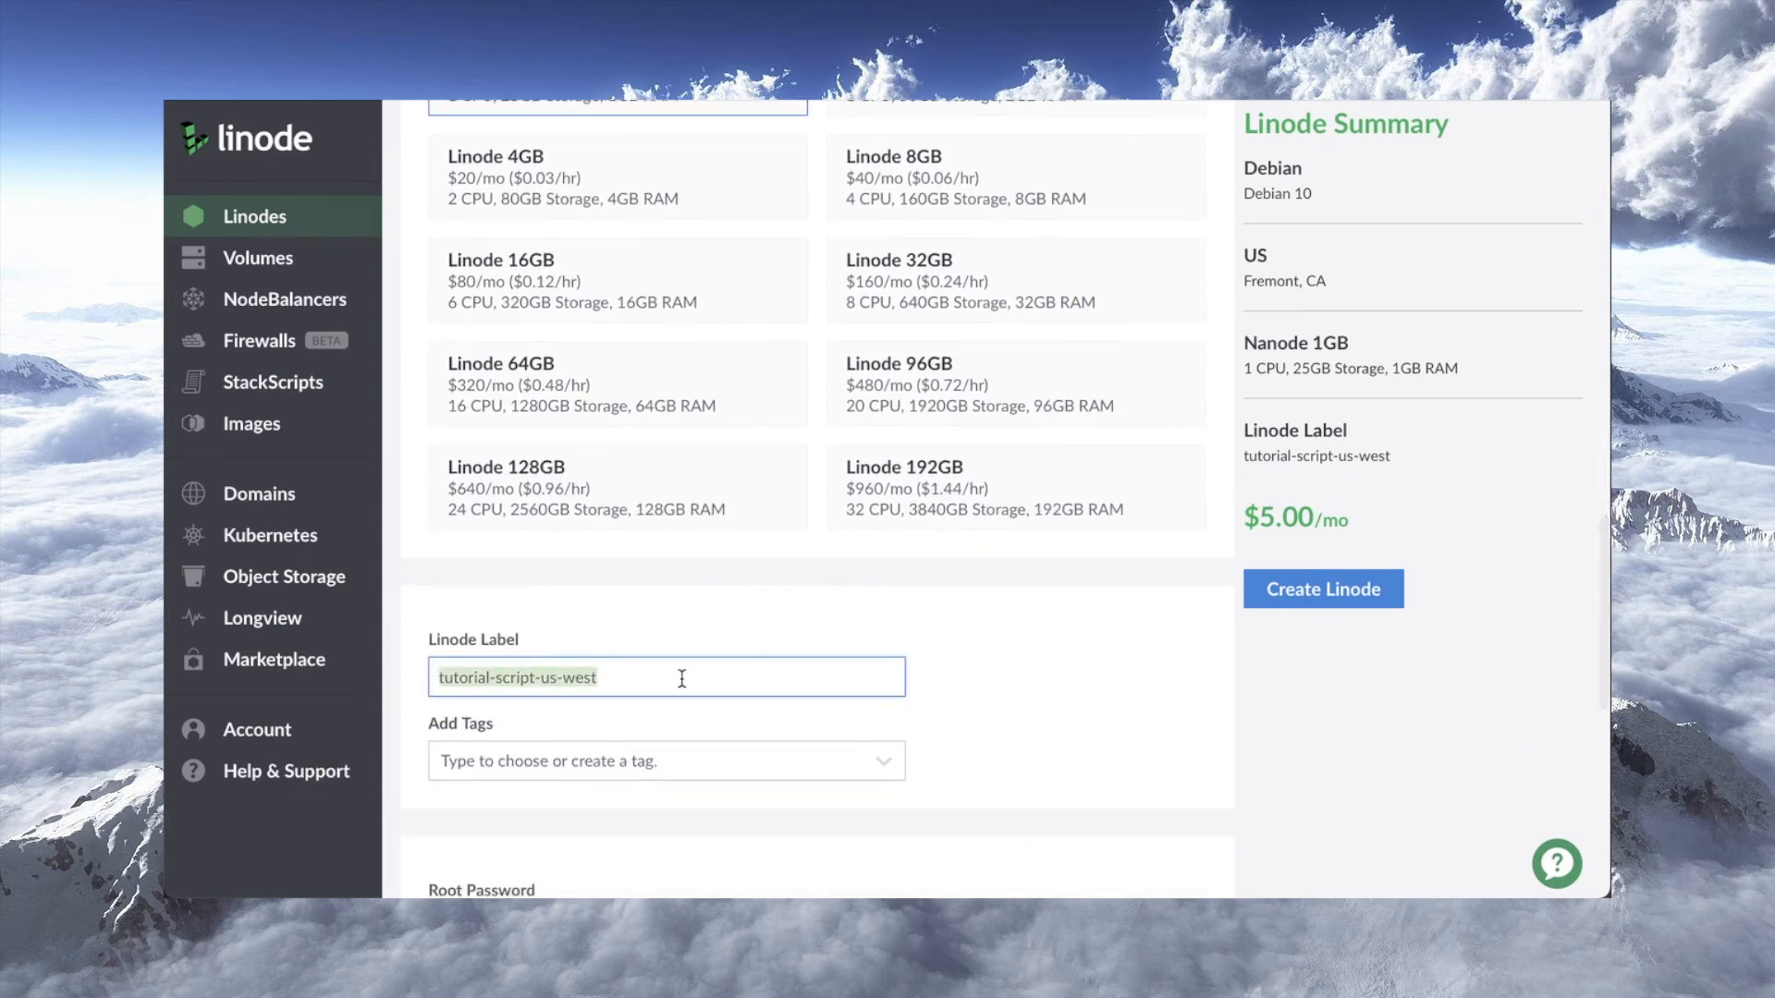
text(server1.lowe)
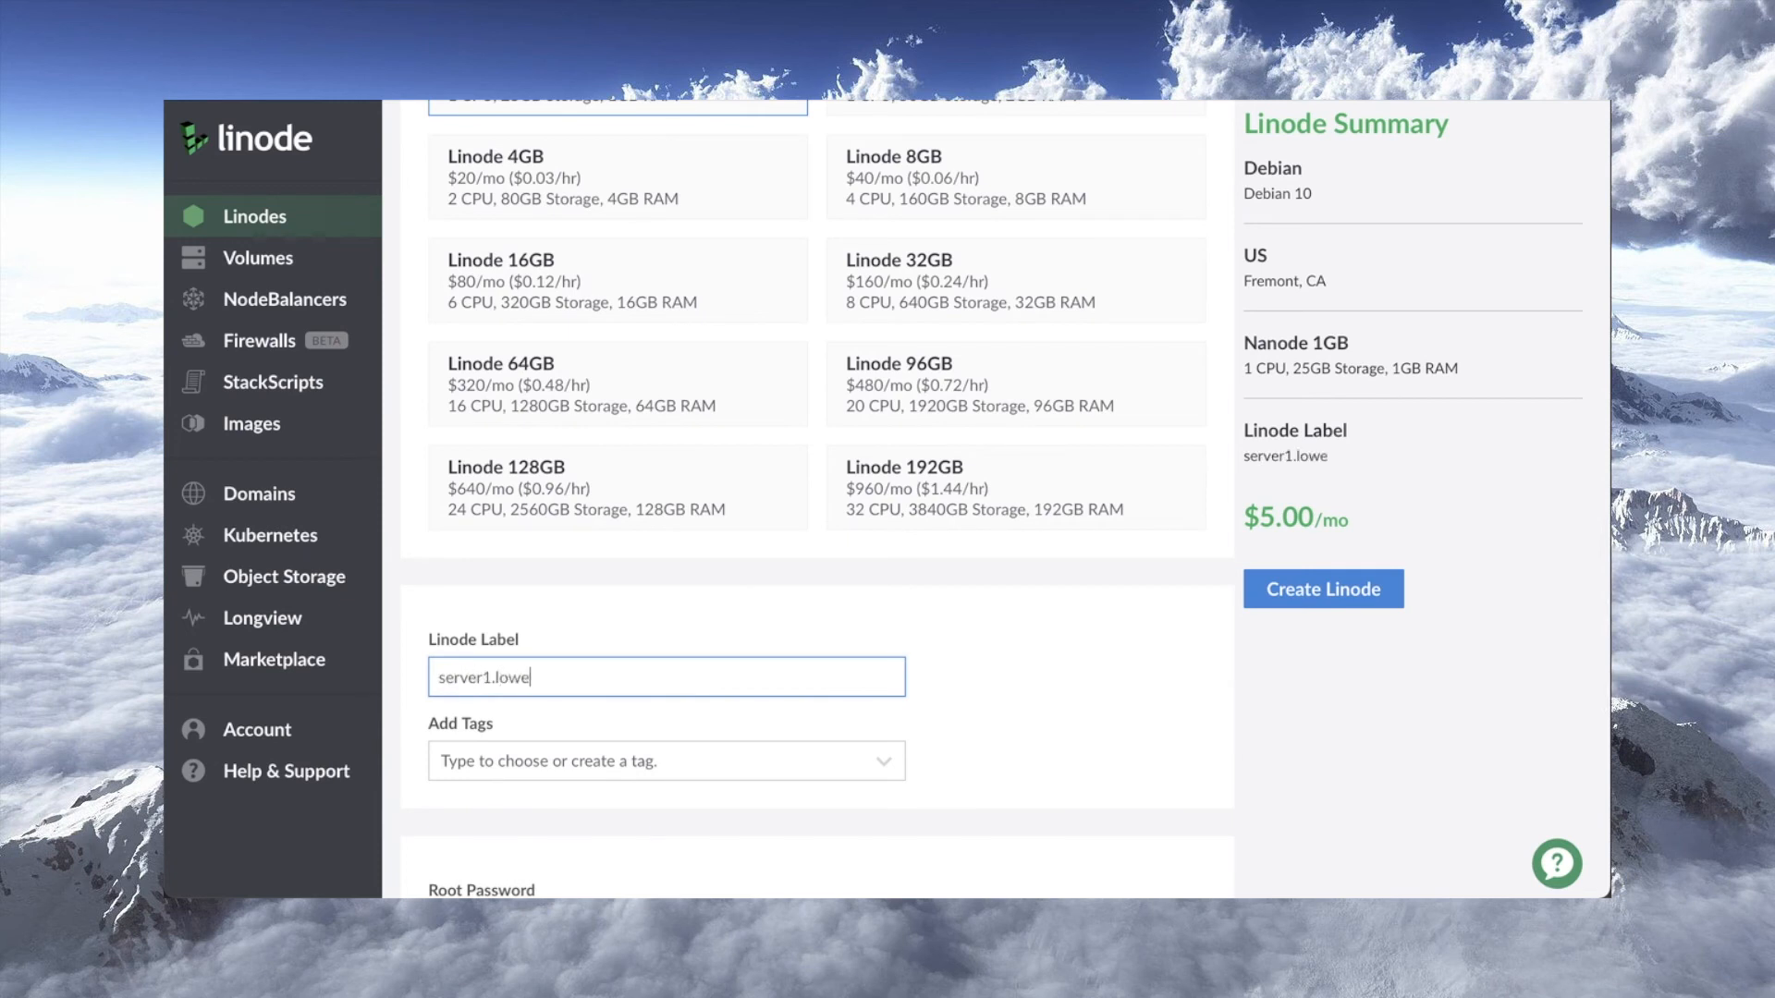
text(nd.party)
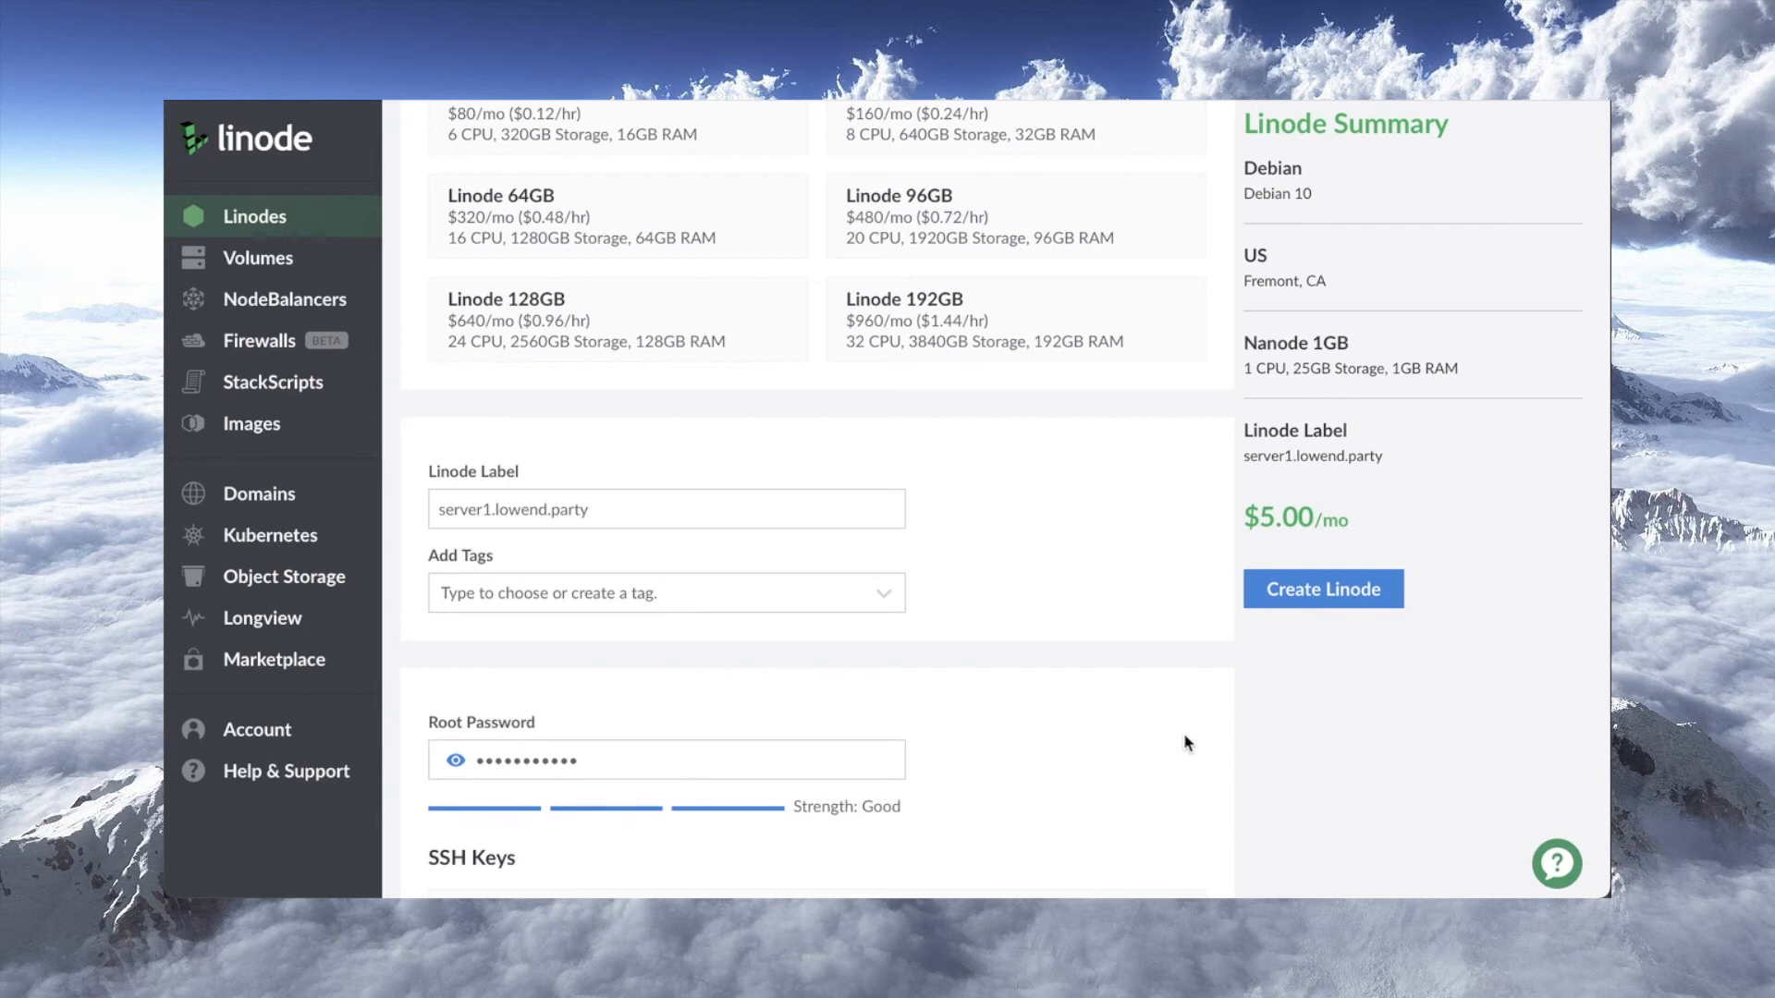
mouse_move(1321, 588)
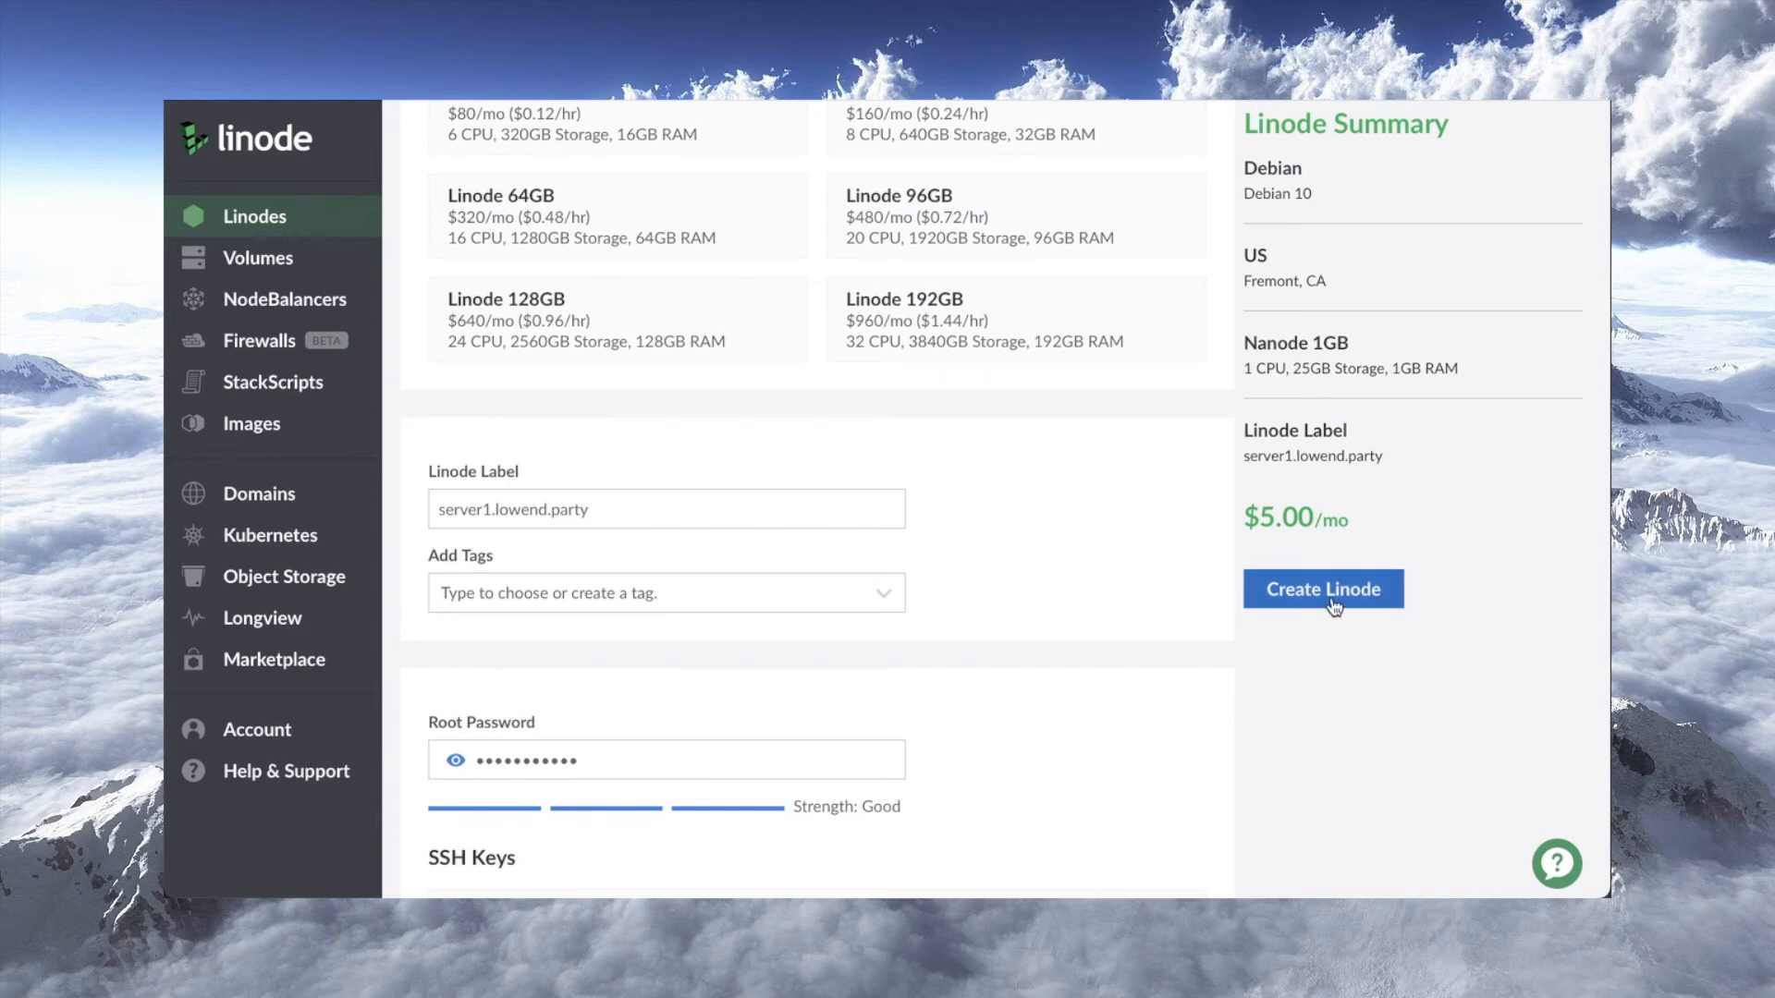
Create the server1.lowend.party Linode and watch it provision.
click(1320, 588)
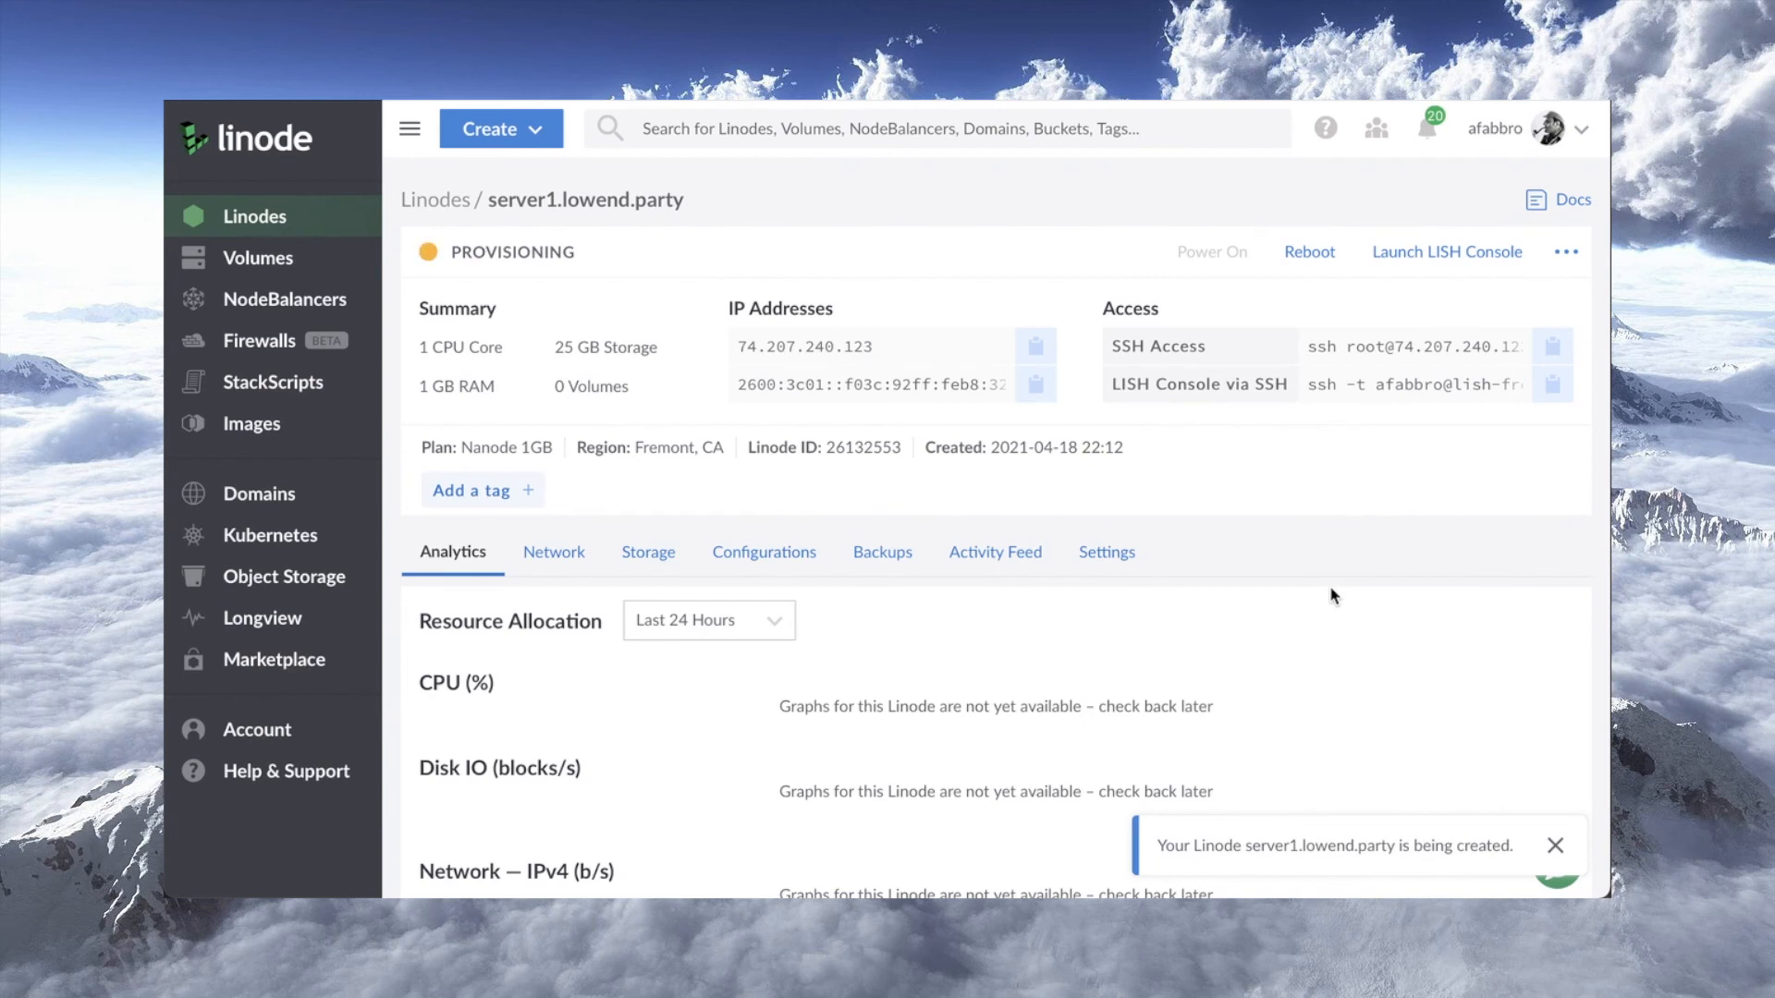
click(1557, 845)
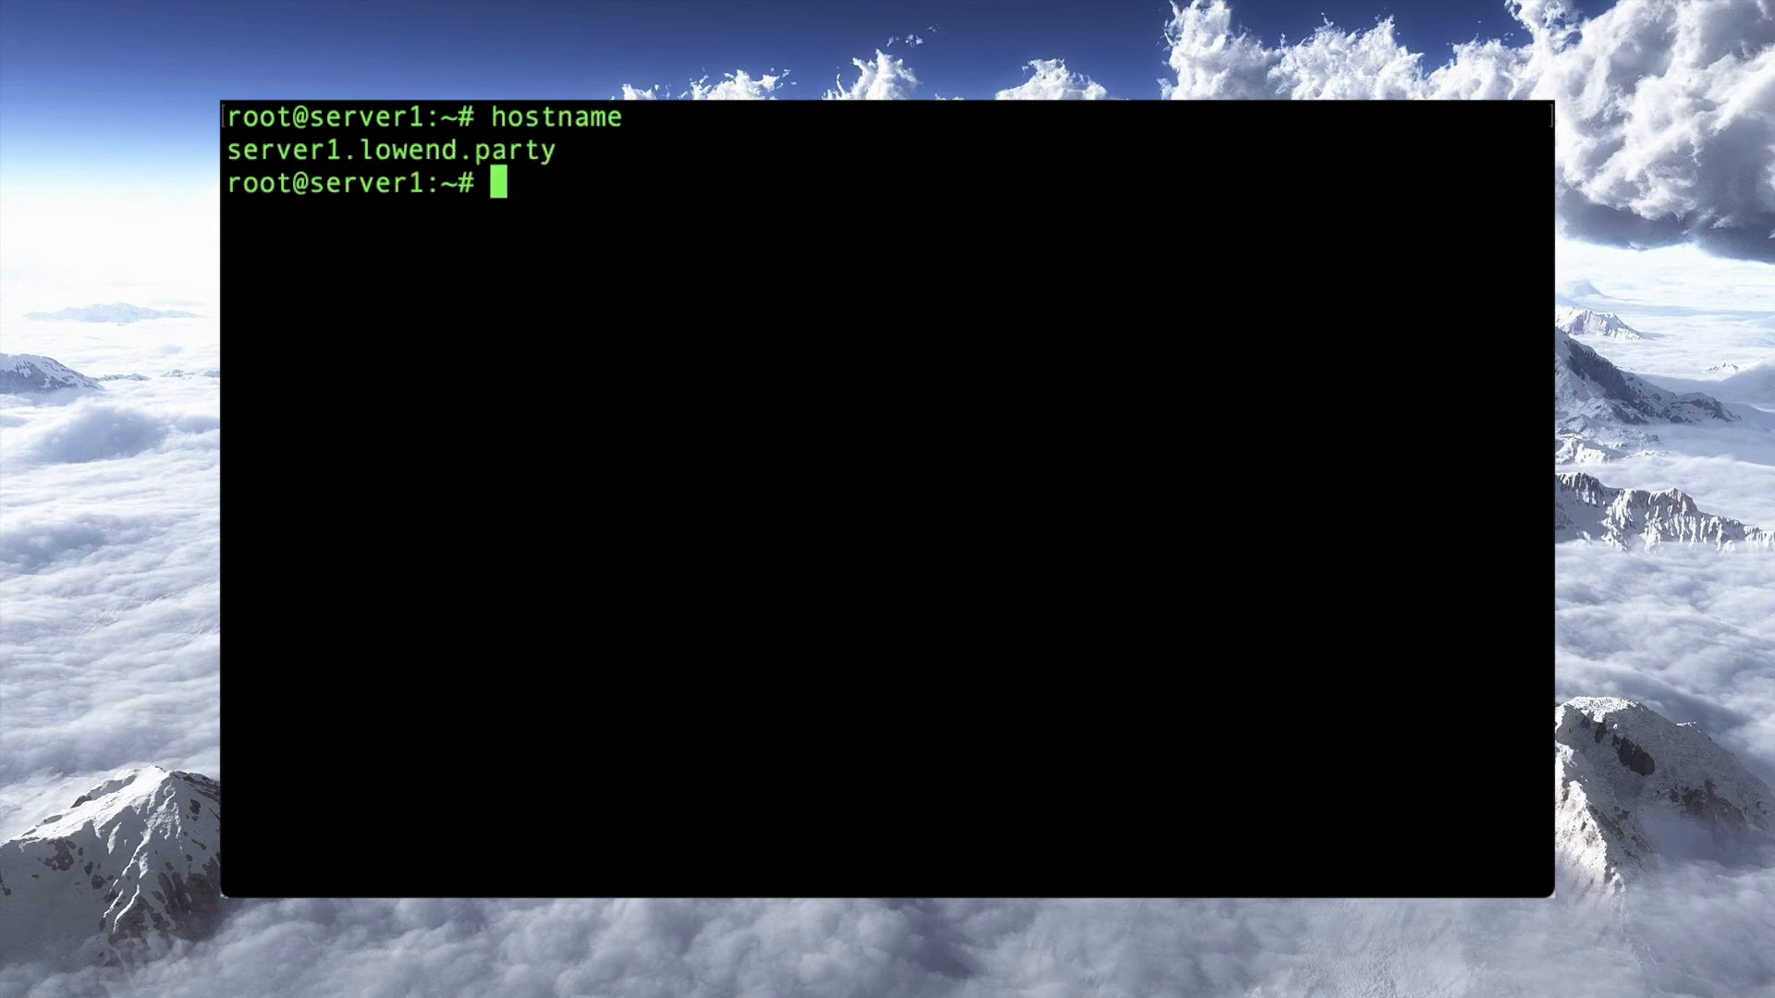
List root's home directory and open StackScript.log in vi.
text(cd /root)
text(ls -al)
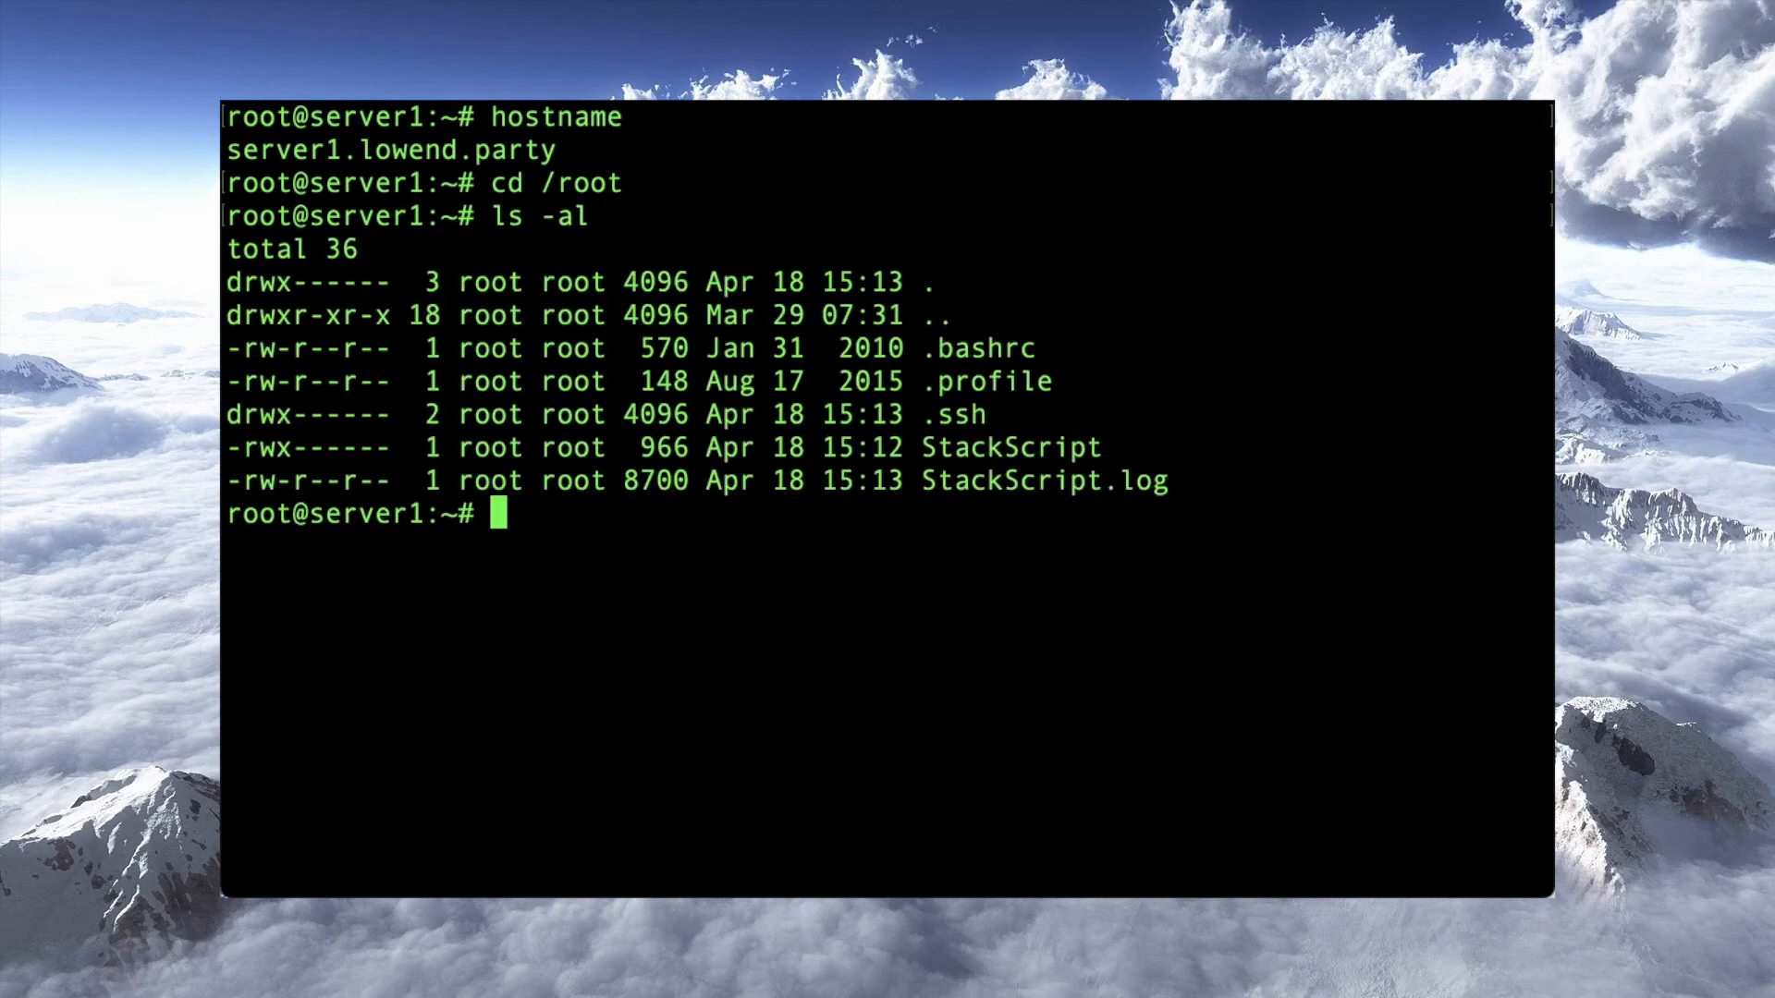
text(vi StackScript)
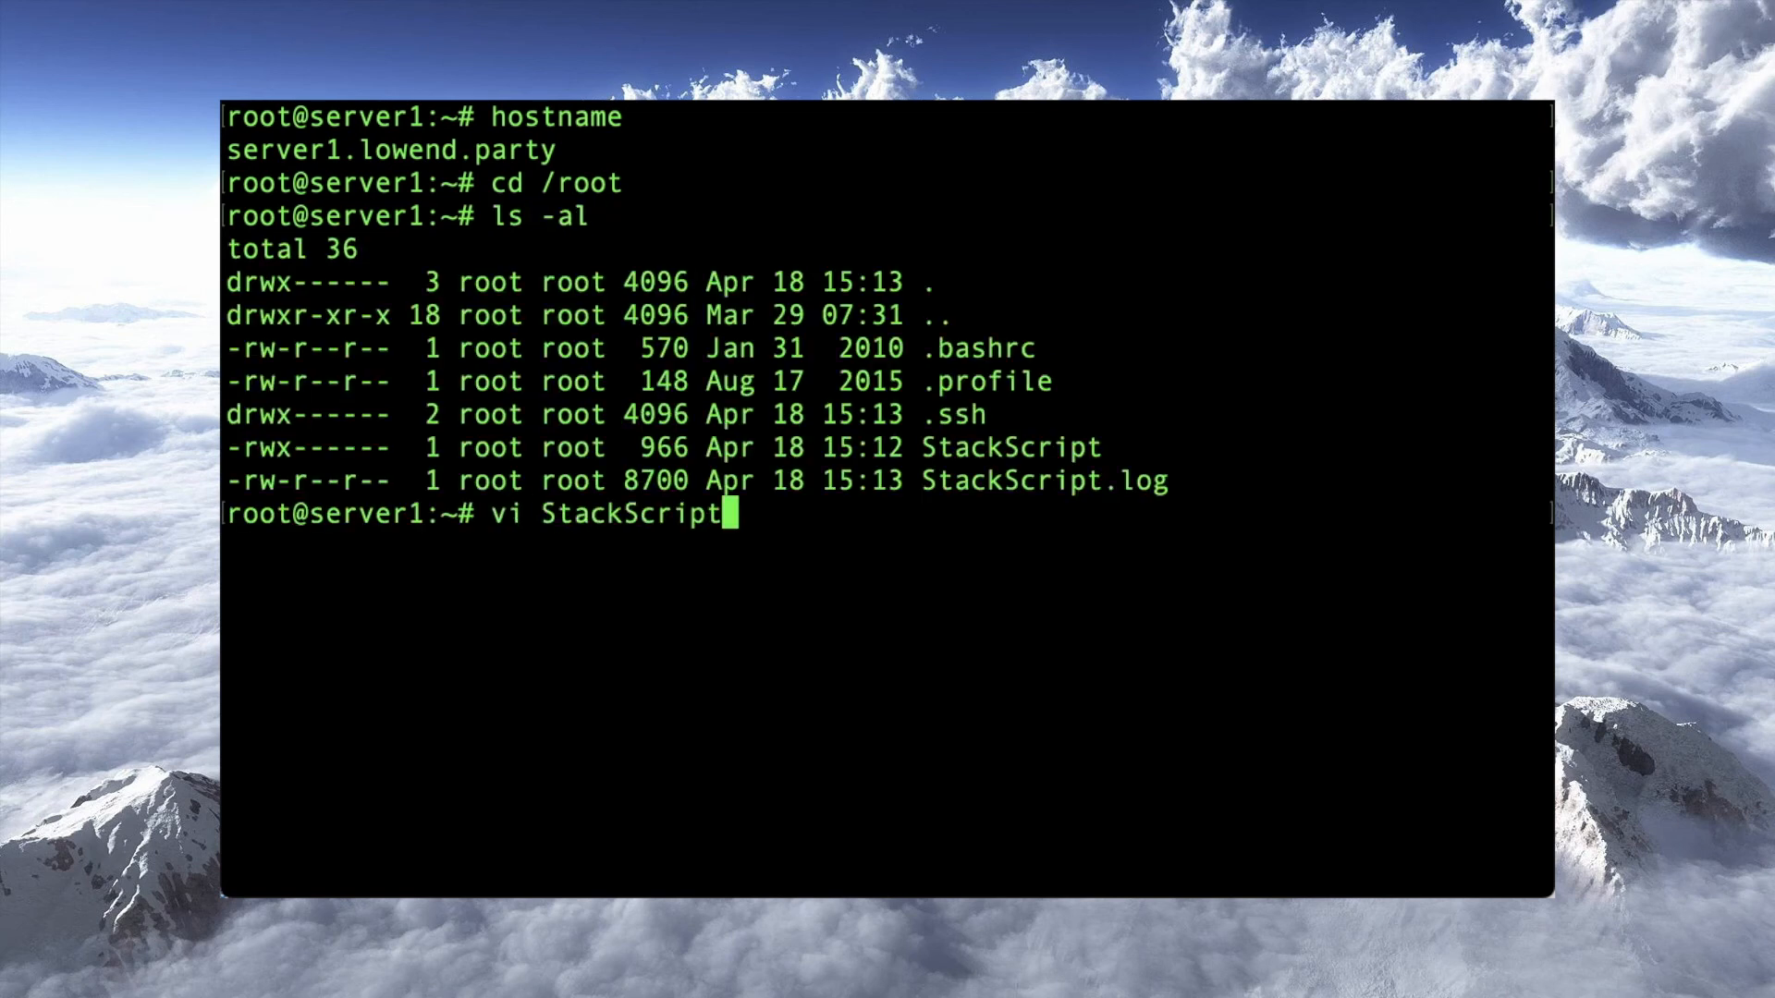
key(Return)
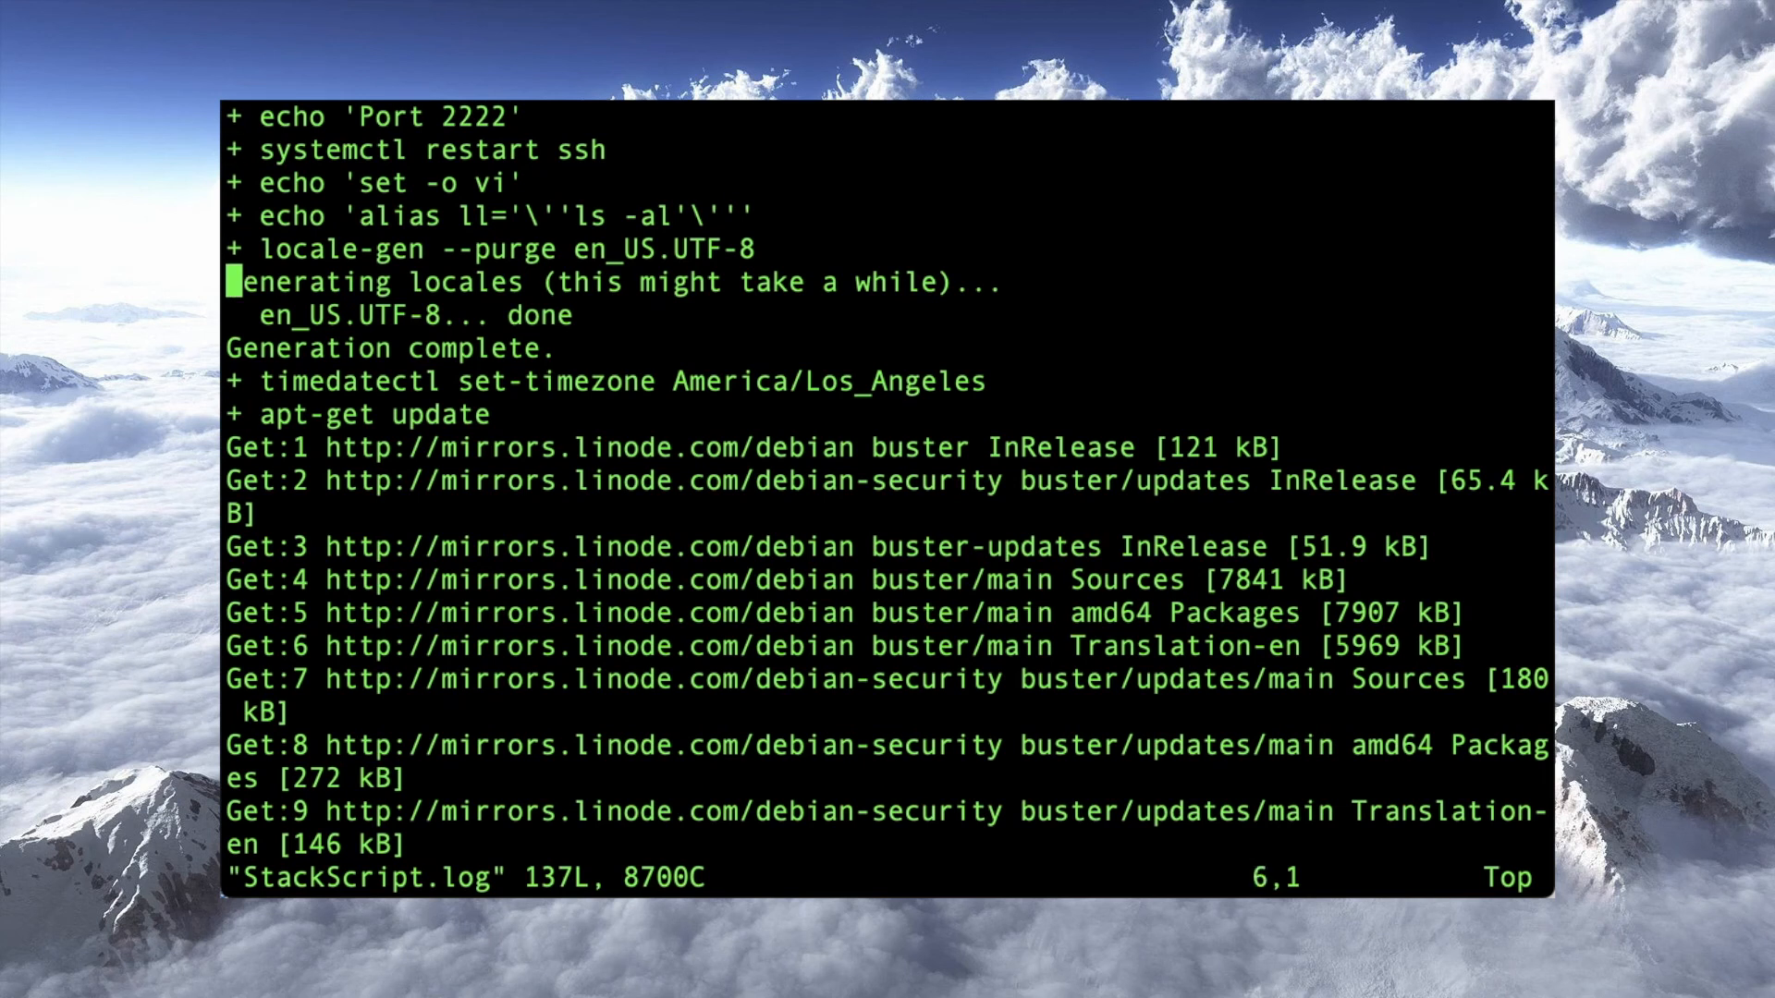
Scroll through StackScript.log past the ssh port change and the unzip, nmap and rsync installs.
key(Down)
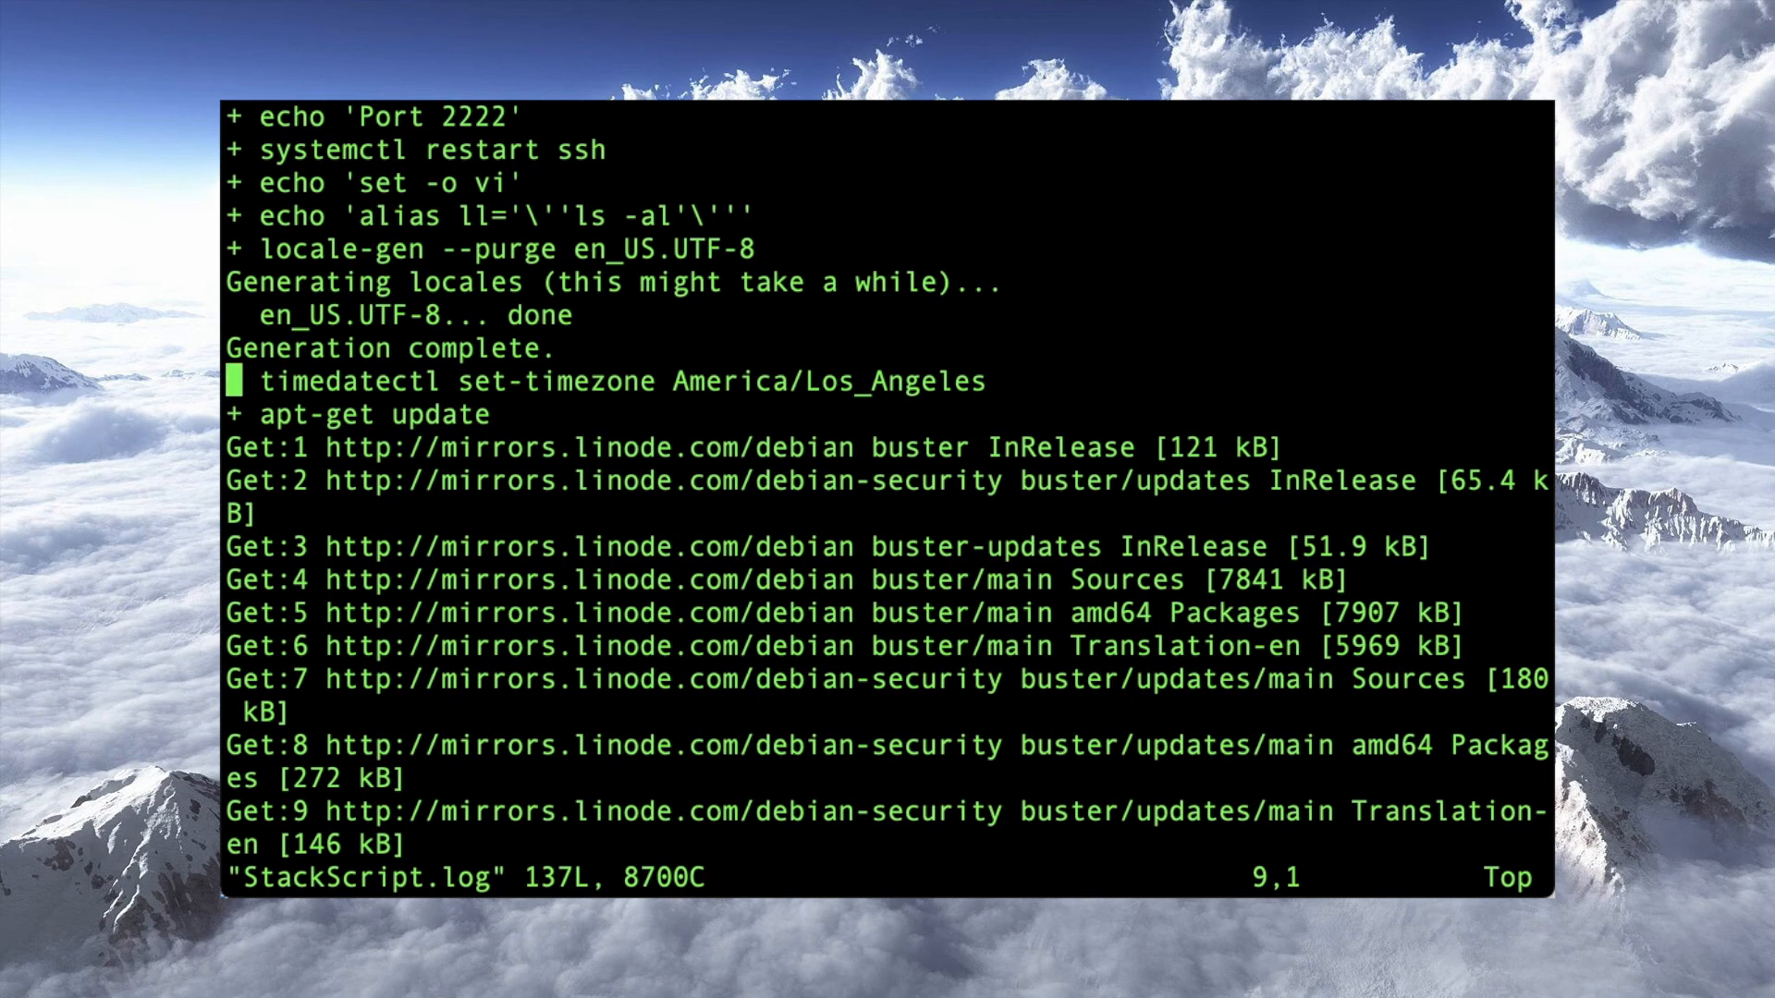
scroll(down, 3)
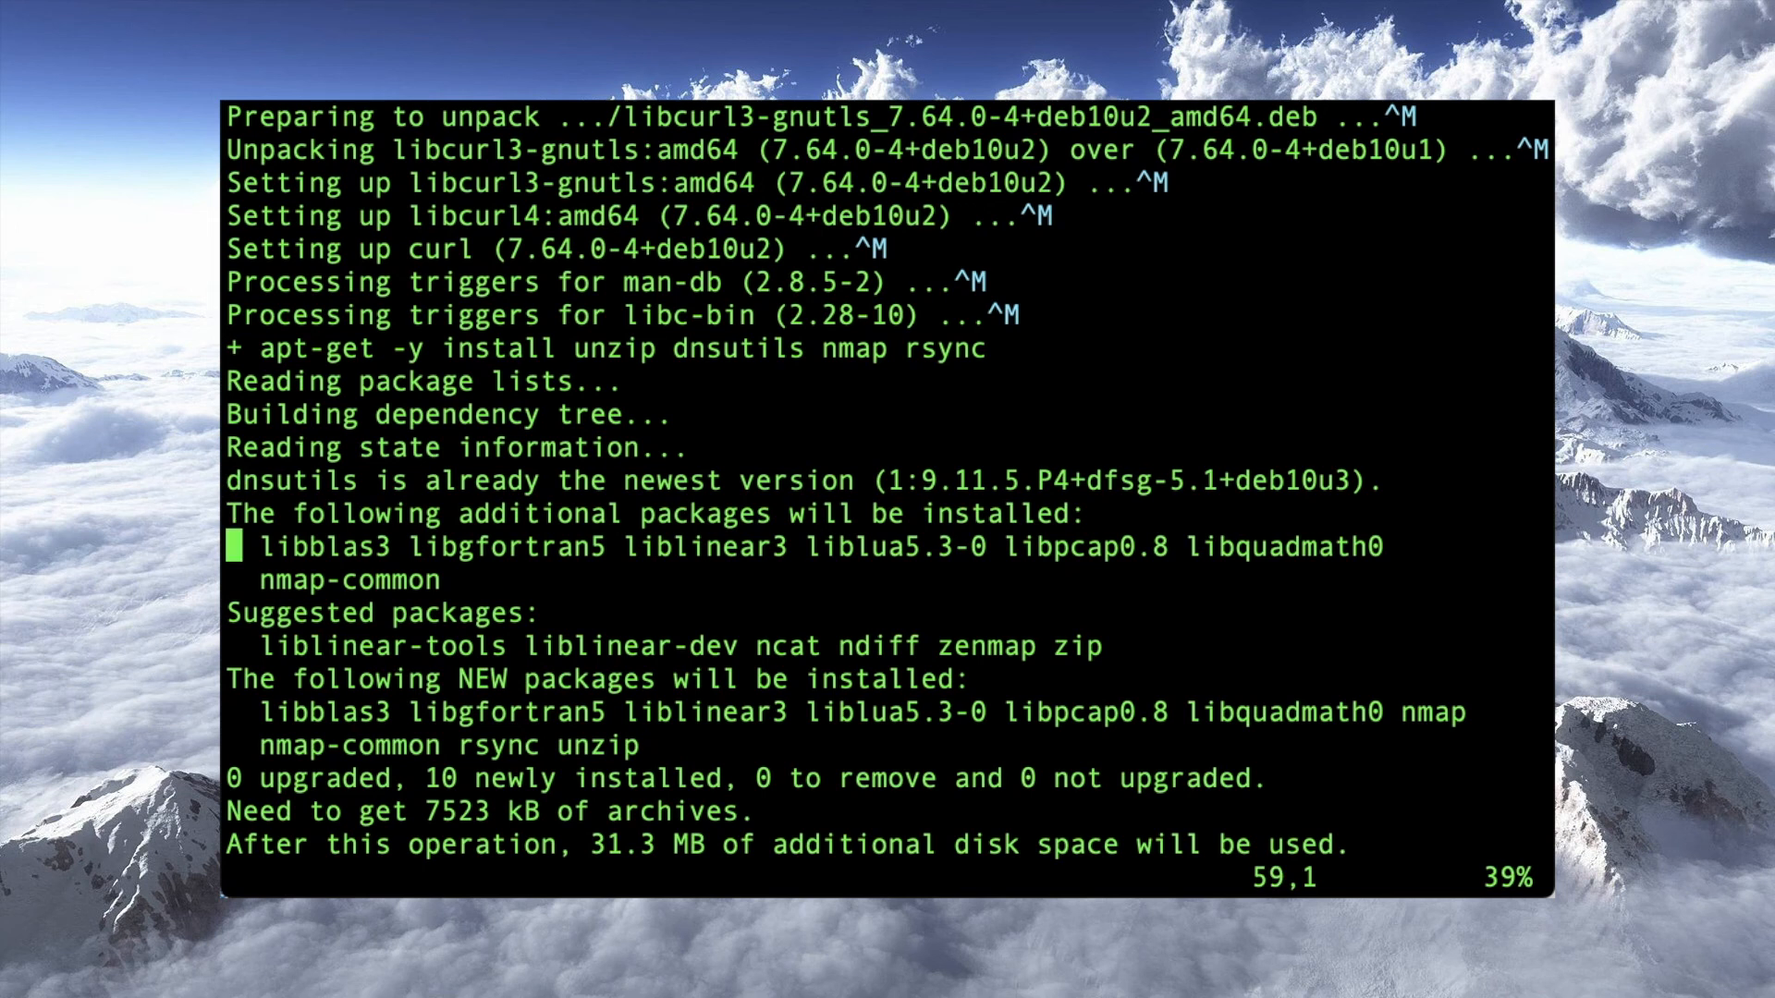
scroll(down, 3)
text(l)
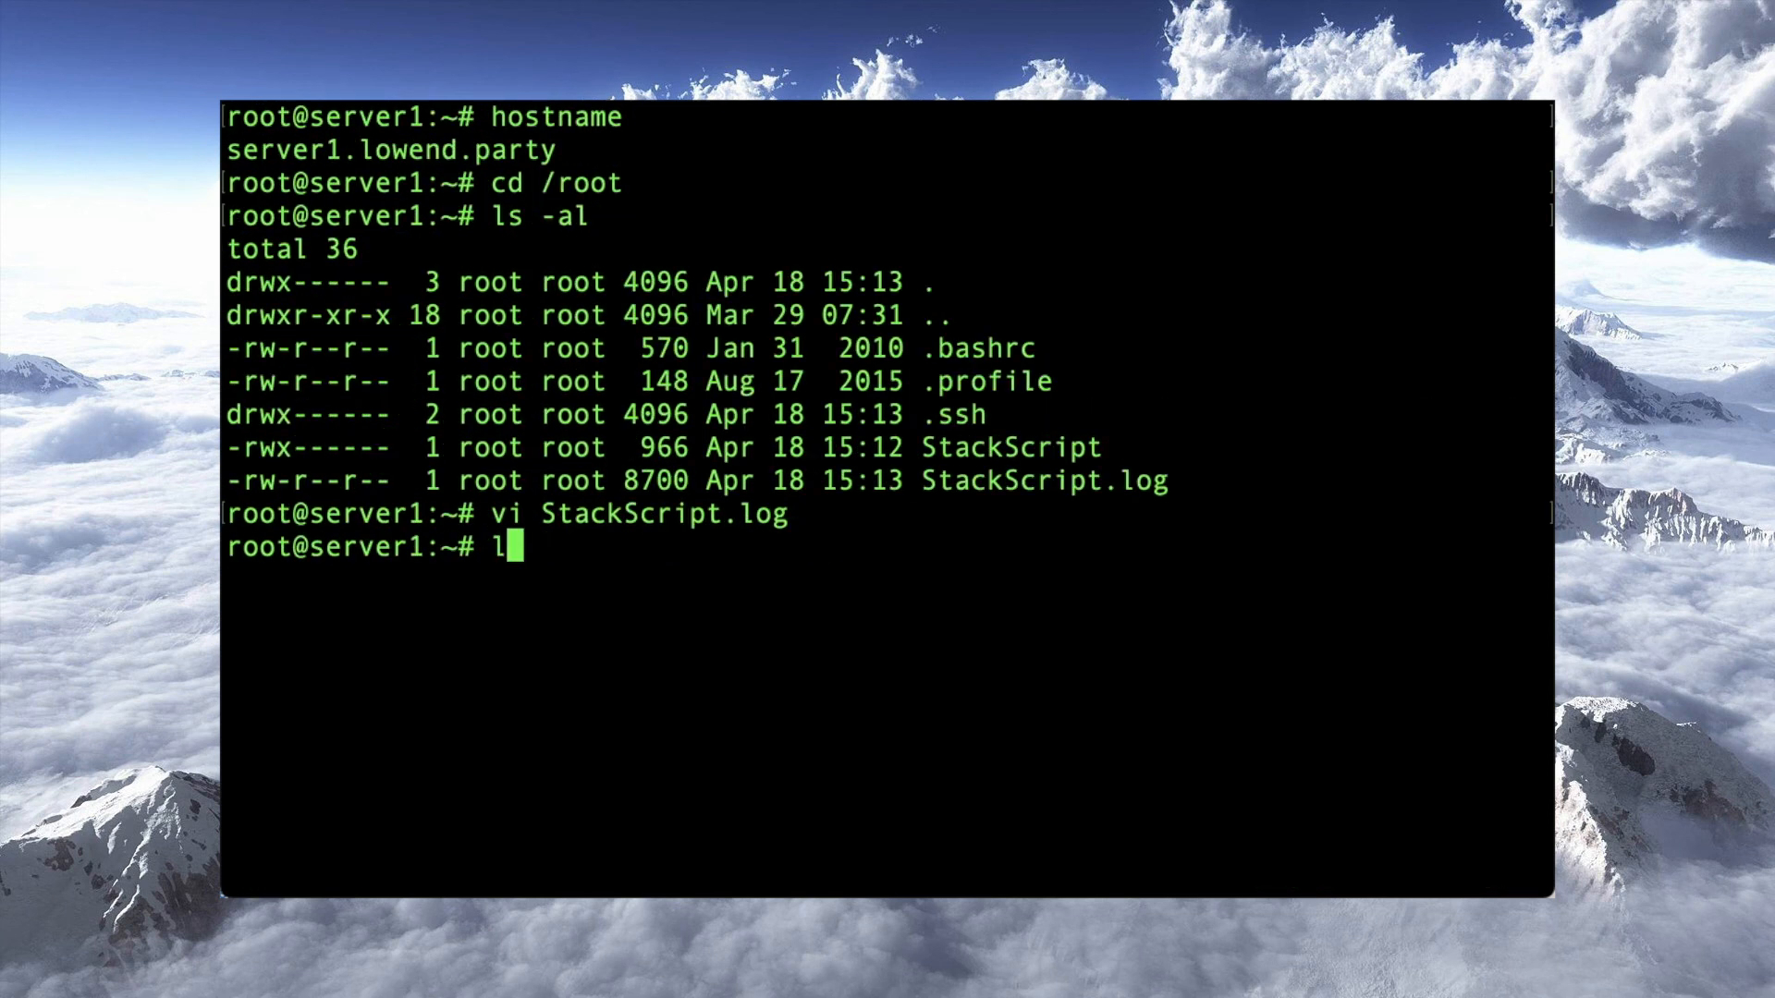
List ~/.ssh showing authorized_keys and confirm the folder's private permissions with ls -ld.
text(s -al /.ssh)
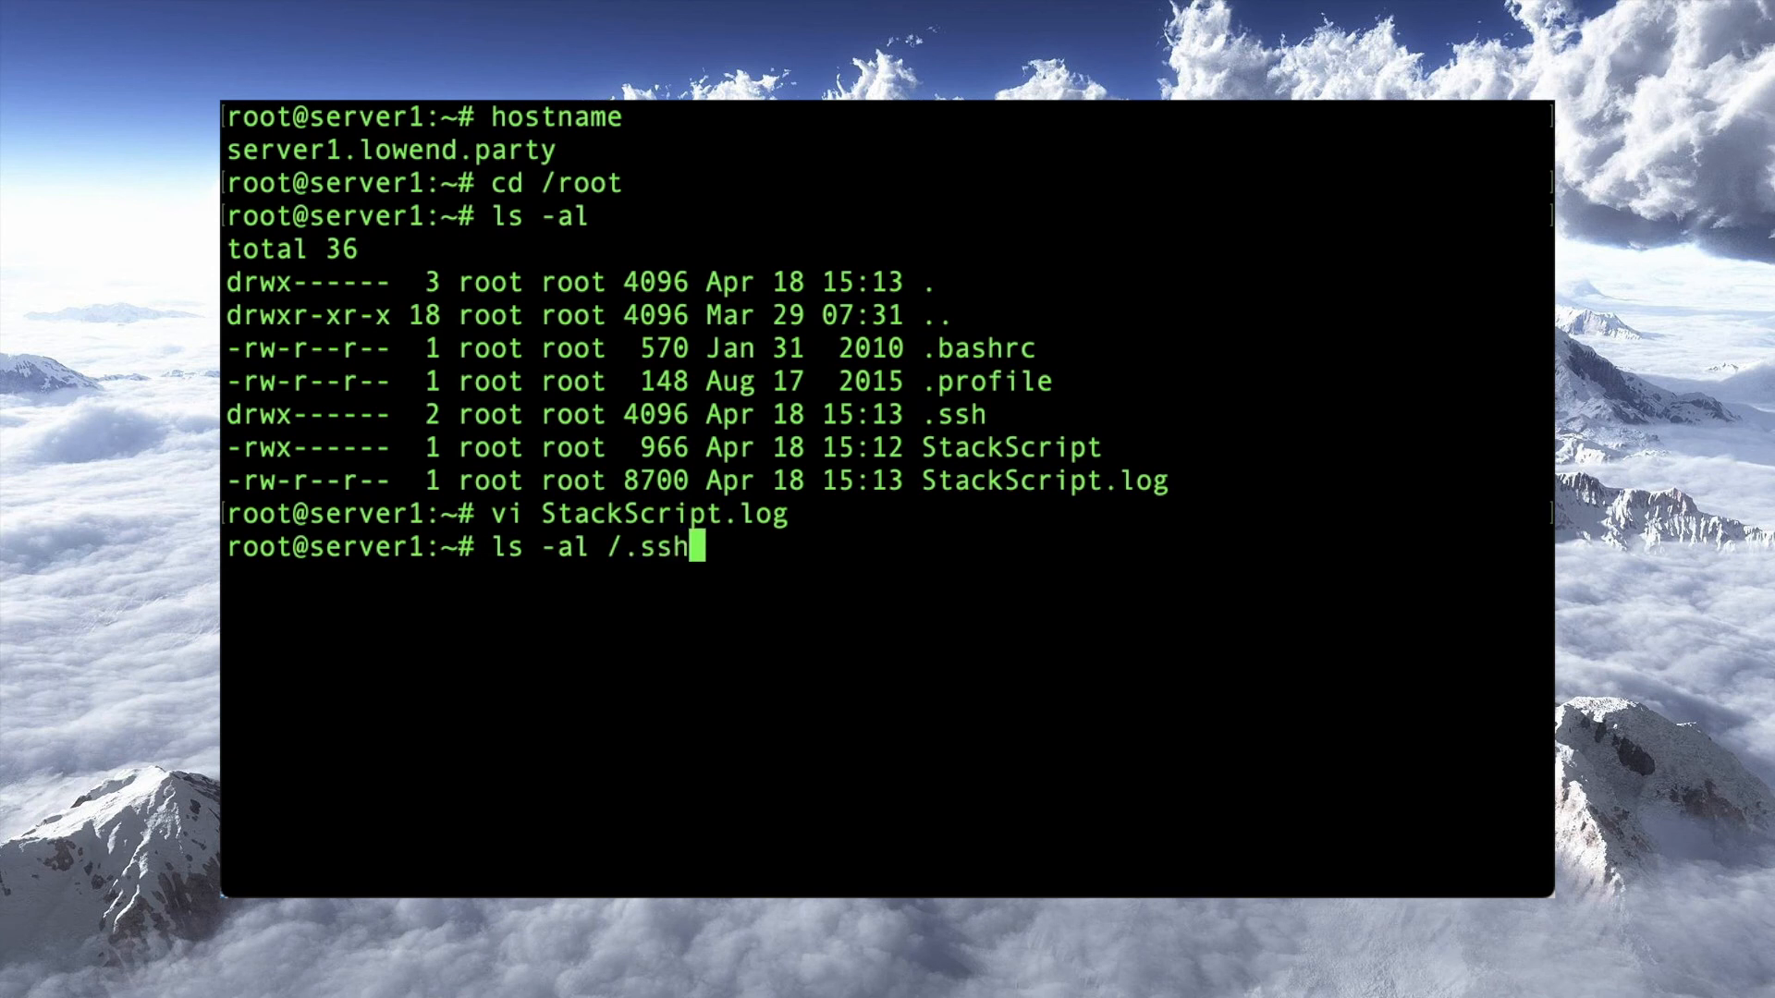
text(~)
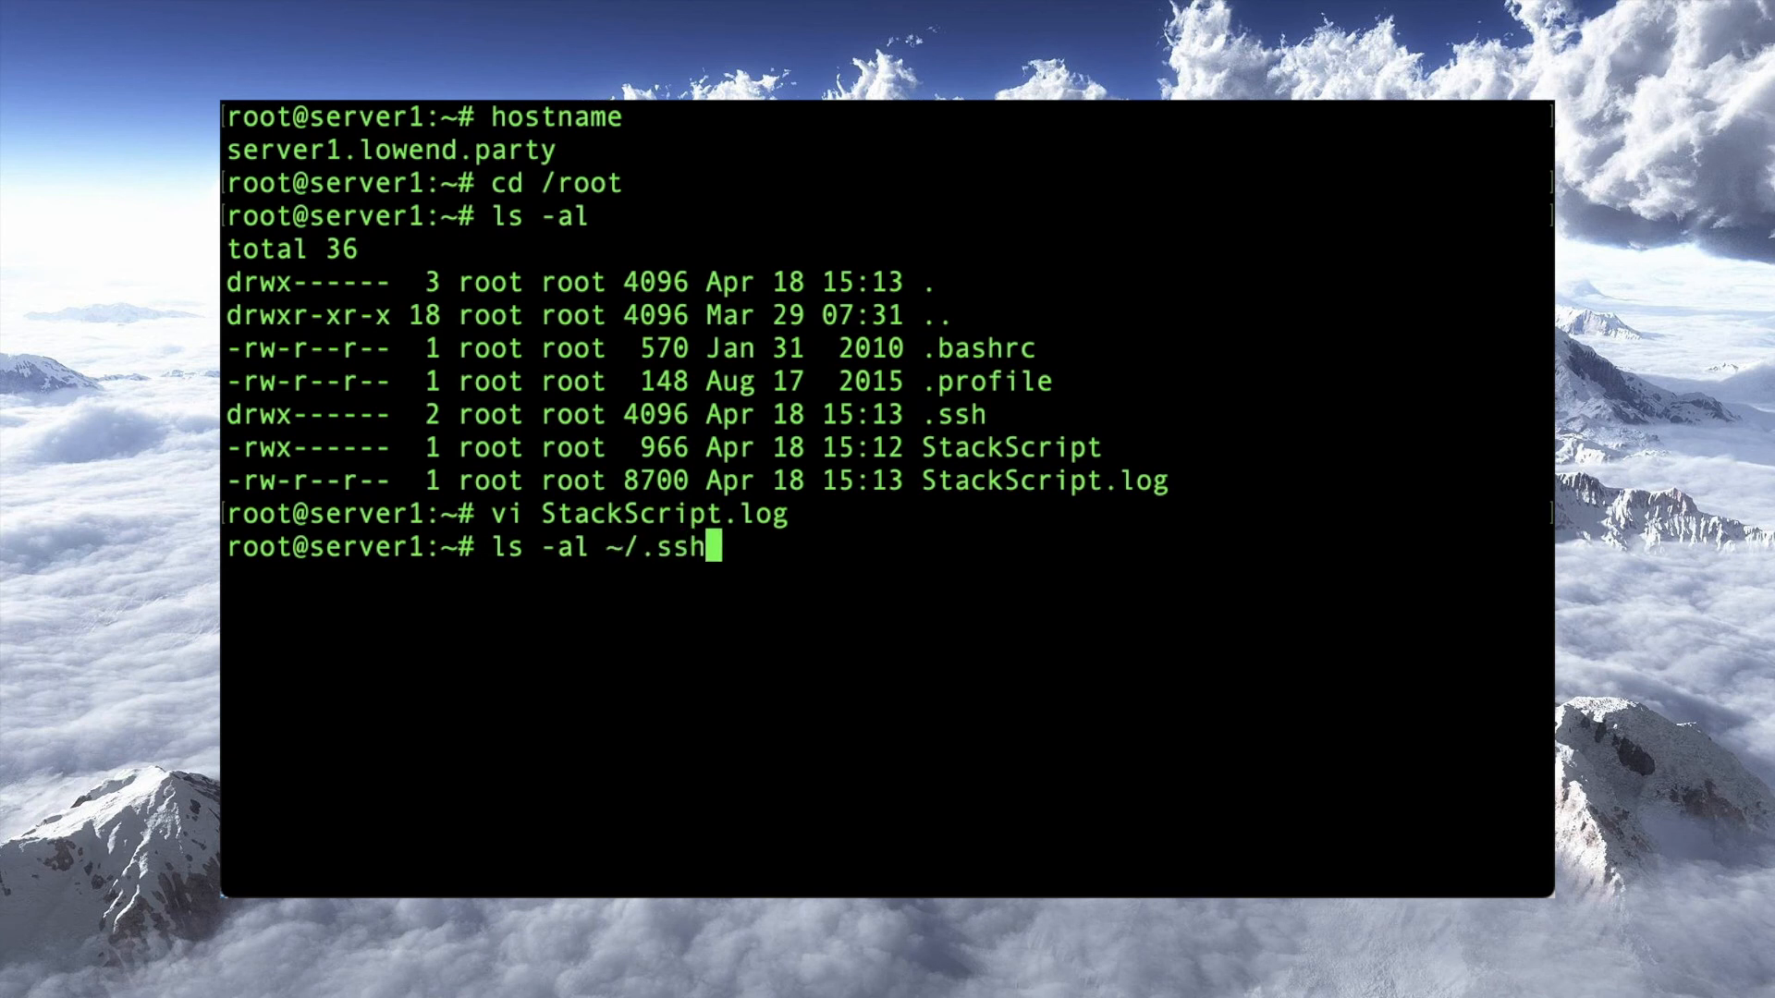
key(Return)
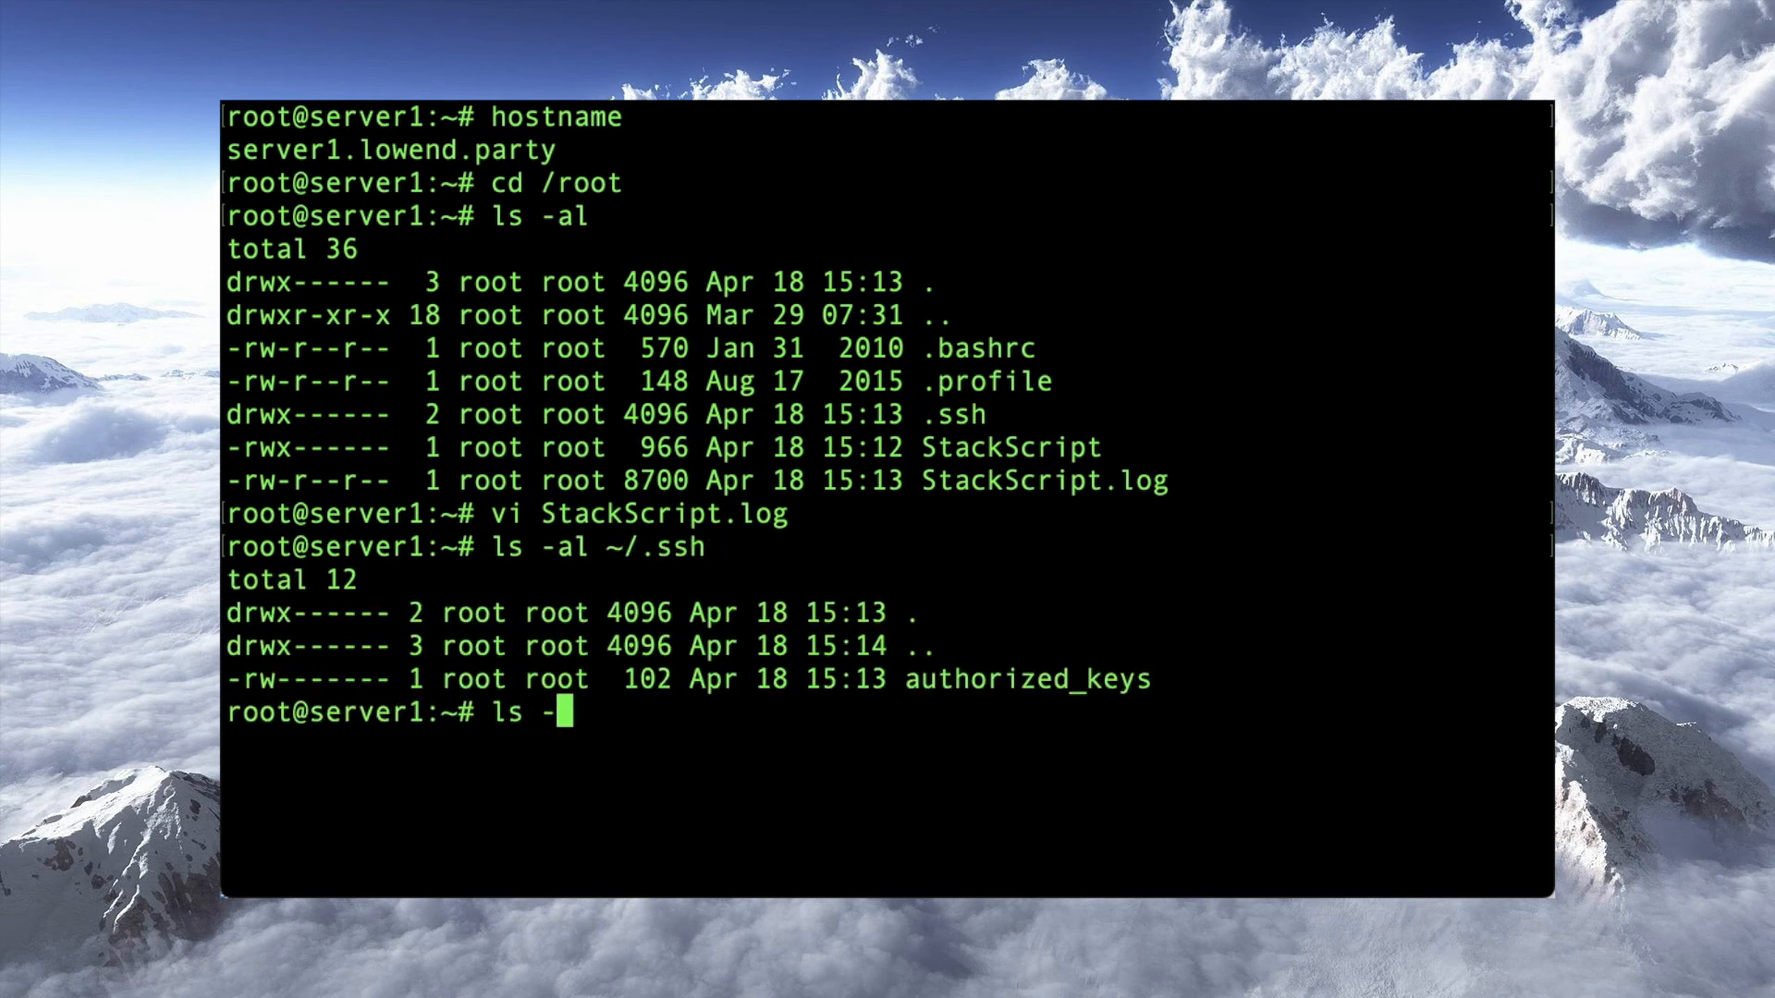
text(ld ~/.ssh/)
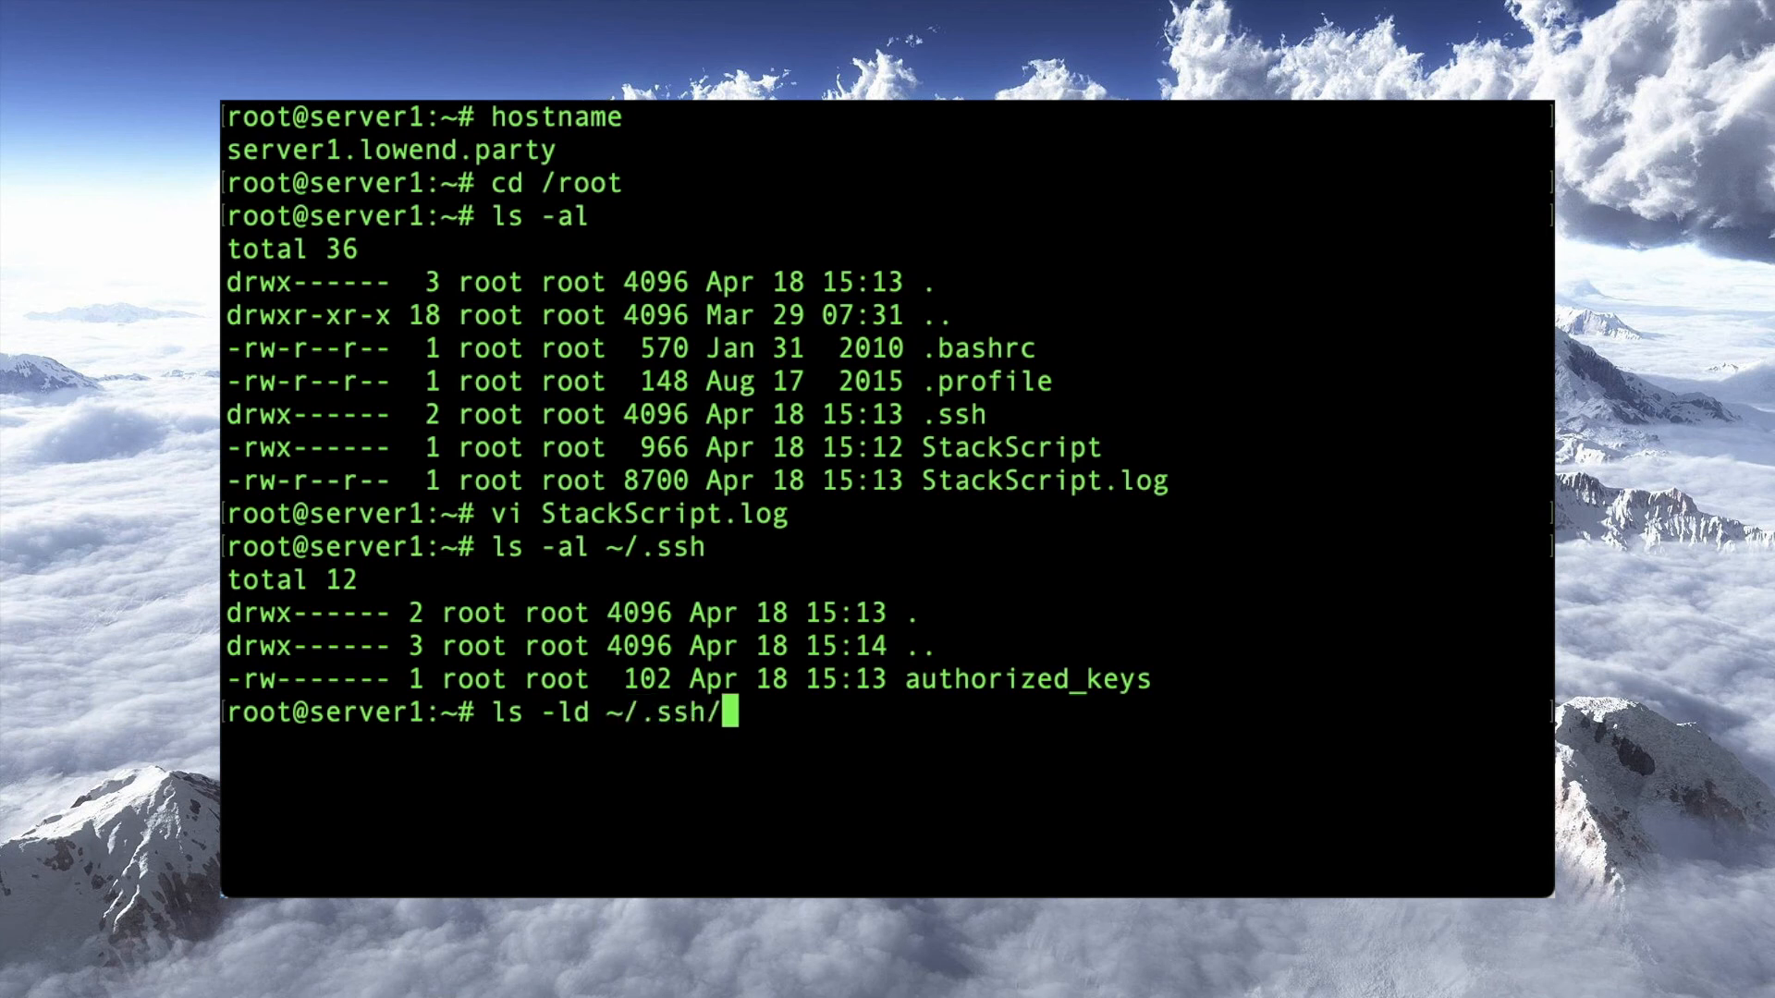
key(Return)
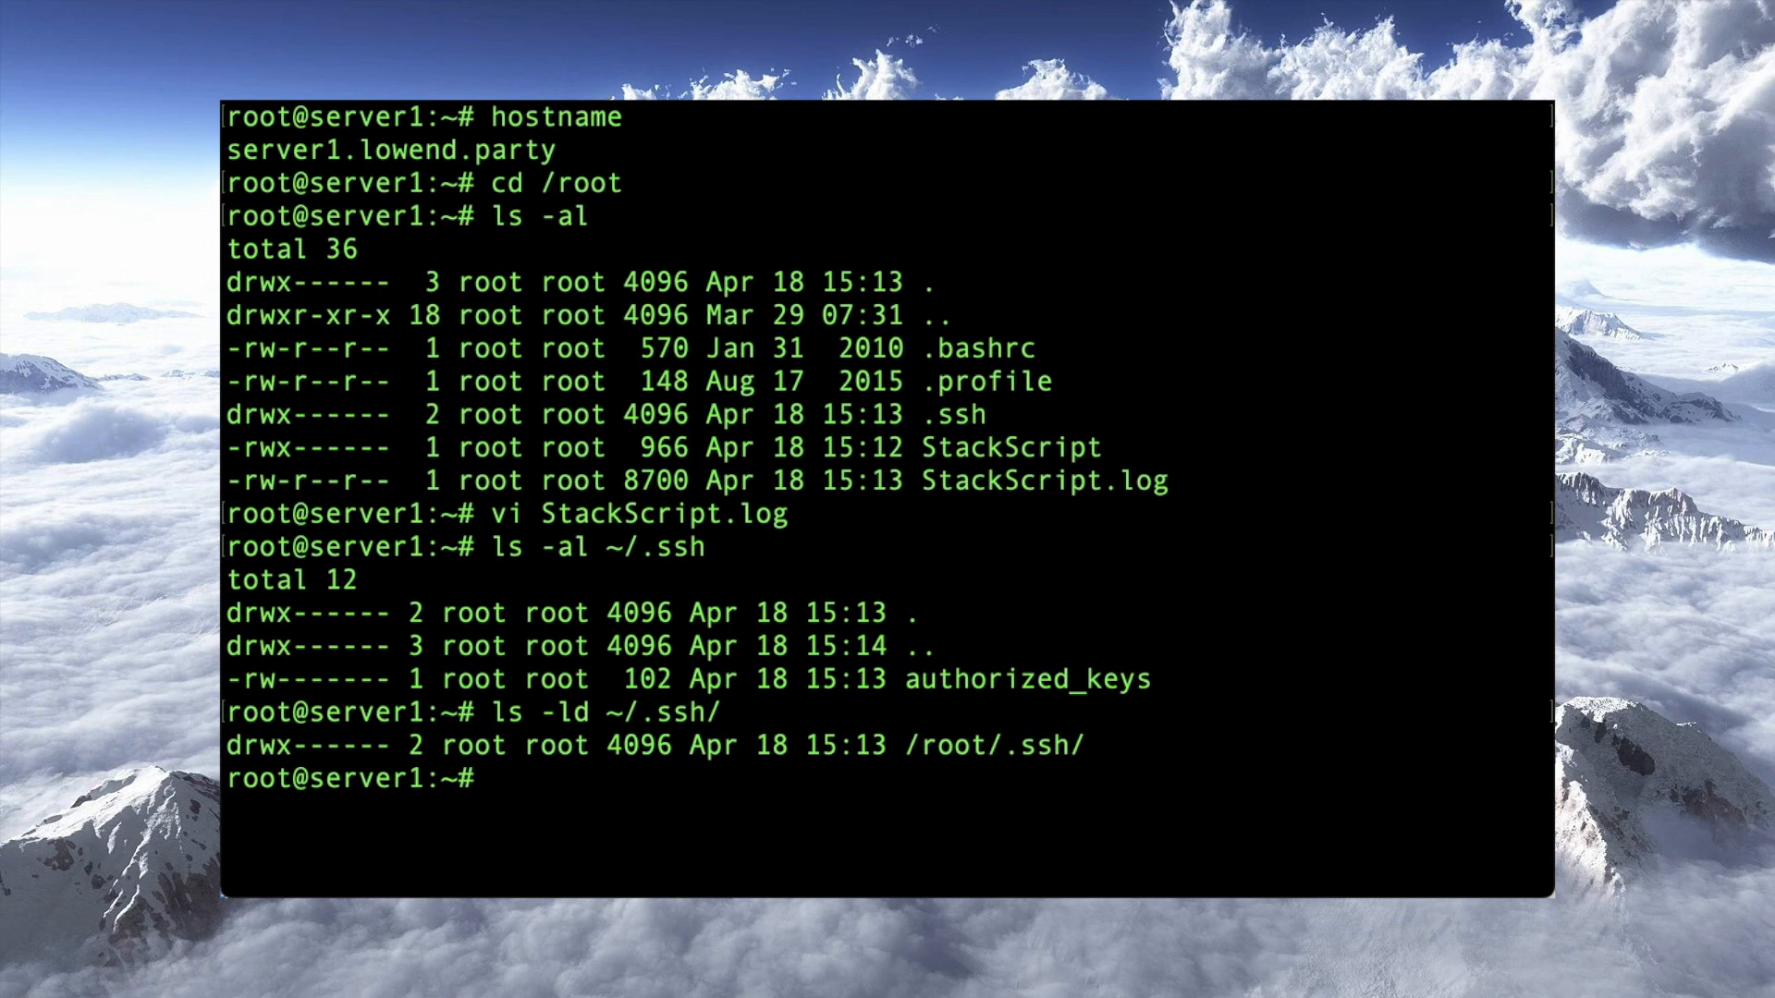
Display /etc/ssh/sshd_config and confirm it ends with Port 2222.
text(cat /et)
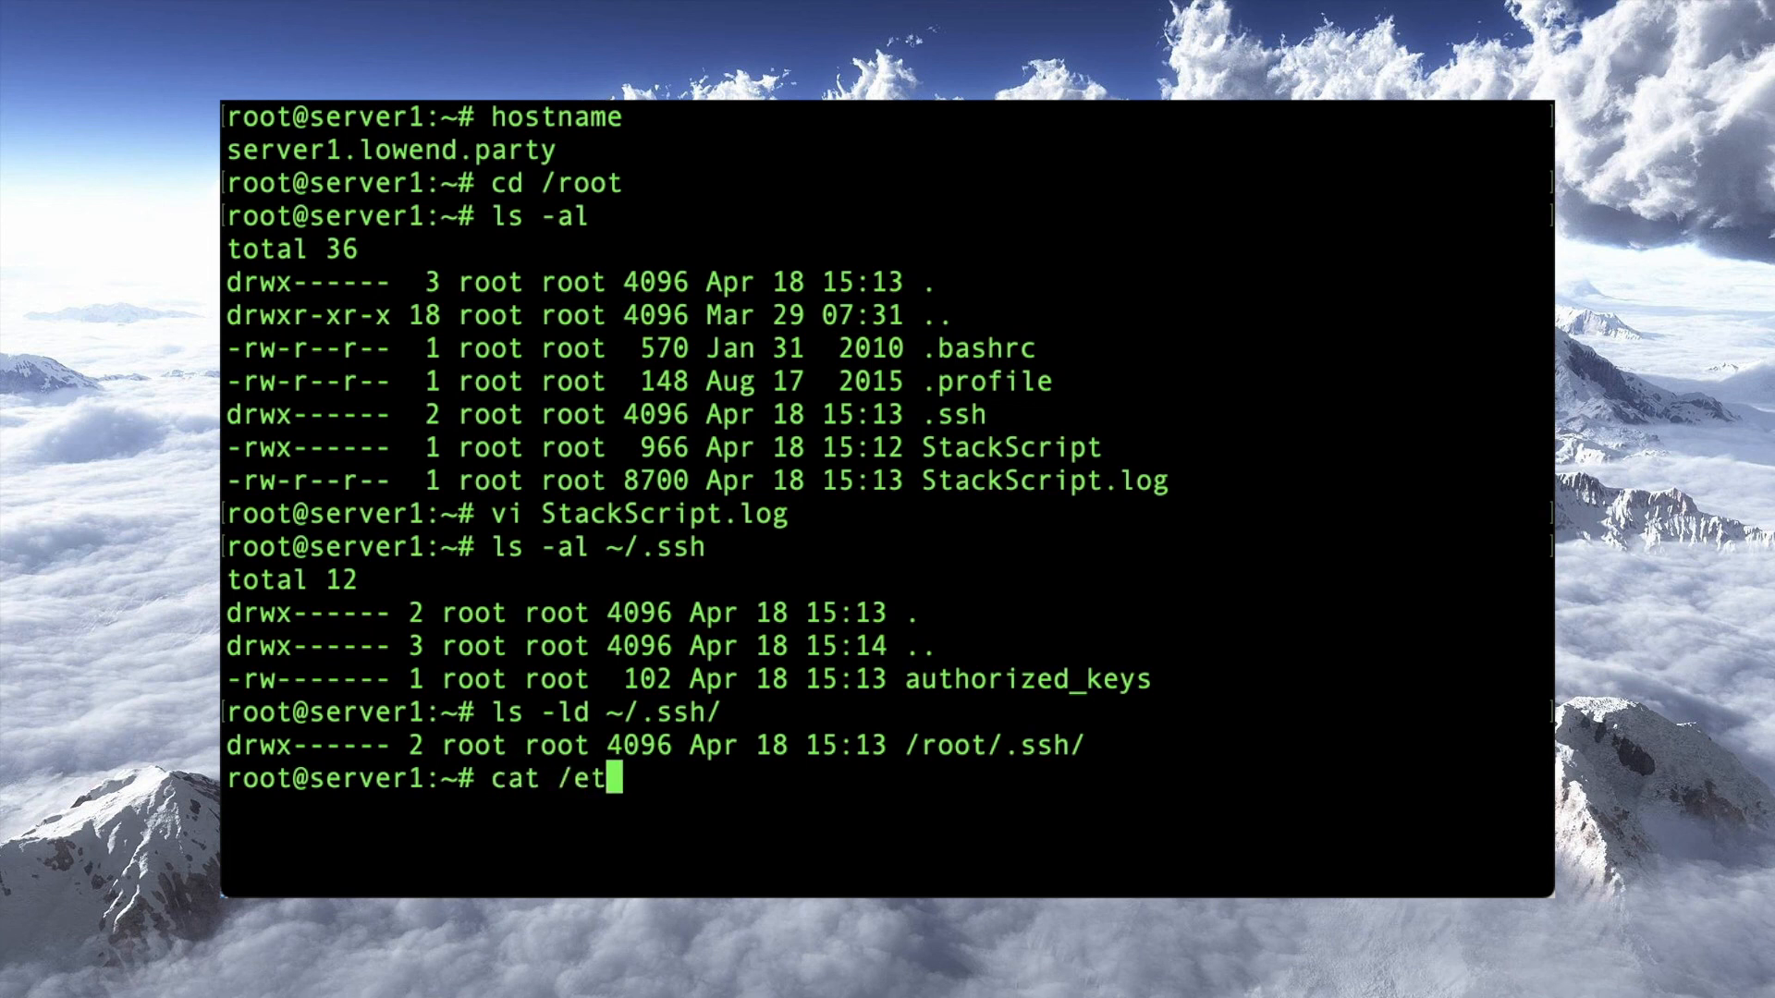
text(c/ssh/ss)
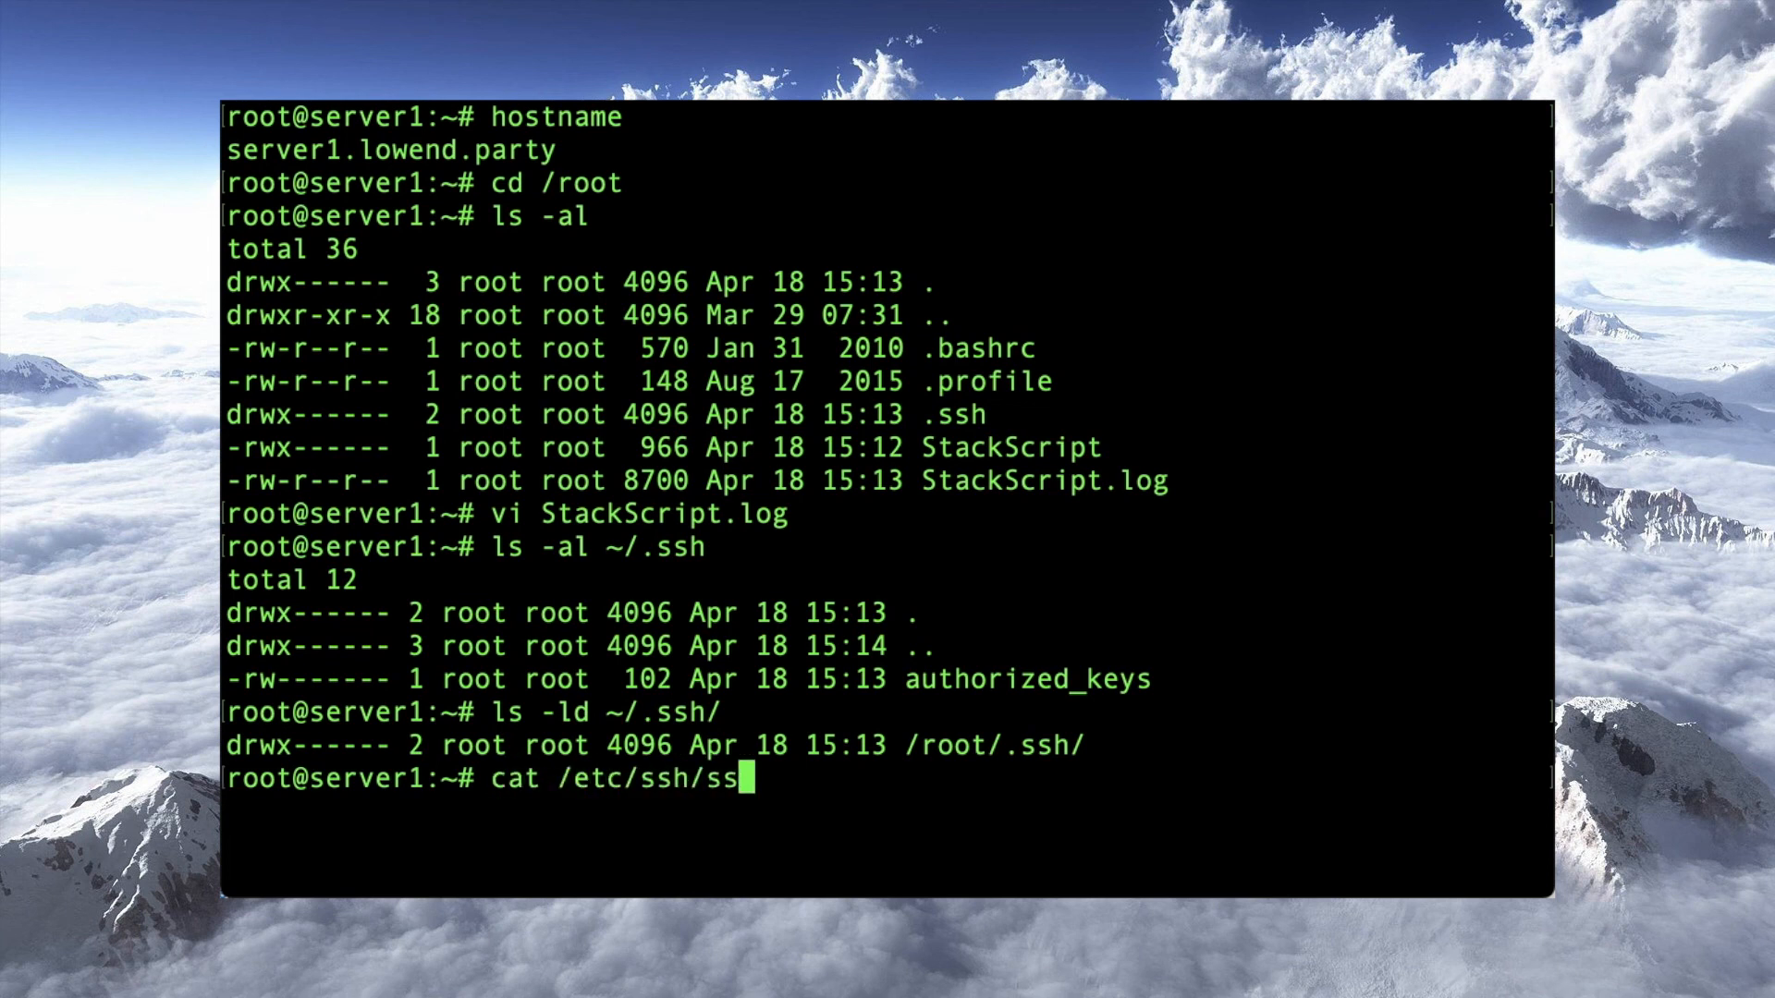
key(Return)
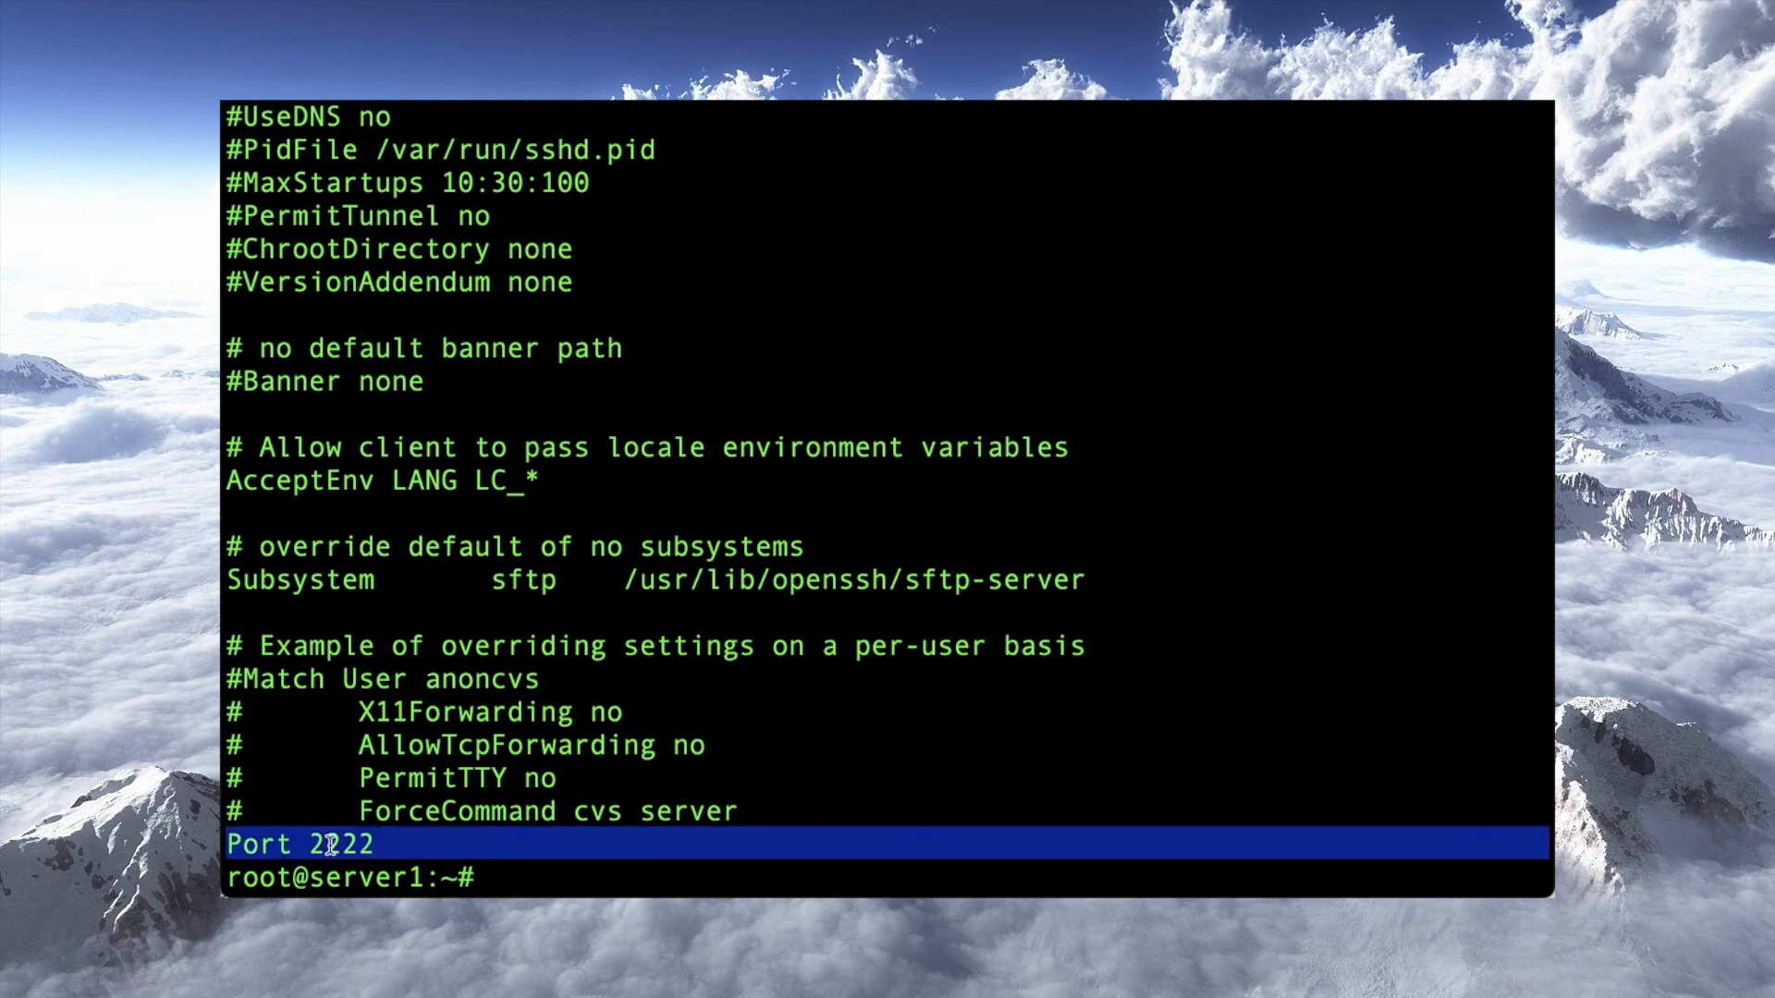
Cat /etc/hostname, /etc/mailname (server1.lowend.party) and /etc/profile ending with set -o vi and the ll alias.
text(cat /etc/hostname)
text(cat /etc/n)
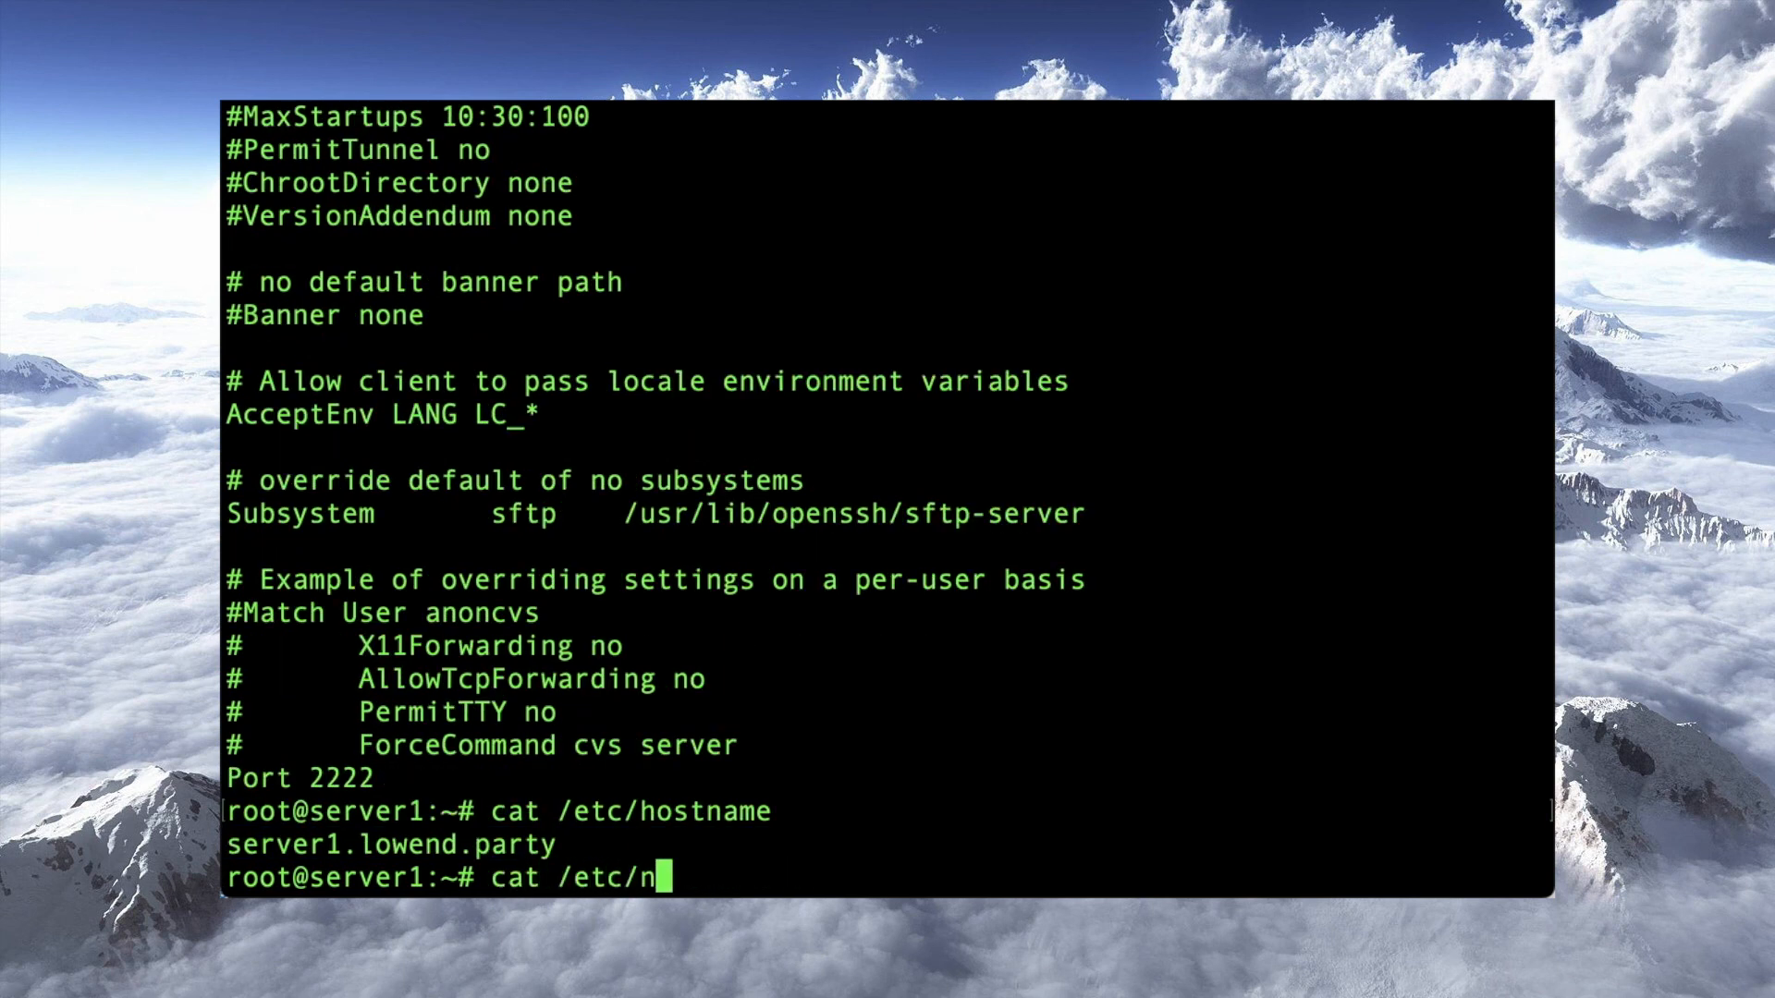
text(mailname)
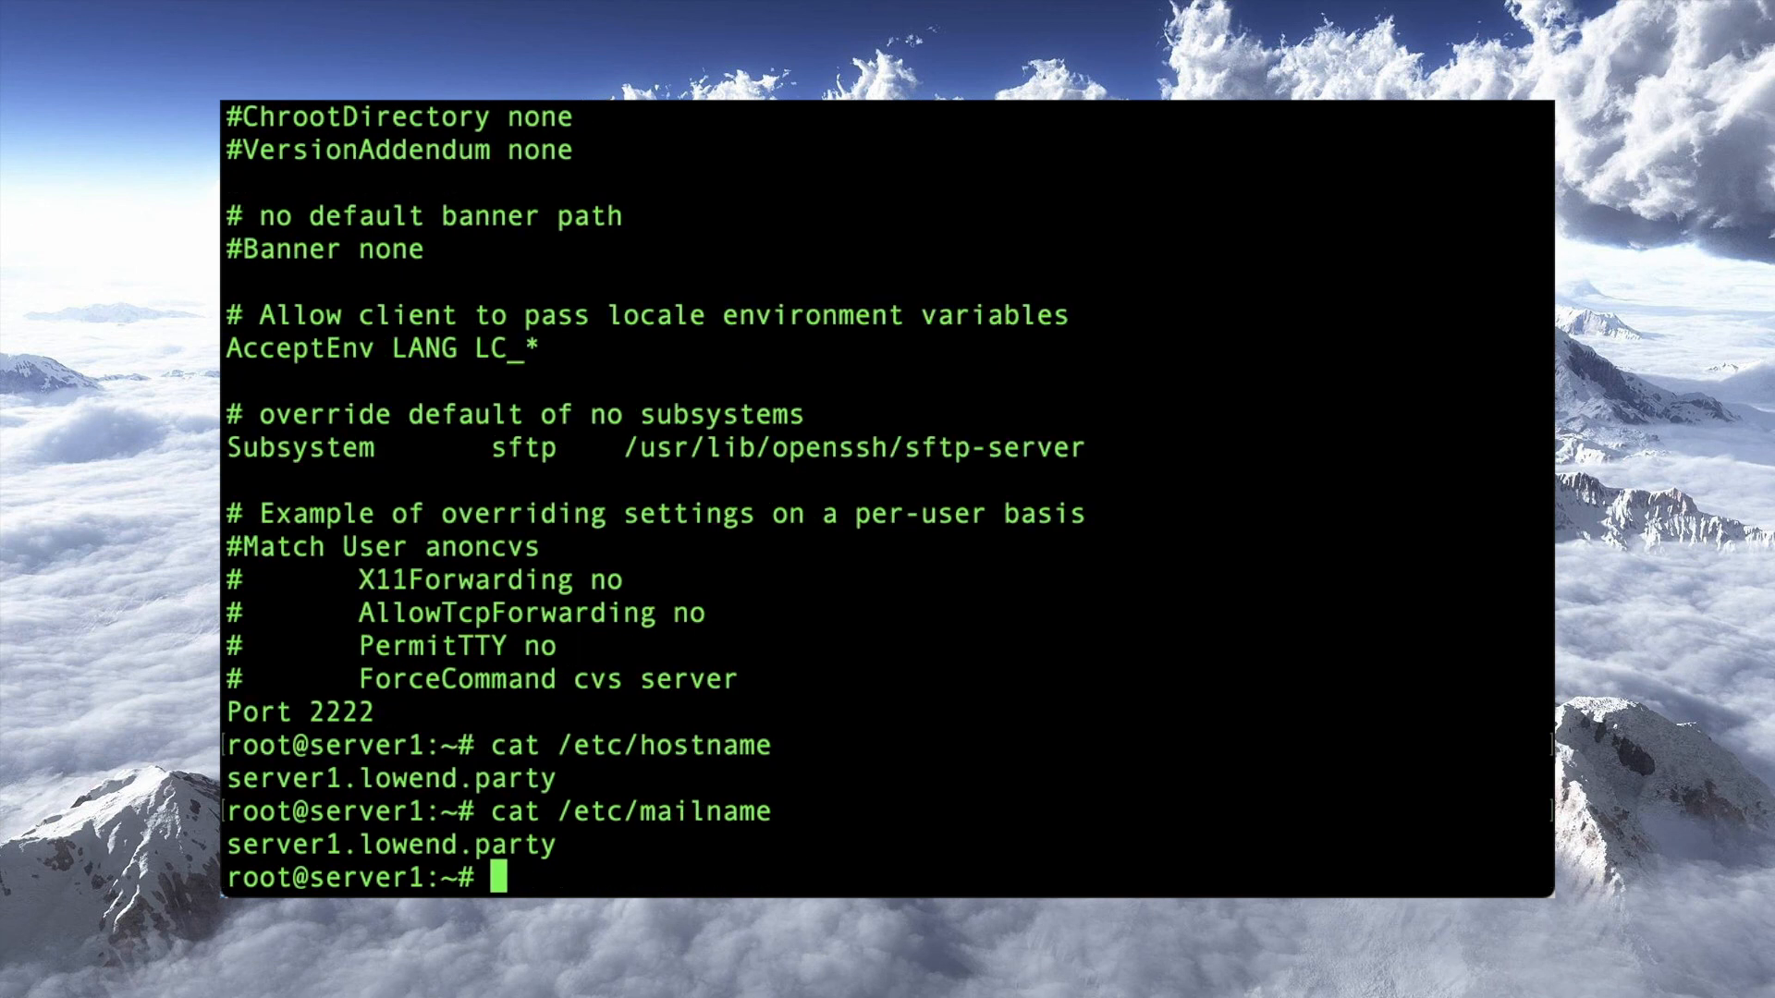
text(cat /etc/p)
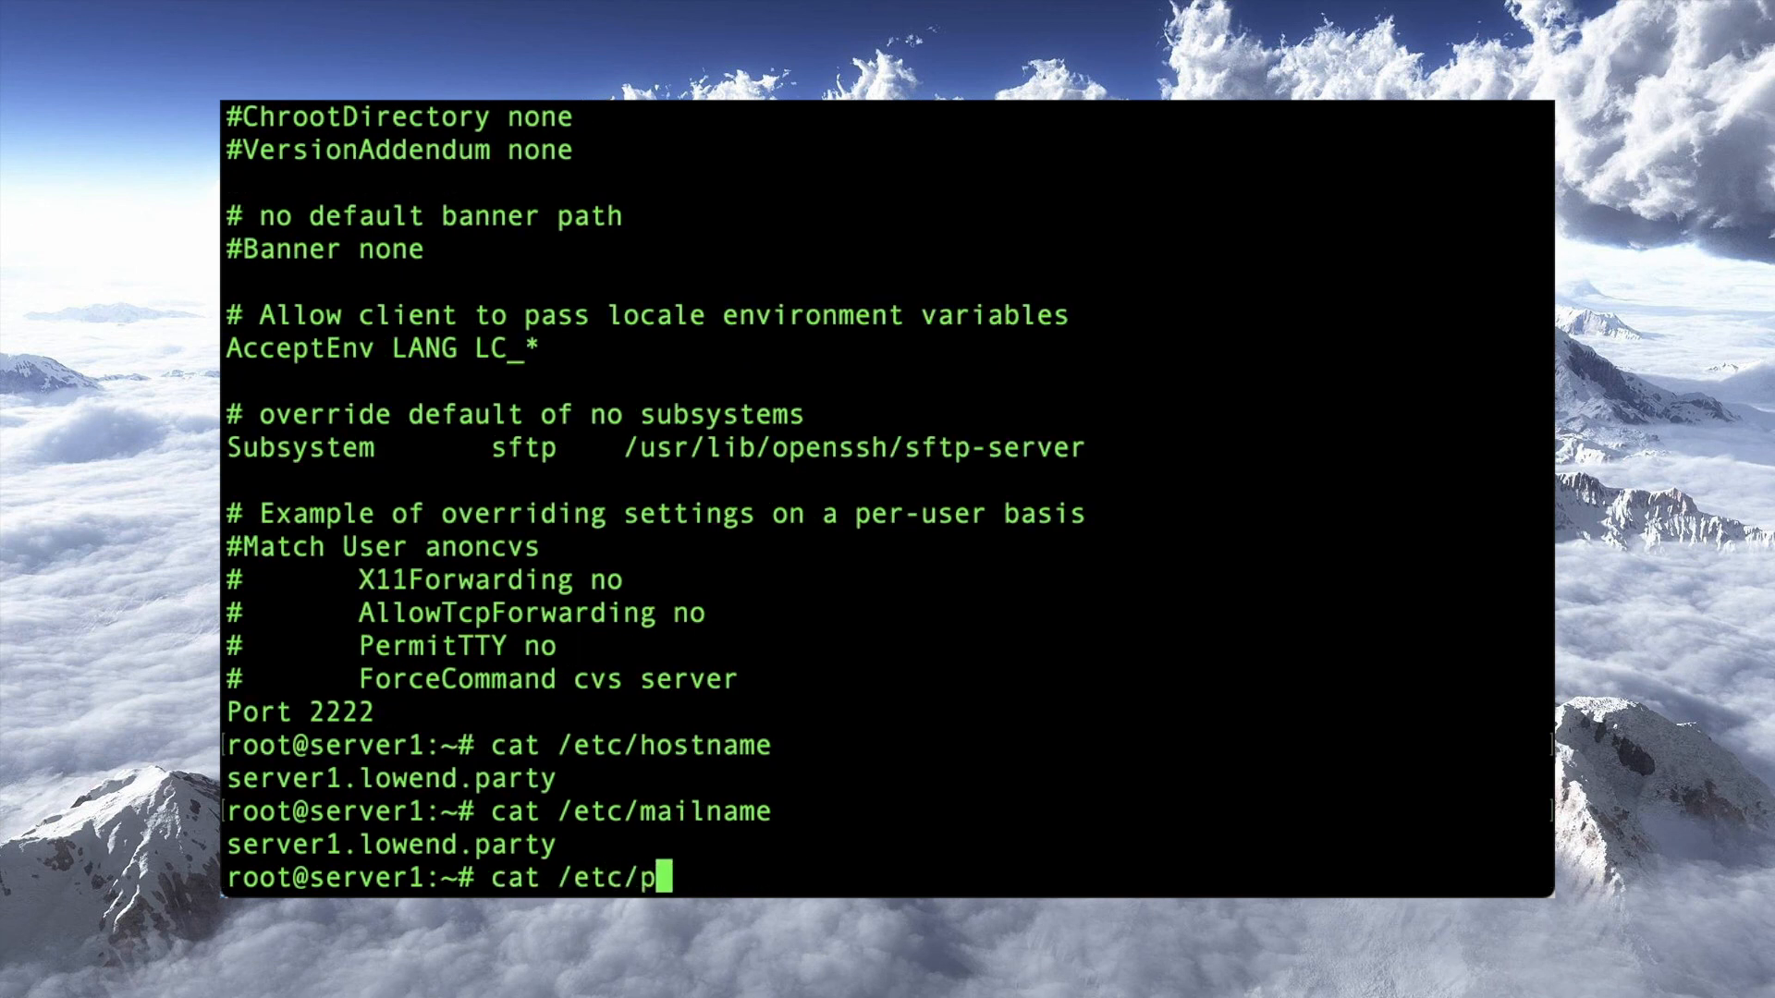
key(Return)
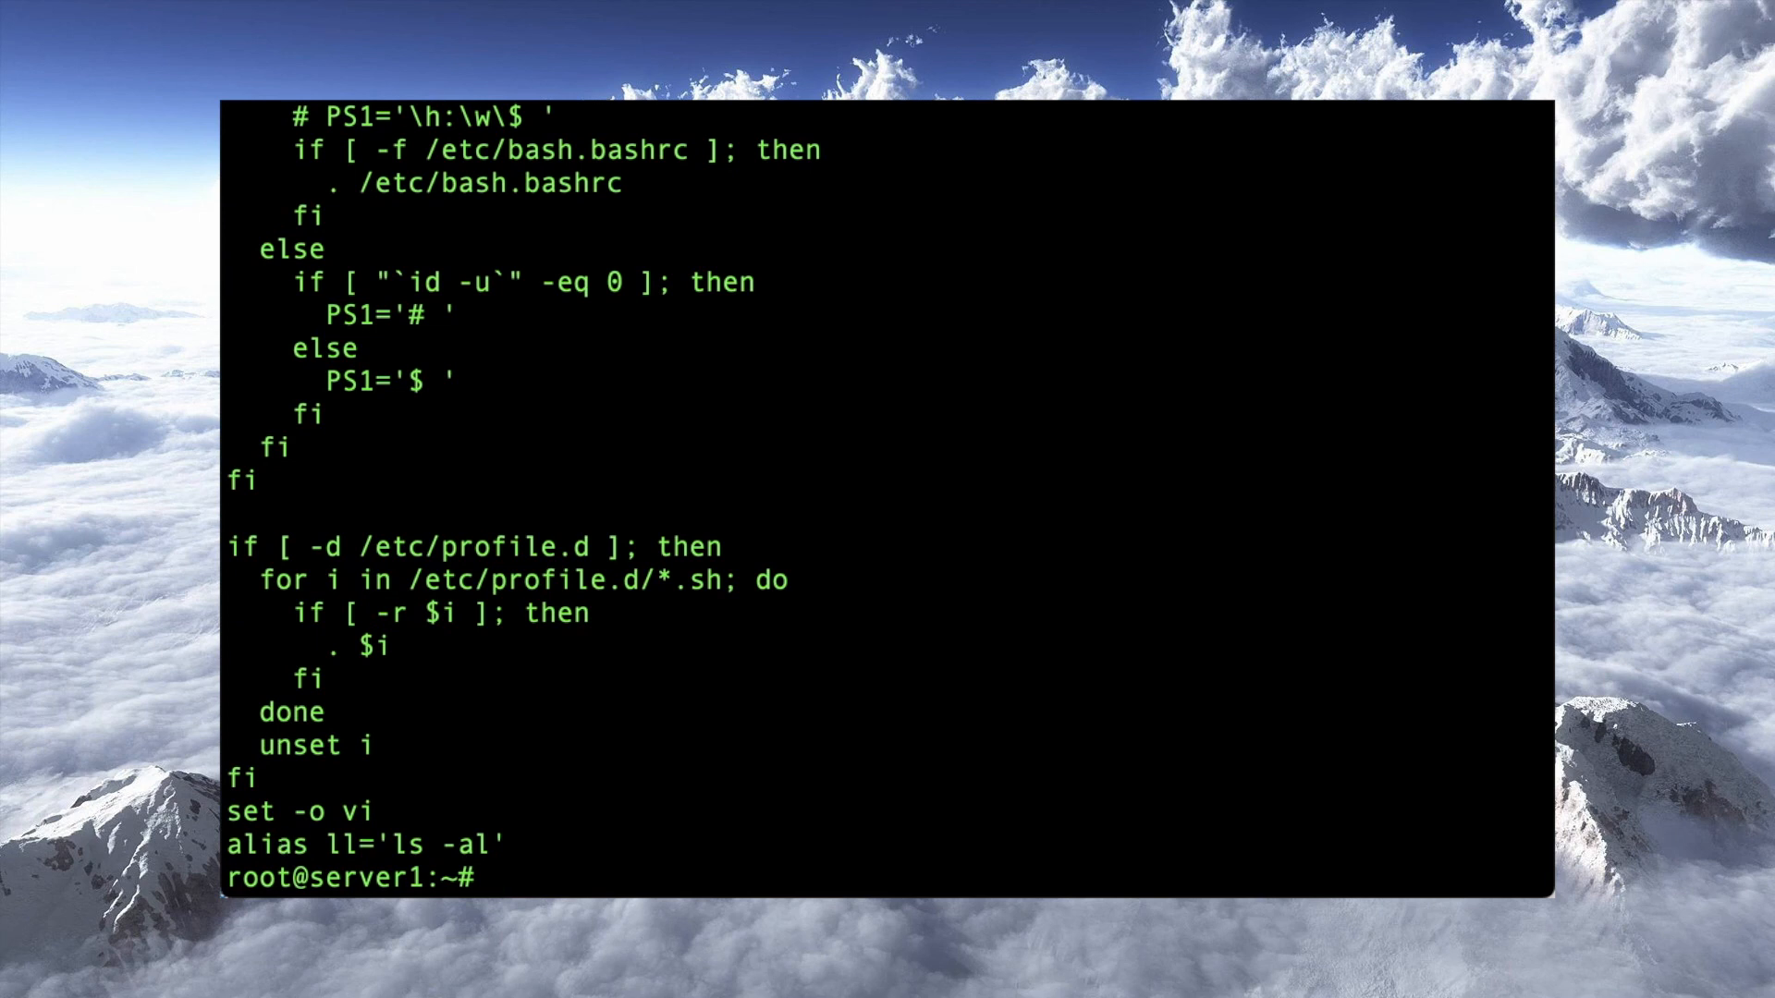